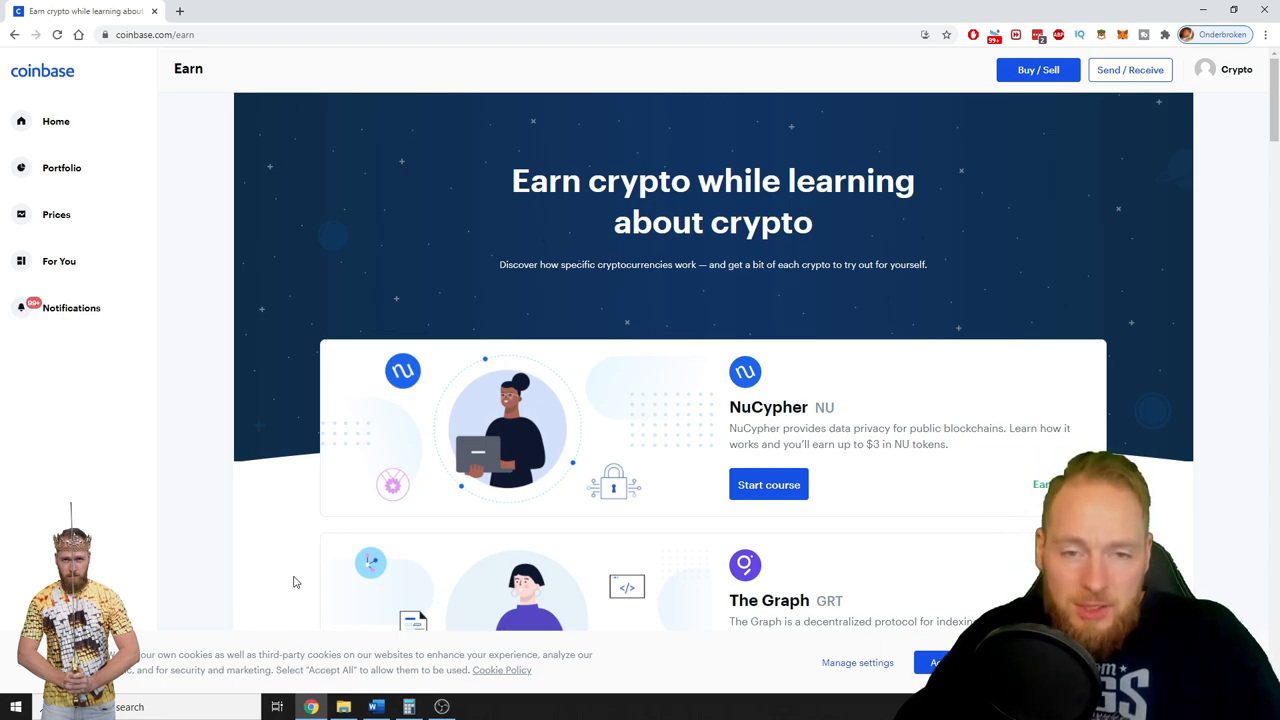
mouse_move(352, 577)
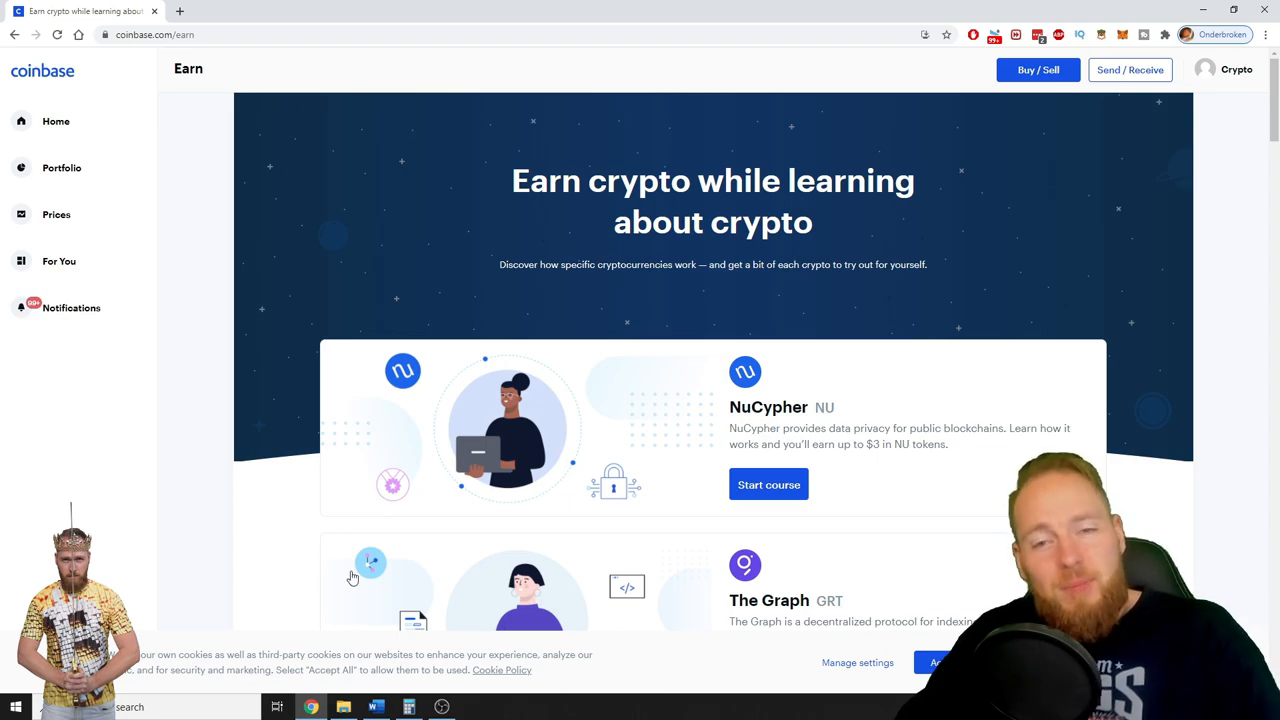
mouse_move(815, 515)
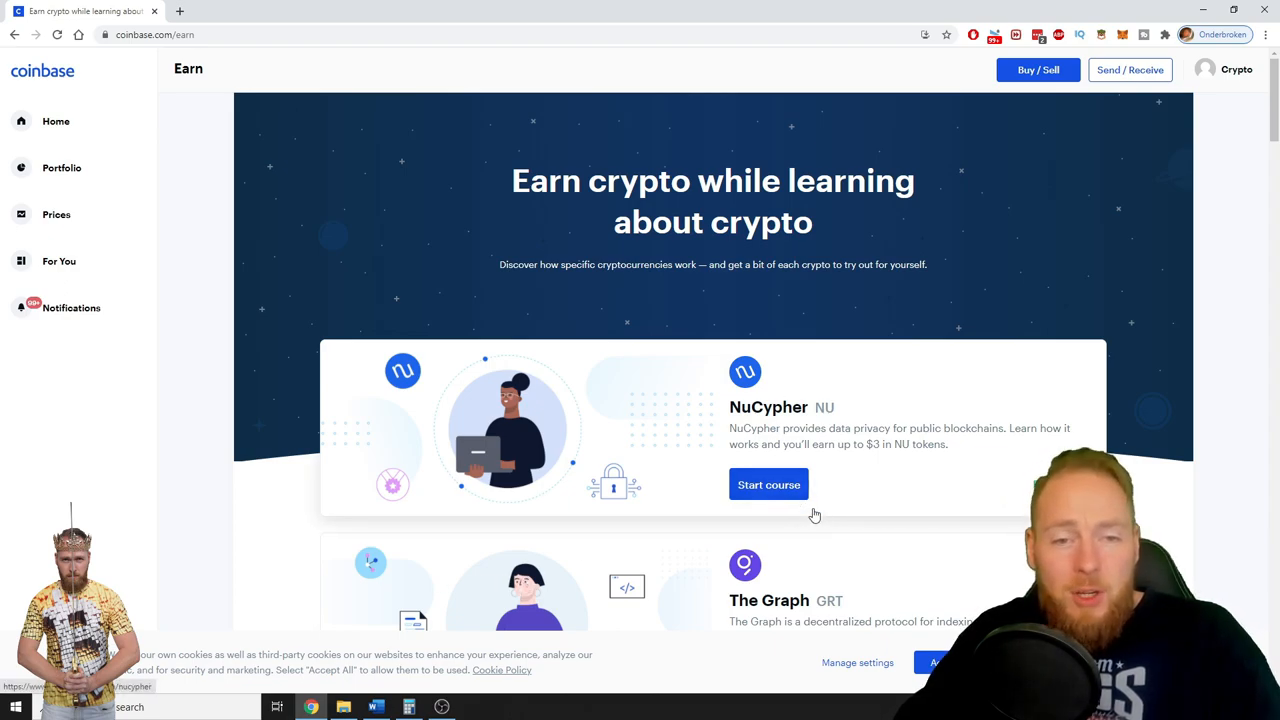
mouse_move(853, 518)
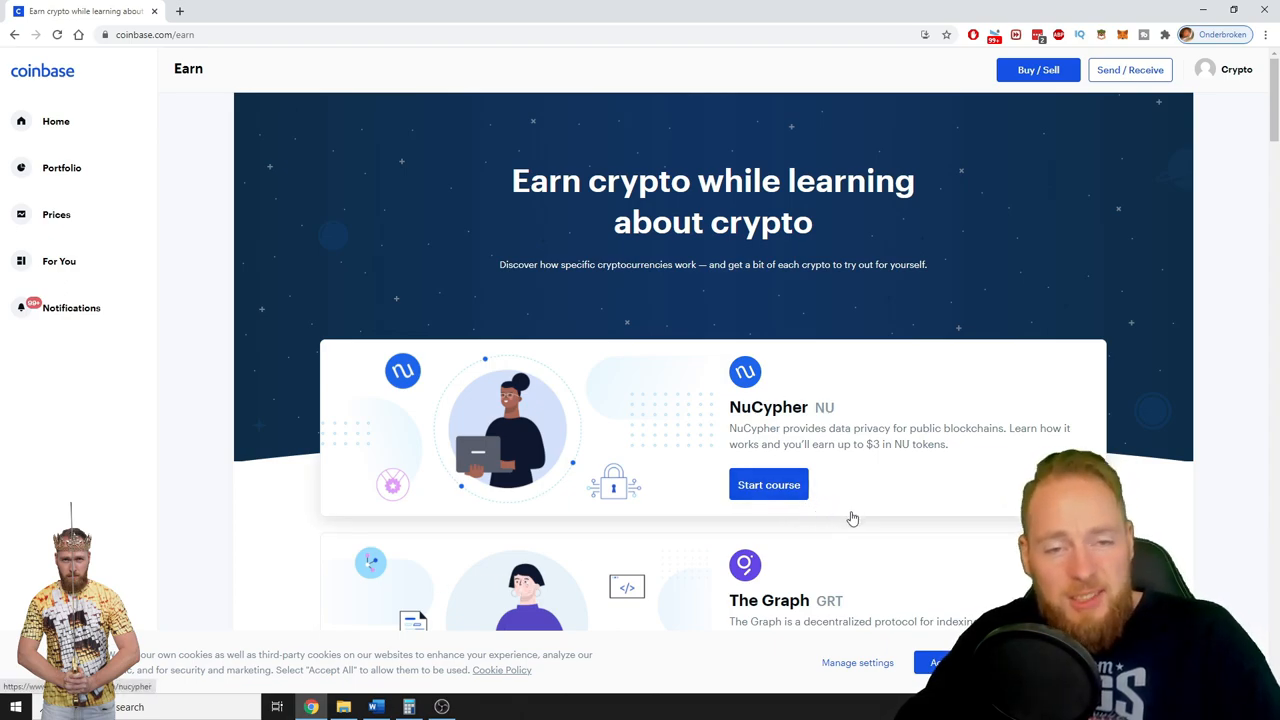
Open the NuCypher course and launch Lesson 1, 'What is NuCypher?' (Earn $1 NU).
scroll(down, 3)
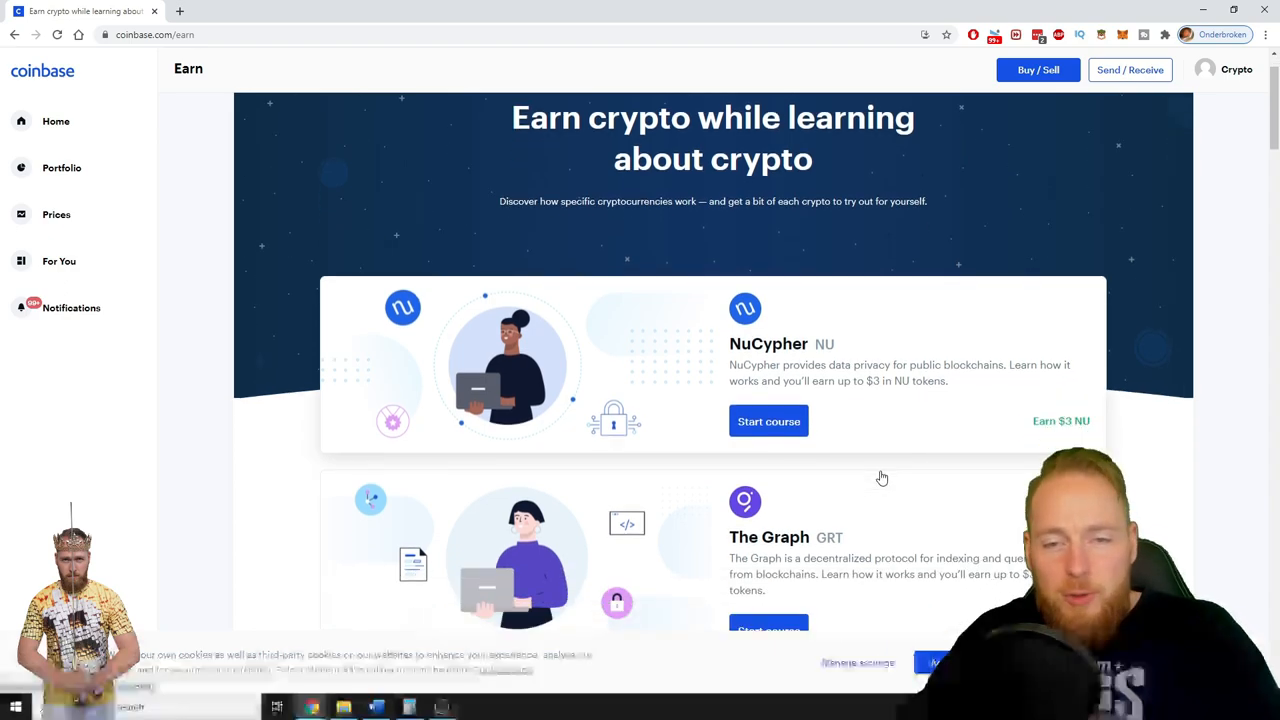
scroll(down, 3)
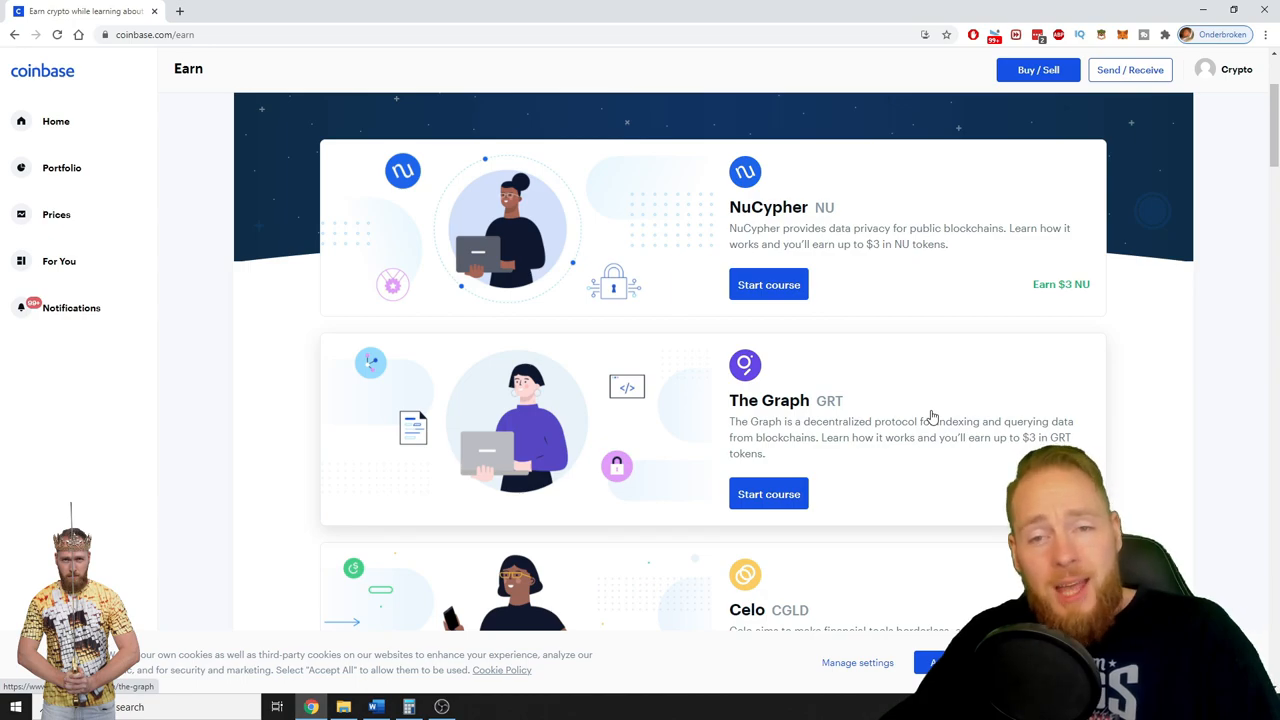
mouse_move(908, 283)
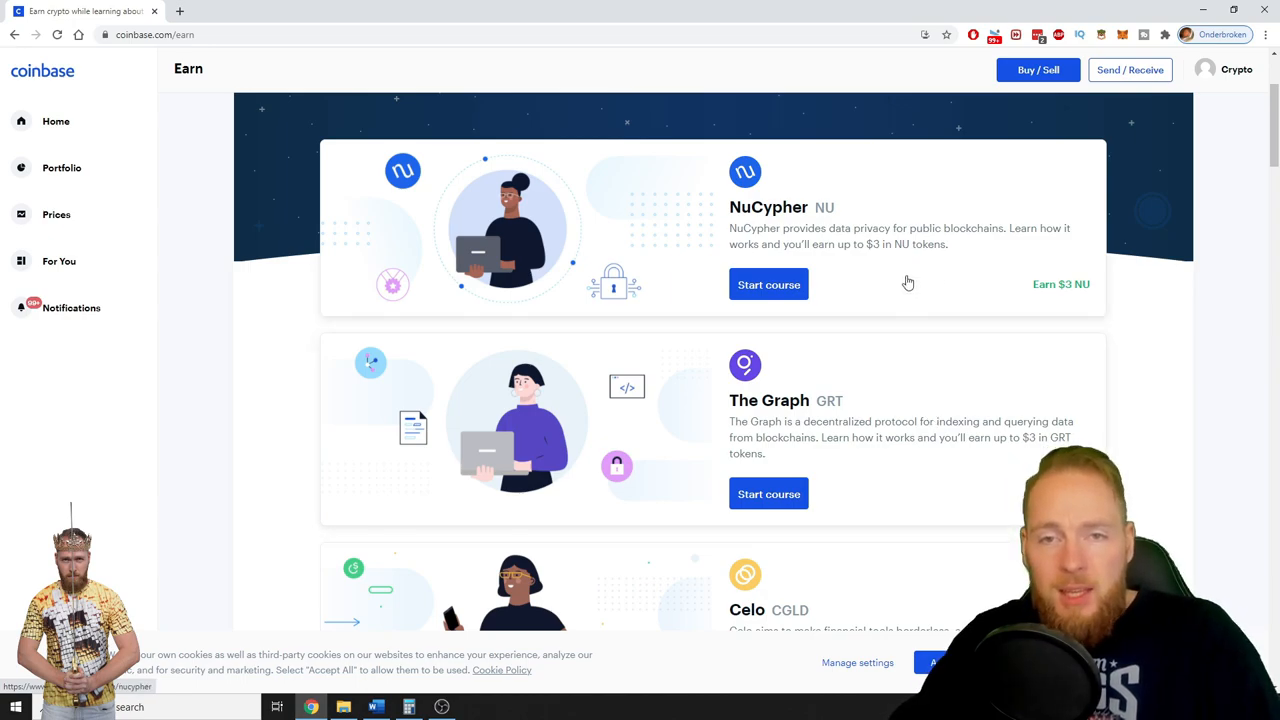
click(768, 284)
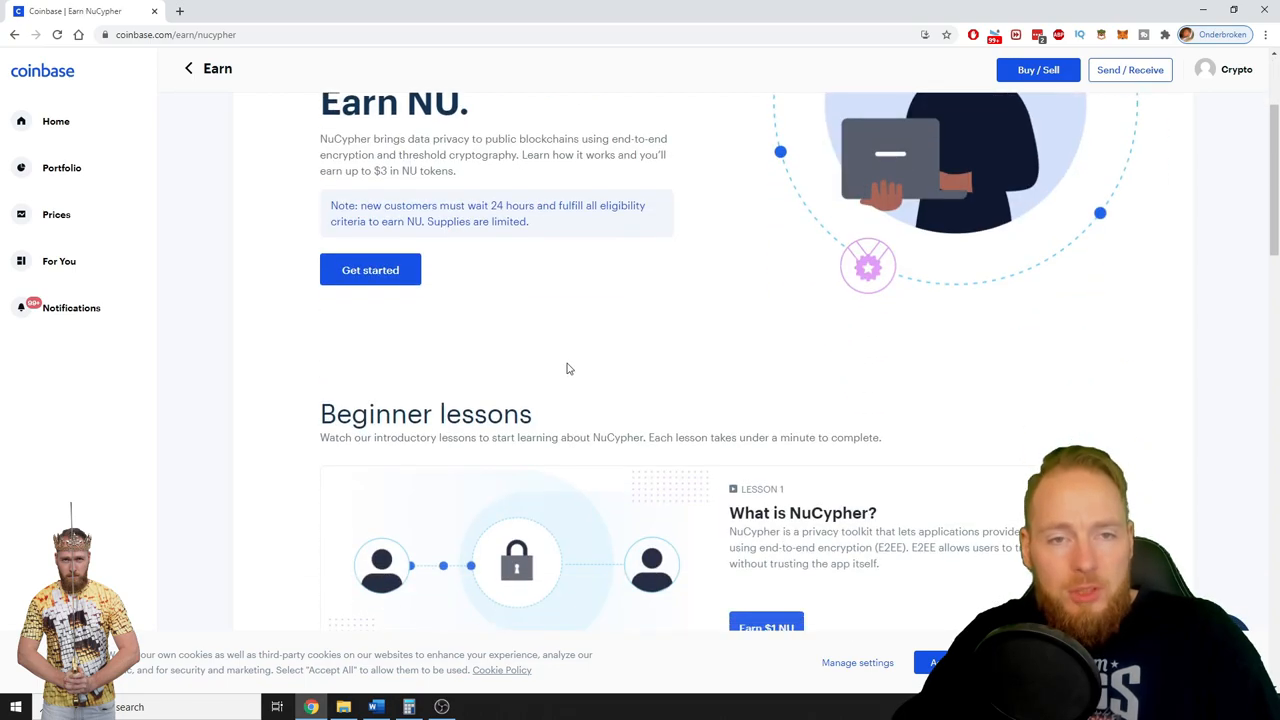
scroll(down, 3)
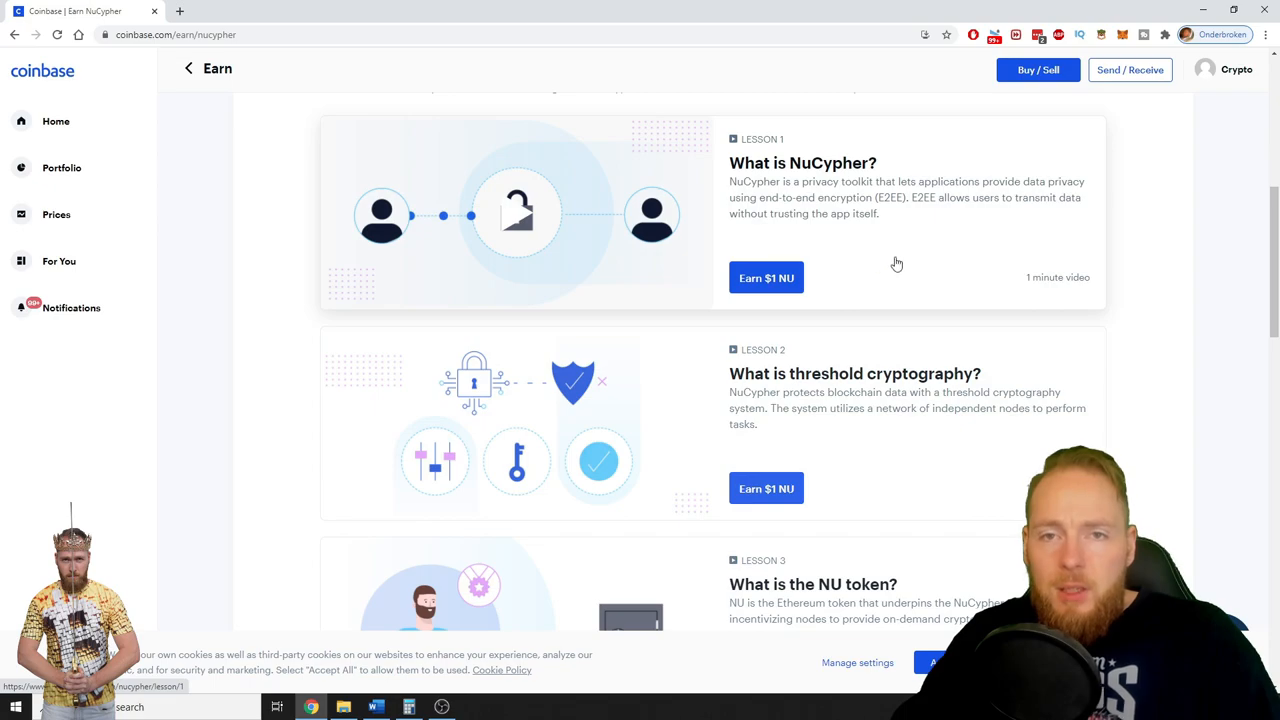
scroll(up, 3)
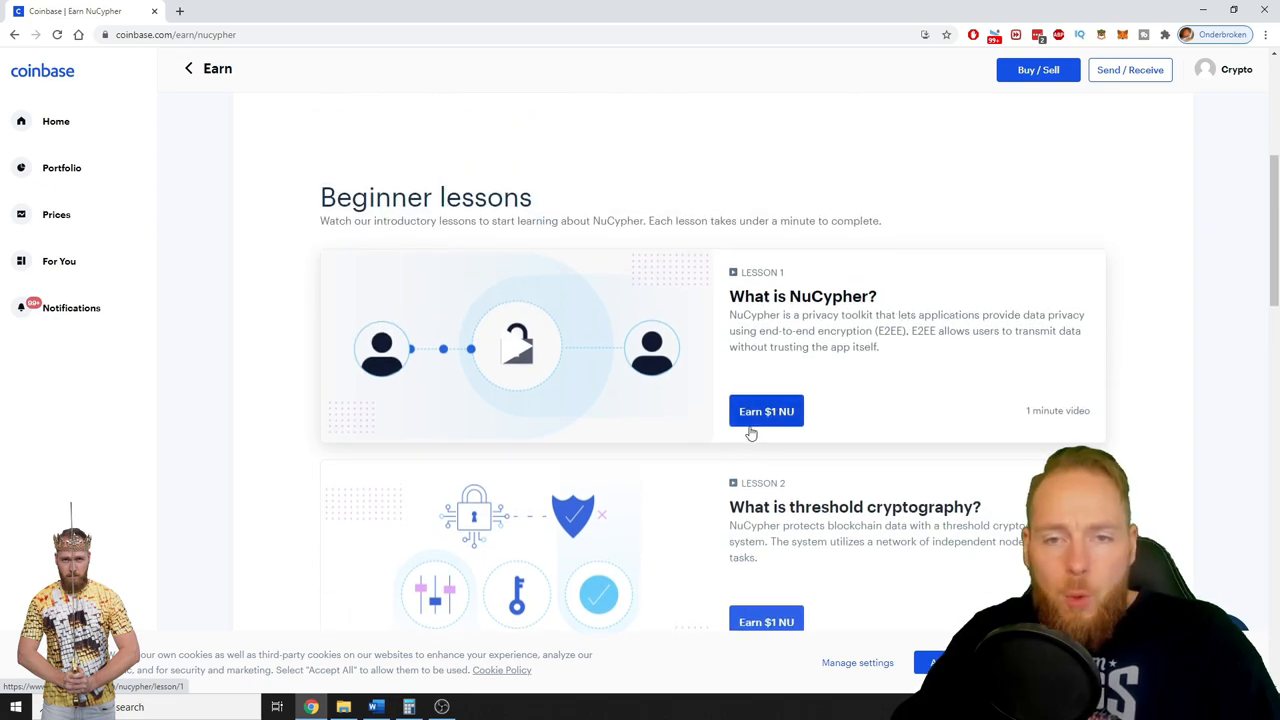
click(766, 411)
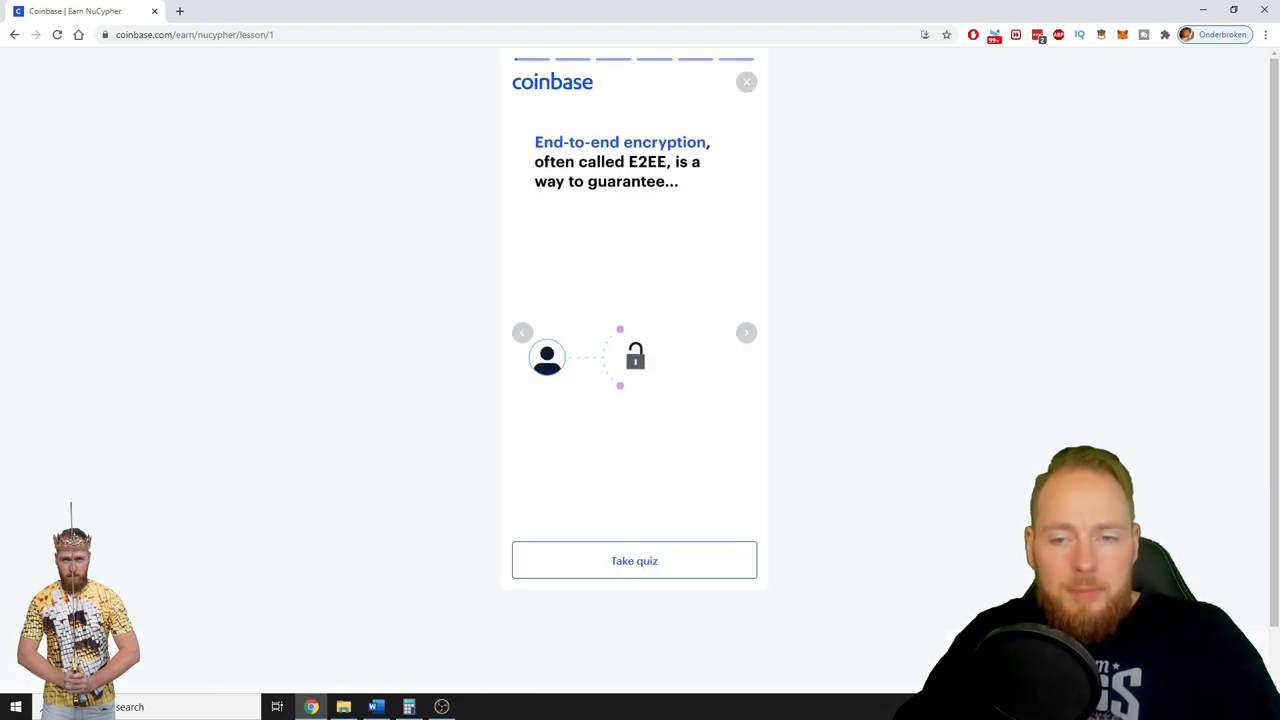
Pass the 'What is NuCypher?' quiz for $1 NU and continue to the threshold cryptography lesson.
click(634, 560)
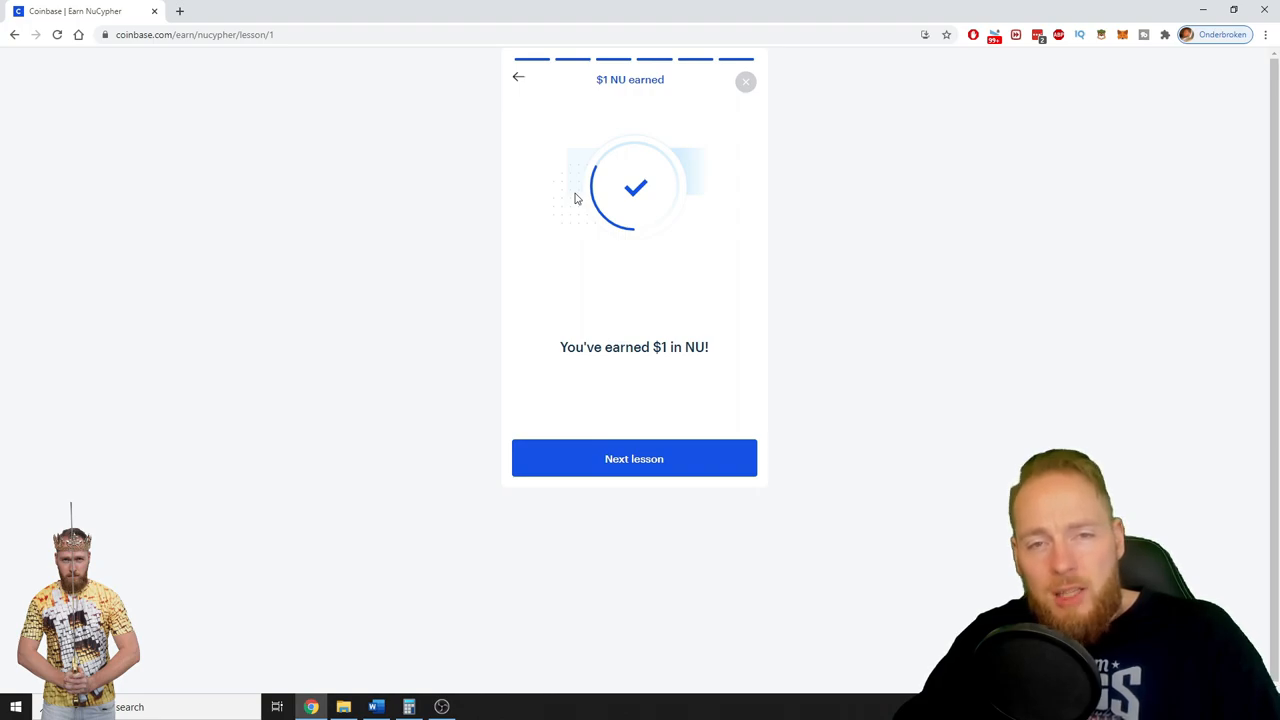
mouse_move(729, 433)
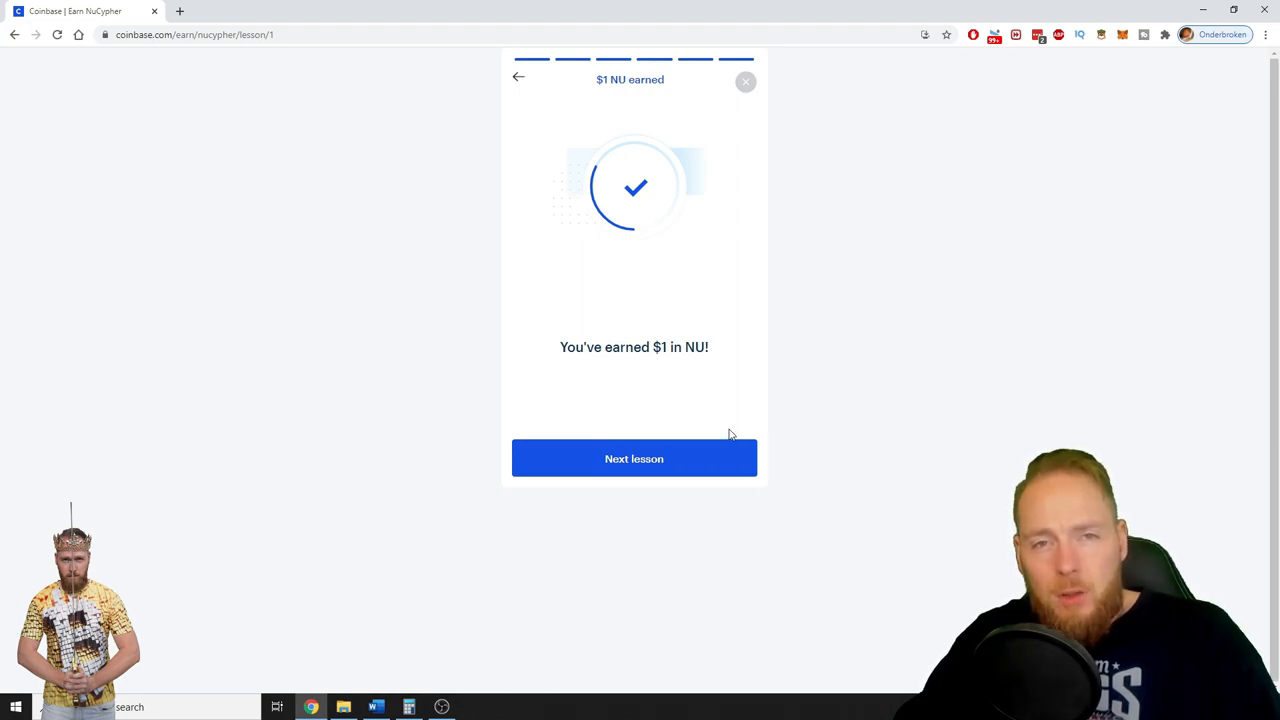
click(634, 458)
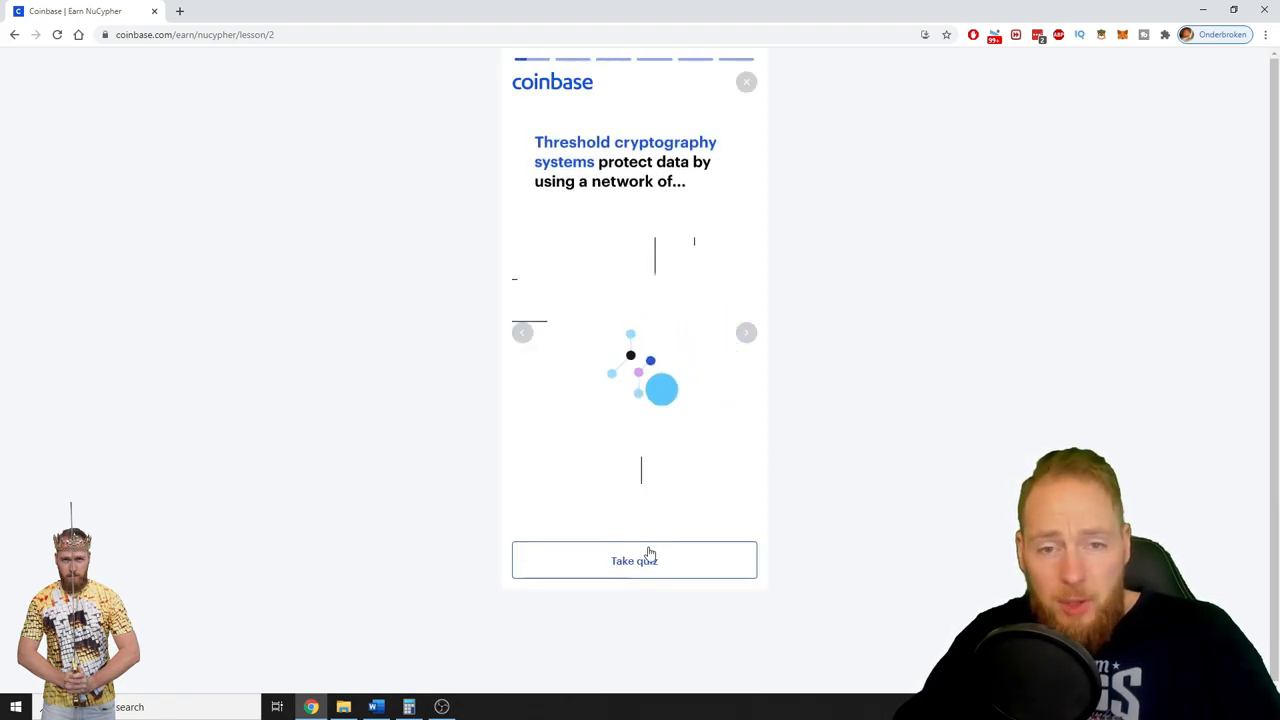
Answer 'Independent nodes to perform tasks' on the threshold cryptography quiz, then continue to lesson 3.
click(634, 560)
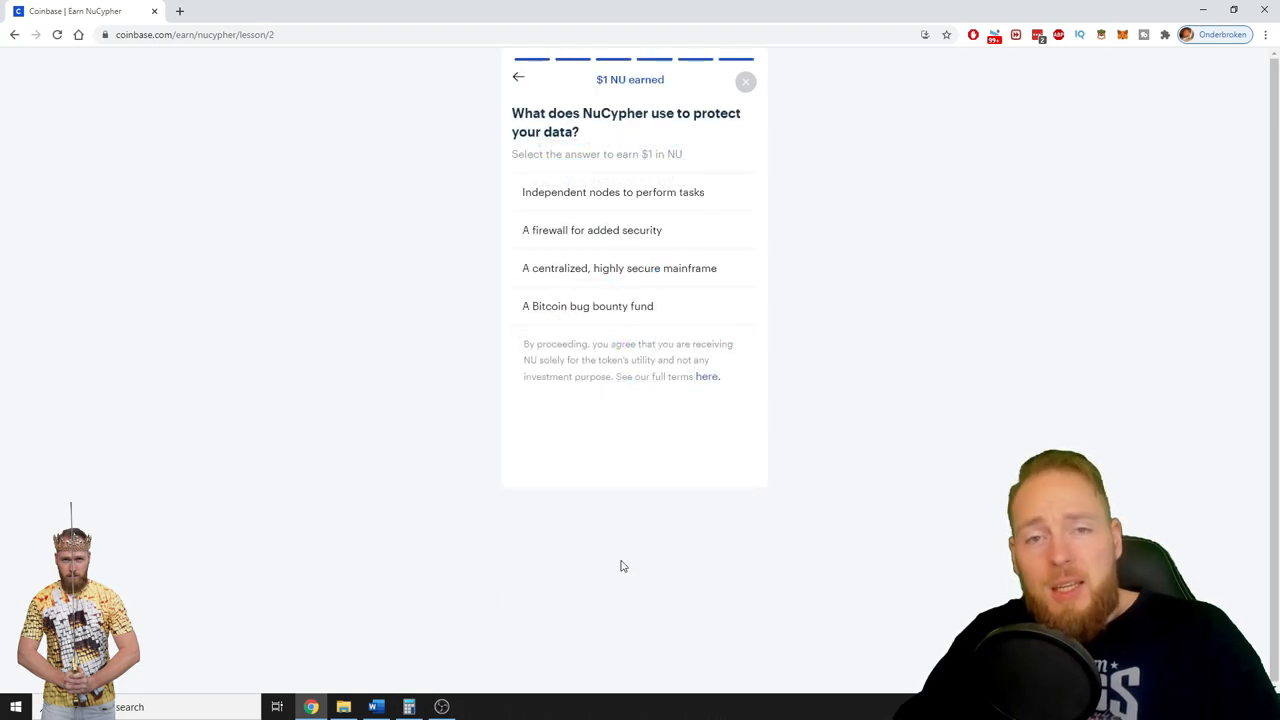
mouse_move(615, 563)
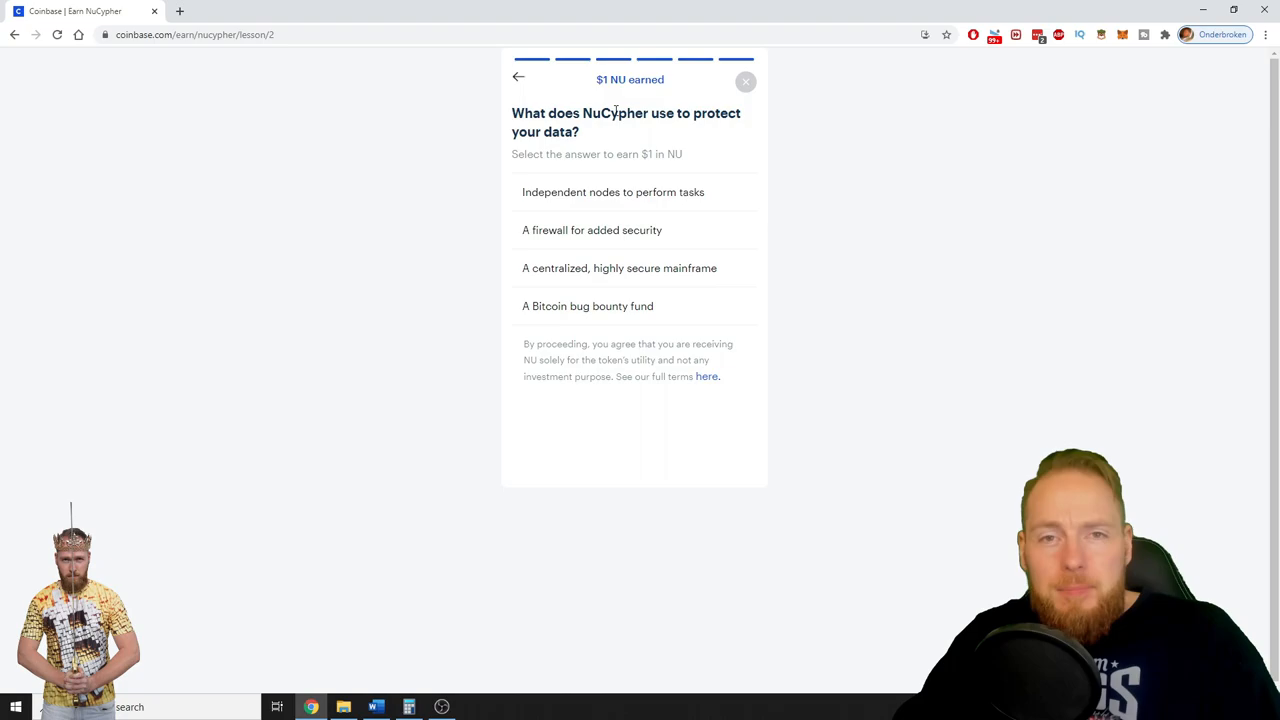
mouse_move(604, 199)
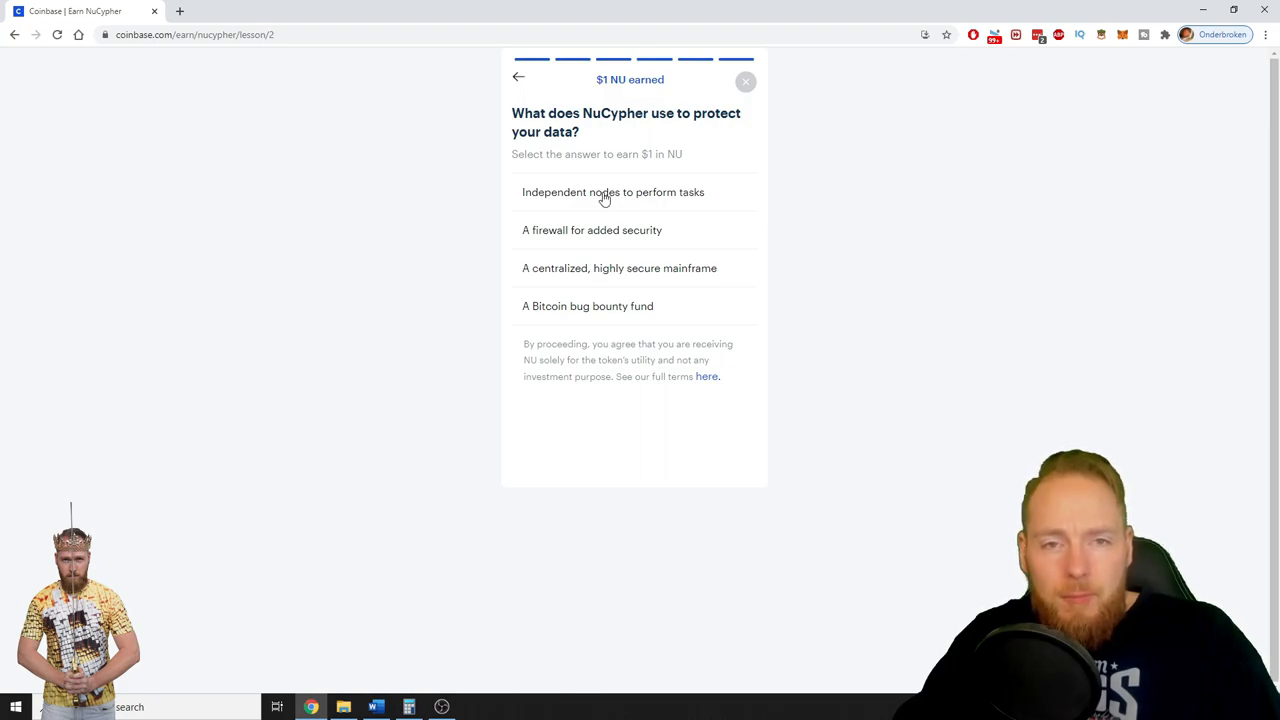
click(613, 192)
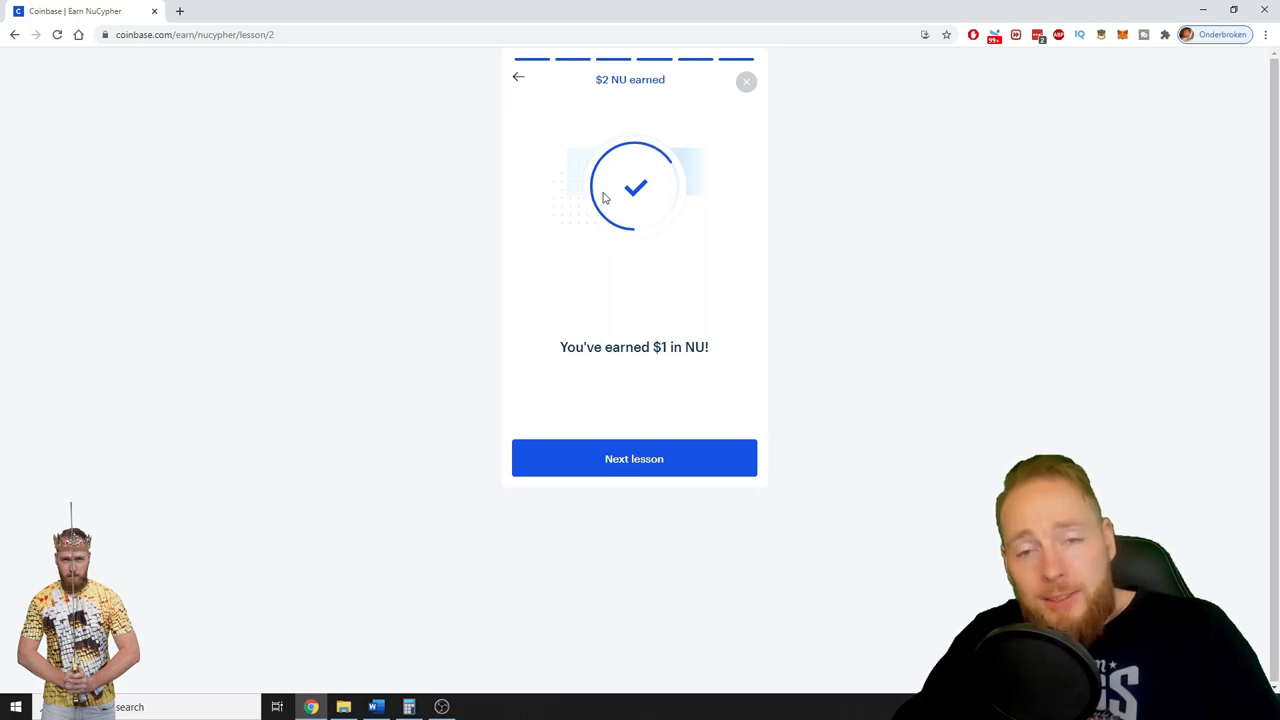
mouse_move(754, 459)
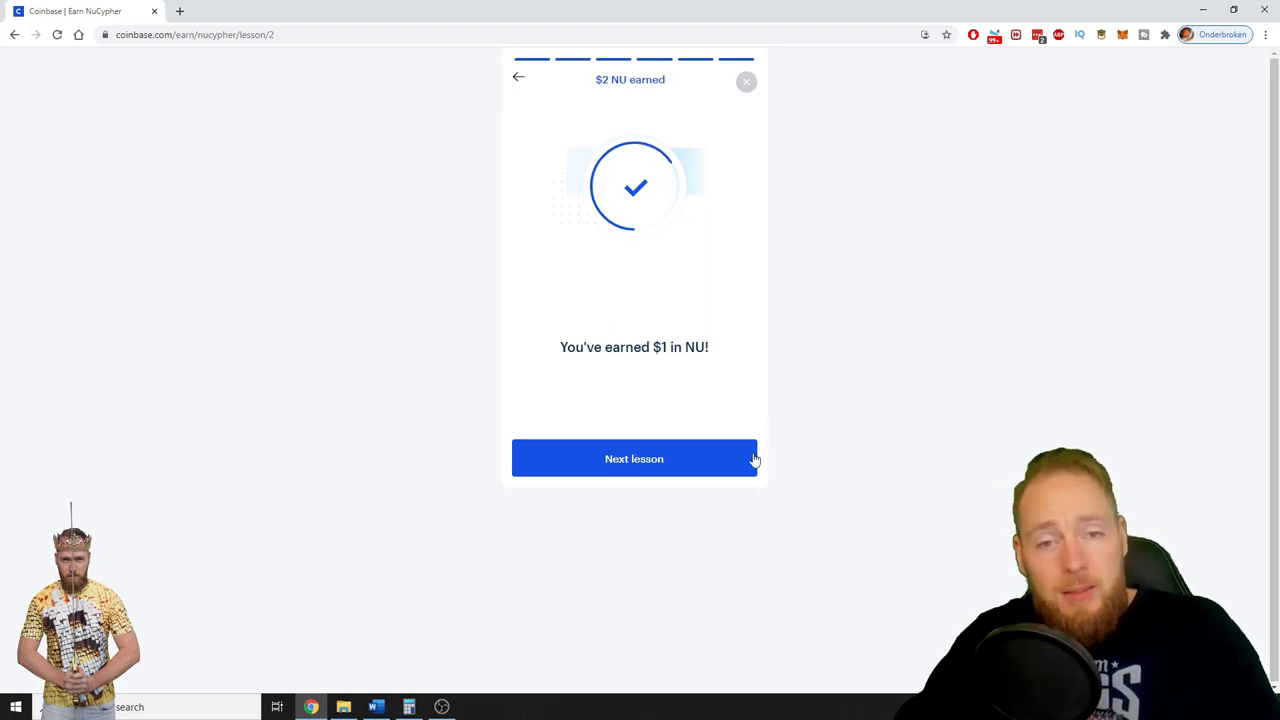
click(634, 458)
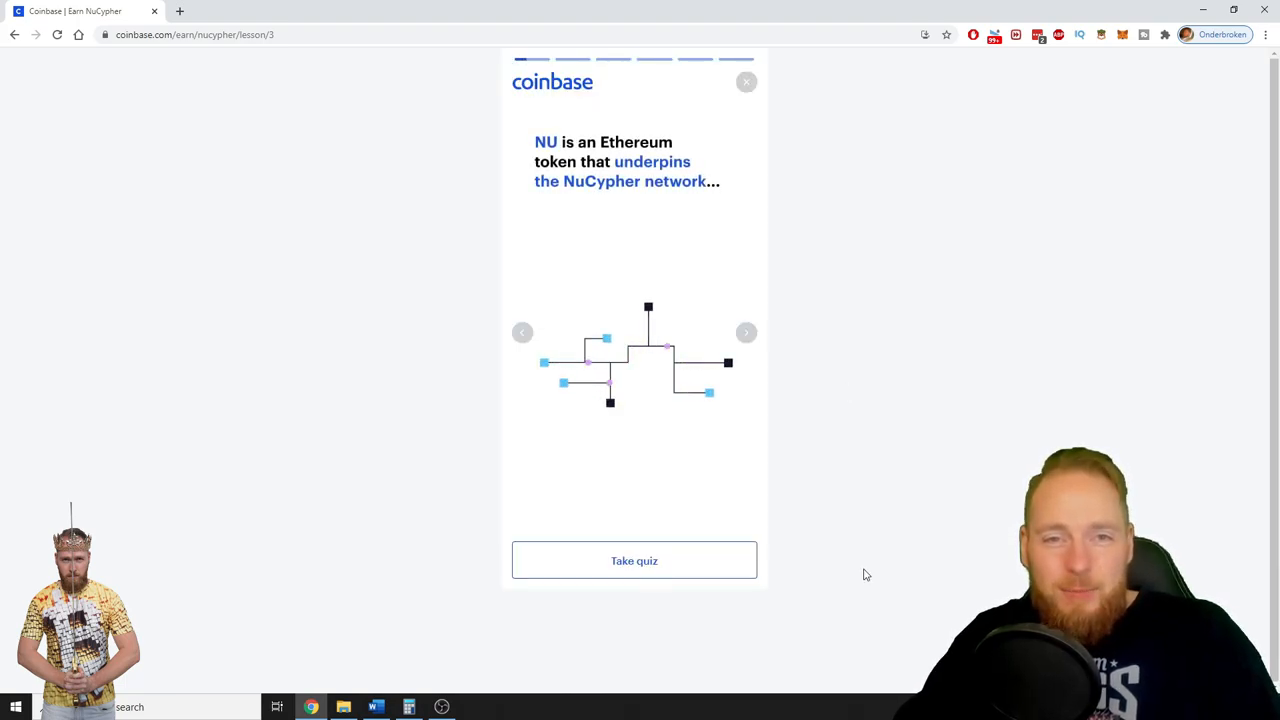
Answer 'Paying Ethereum transaction fees' on the NU token quiz and go back to Rewards.
click(634, 560)
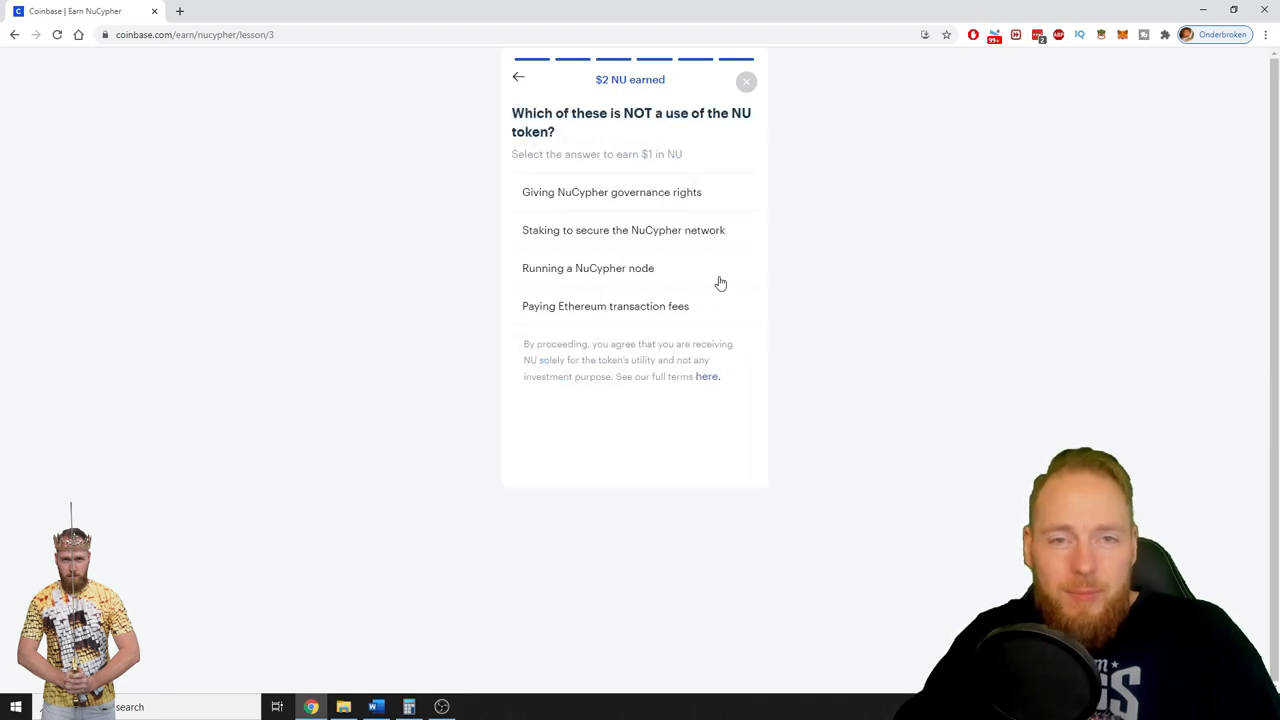
click(605, 306)
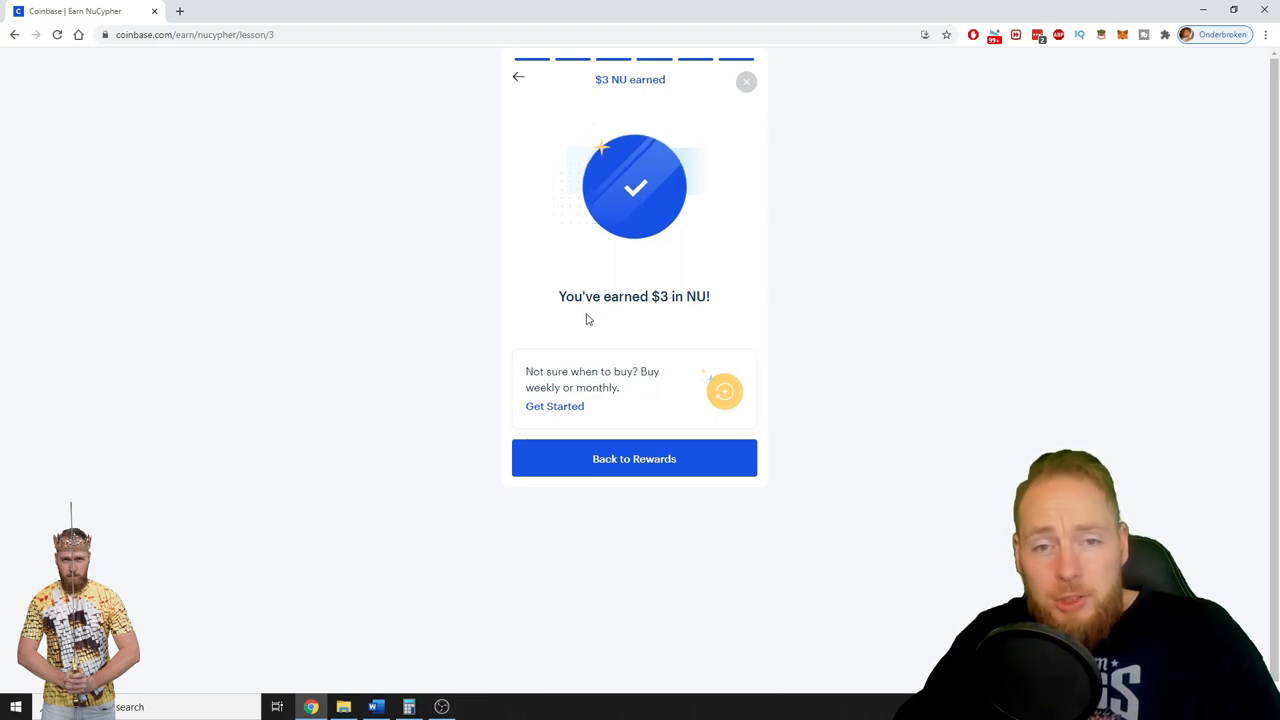
click(634, 458)
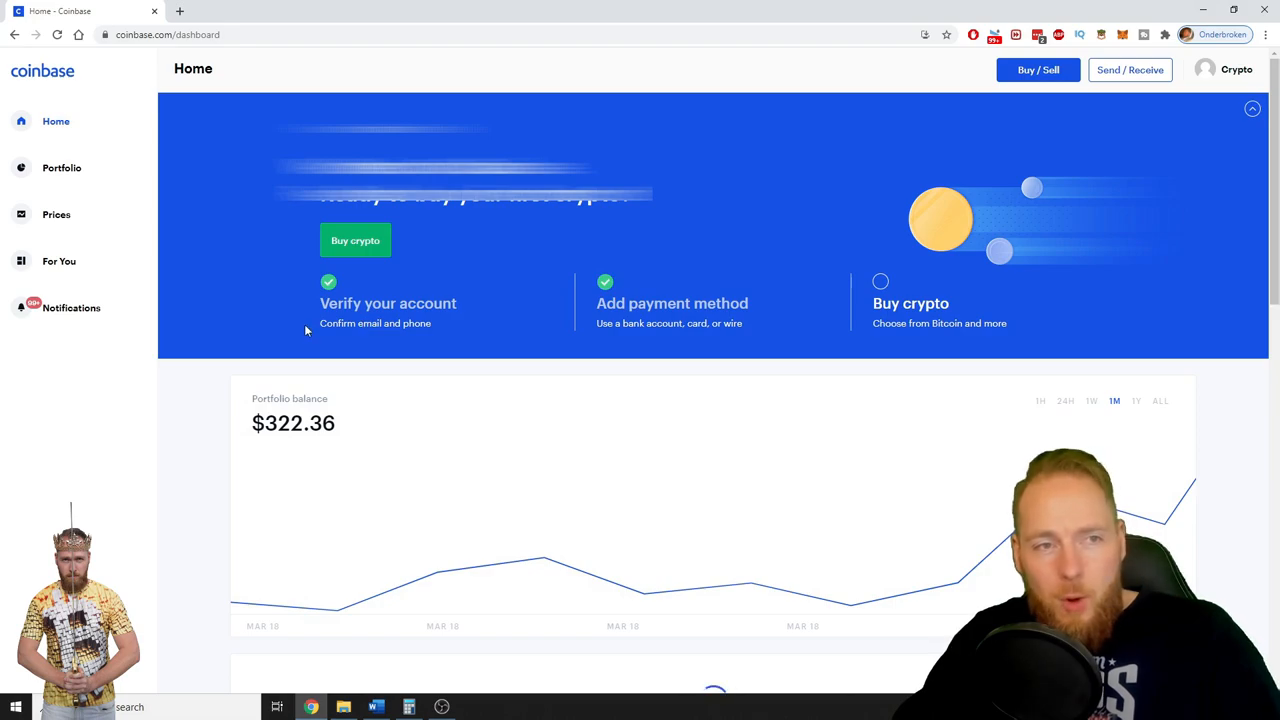
Browse the portfolio asset balances, including $2.99 in NuCypher, then go back Home.
click(61, 167)
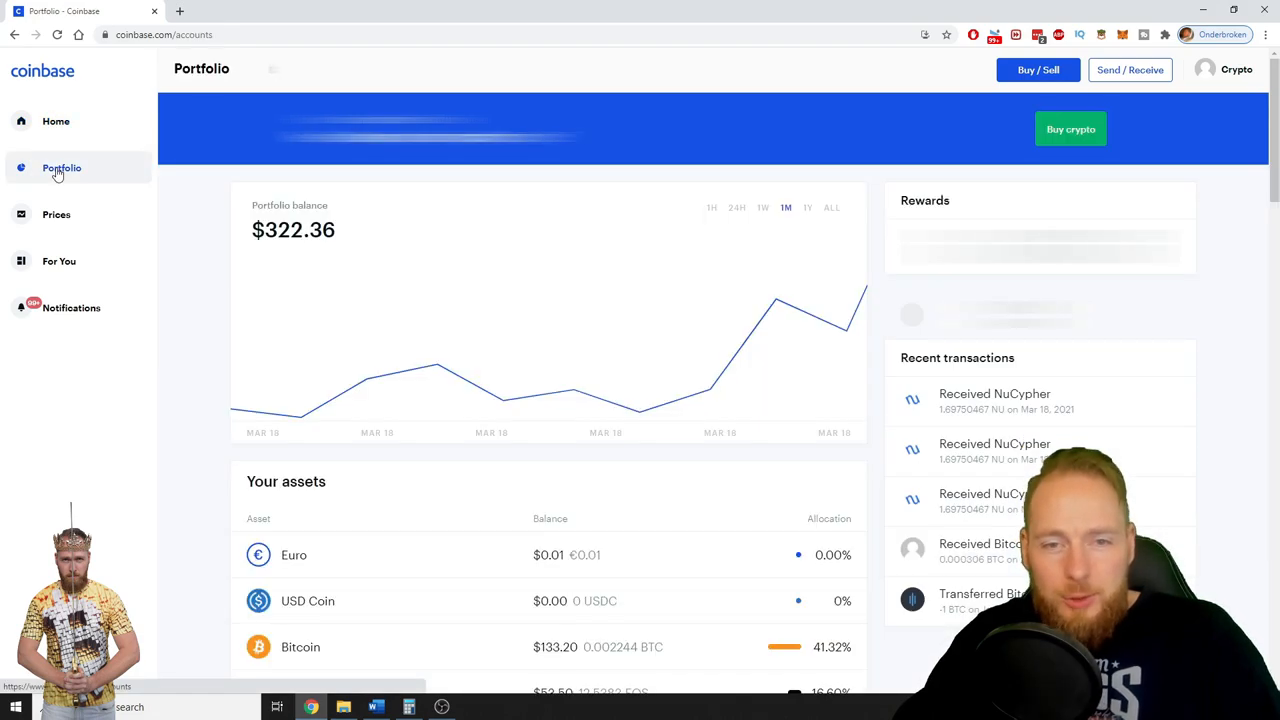
scroll(down, 3)
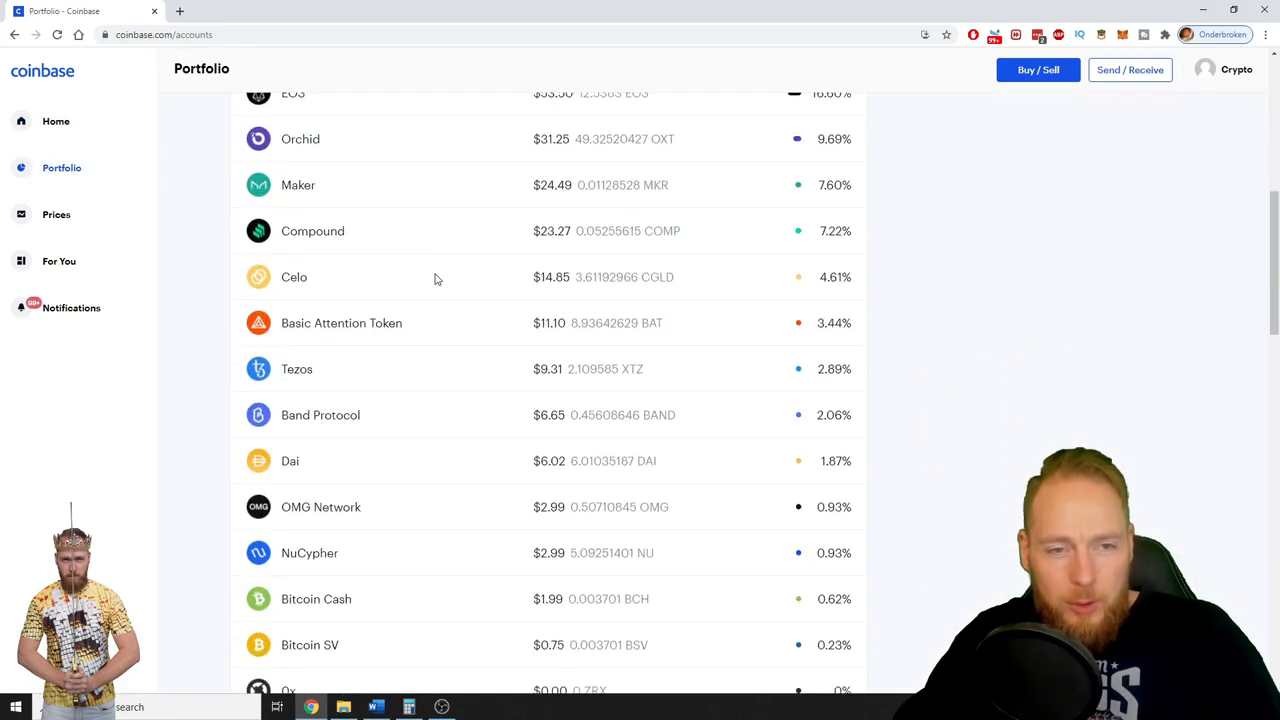
scroll(down, 3)
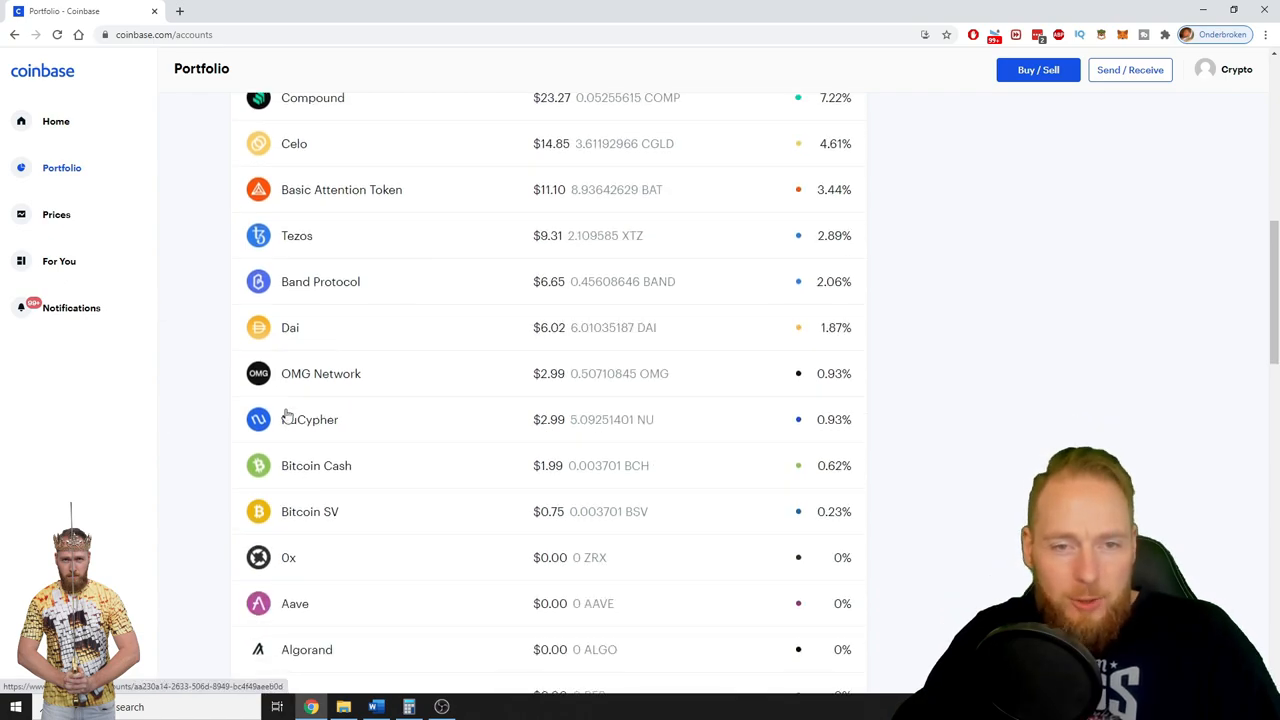
mouse_move(616, 393)
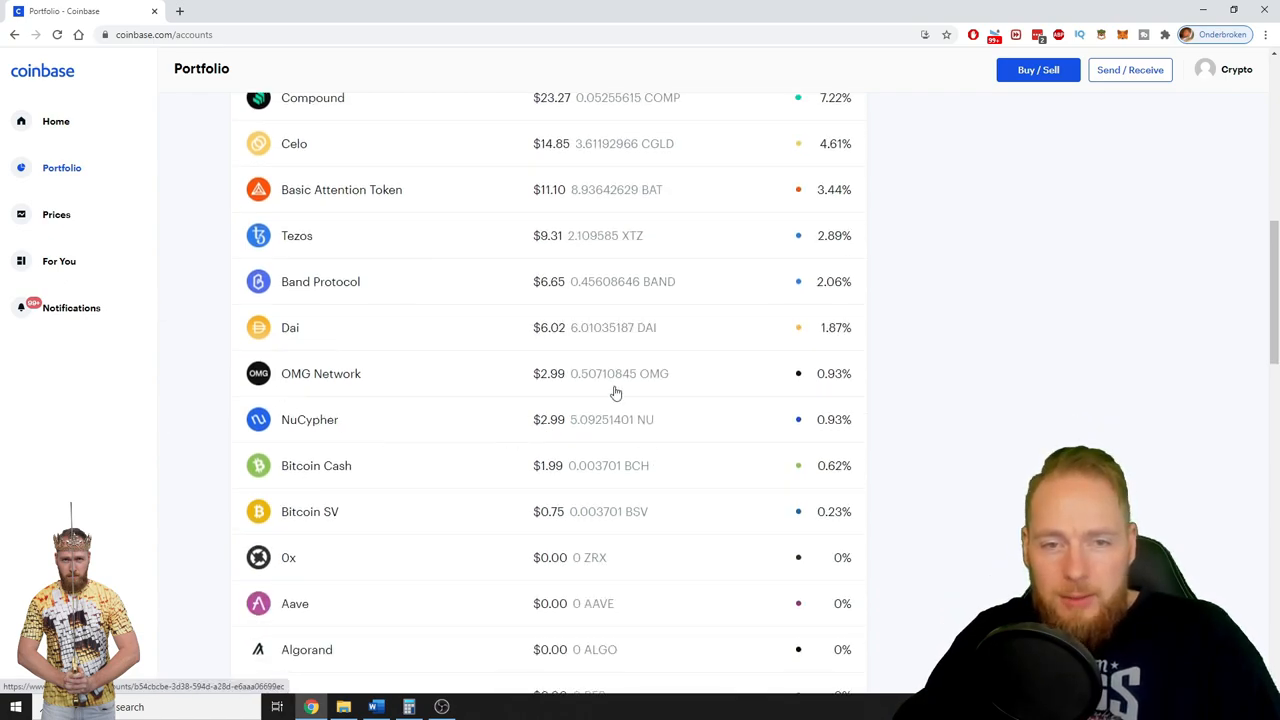
mouse_move(563, 428)
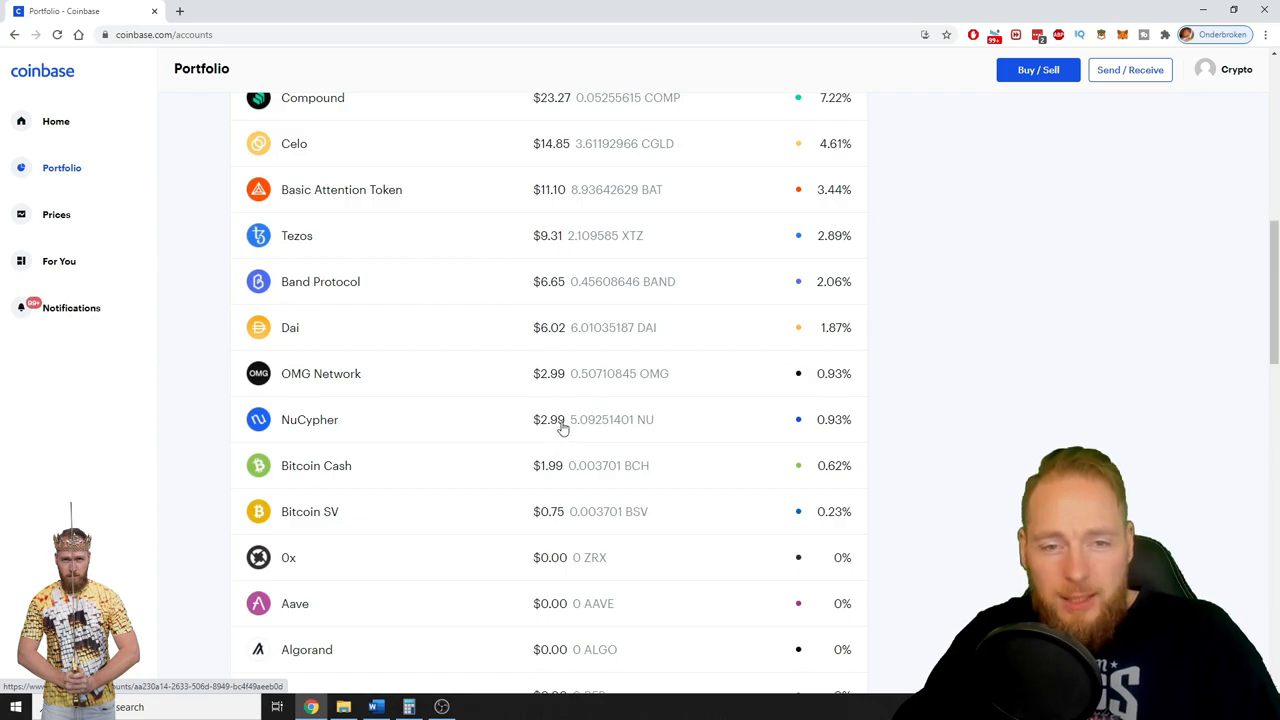
mouse_move(572, 427)
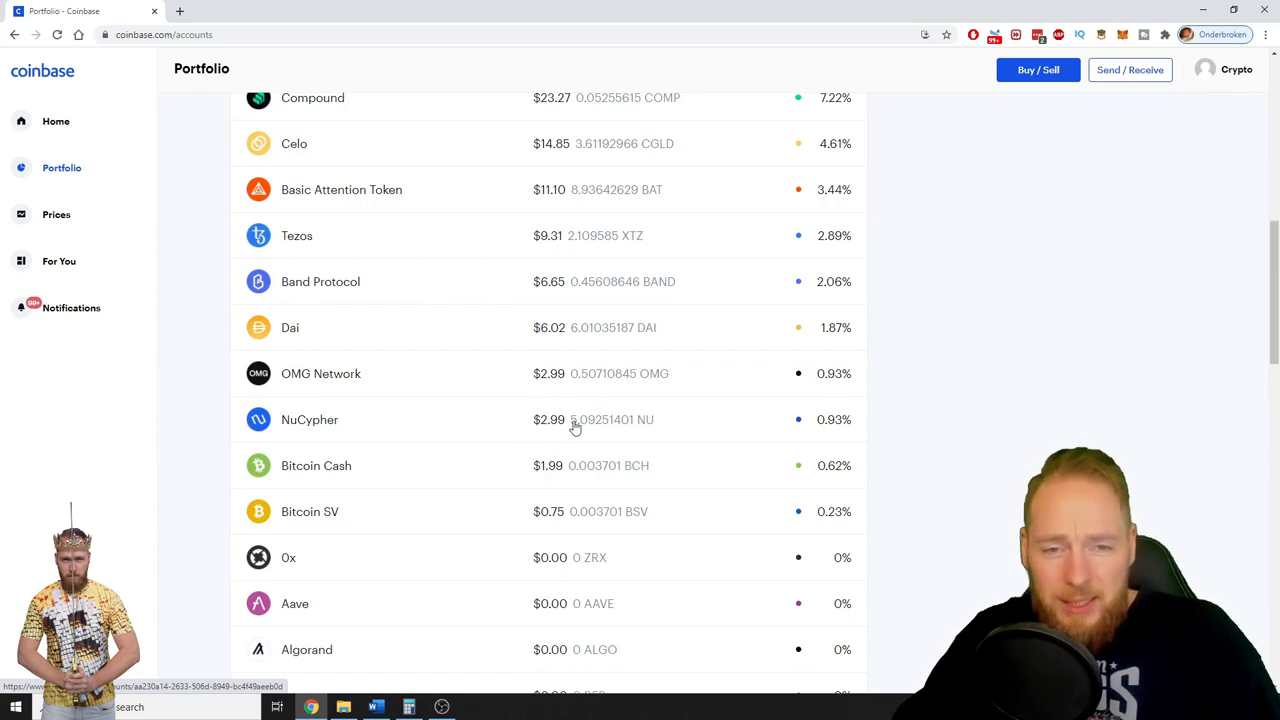
scroll(down, 3)
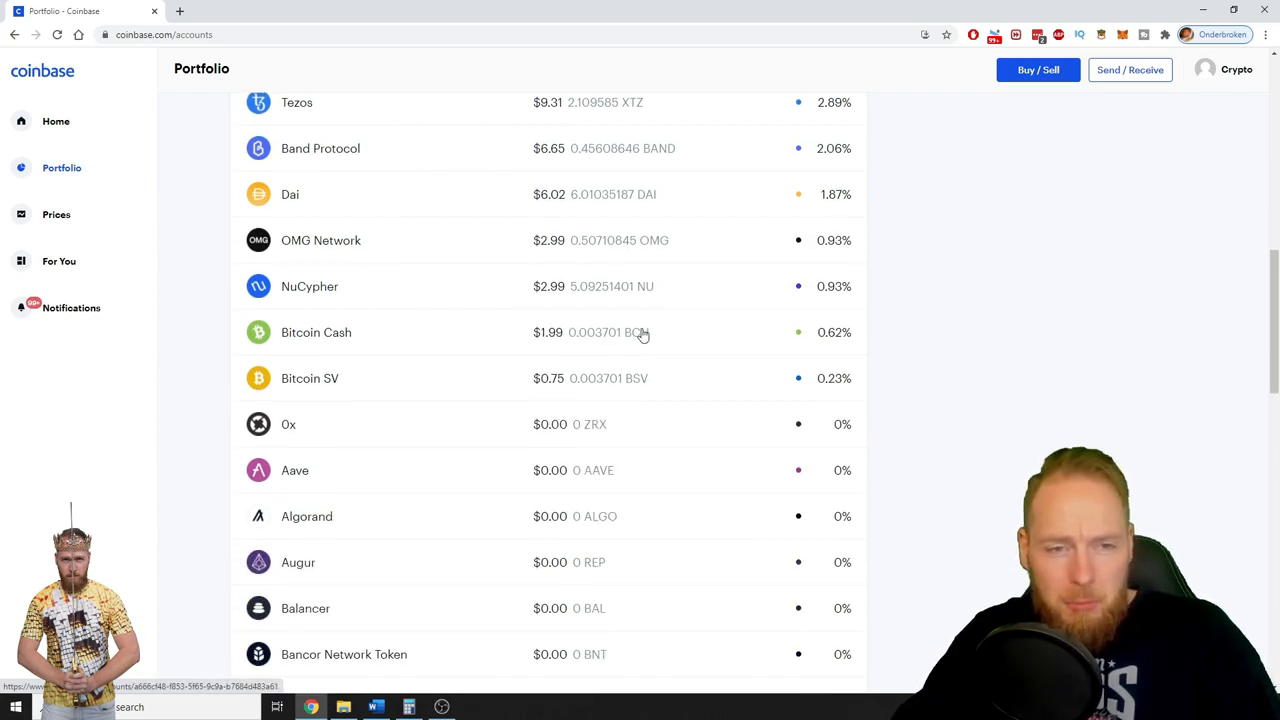
scroll(up, 3)
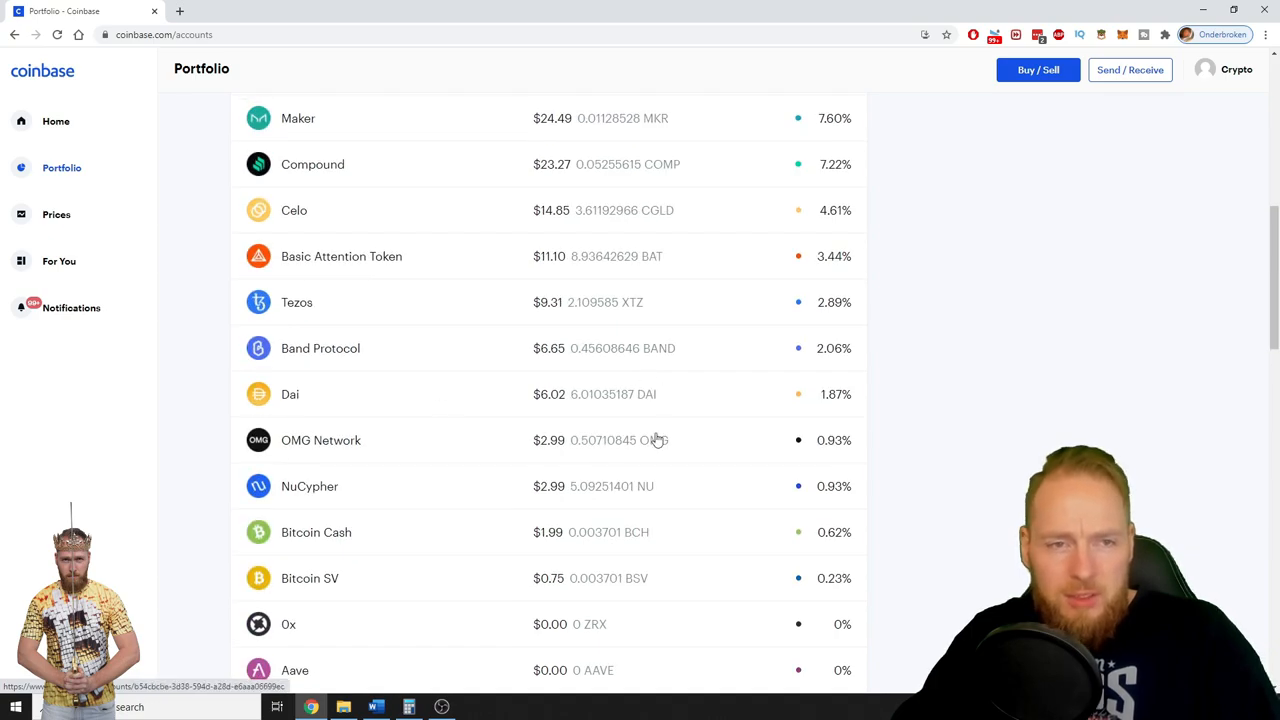
mouse_move(506, 415)
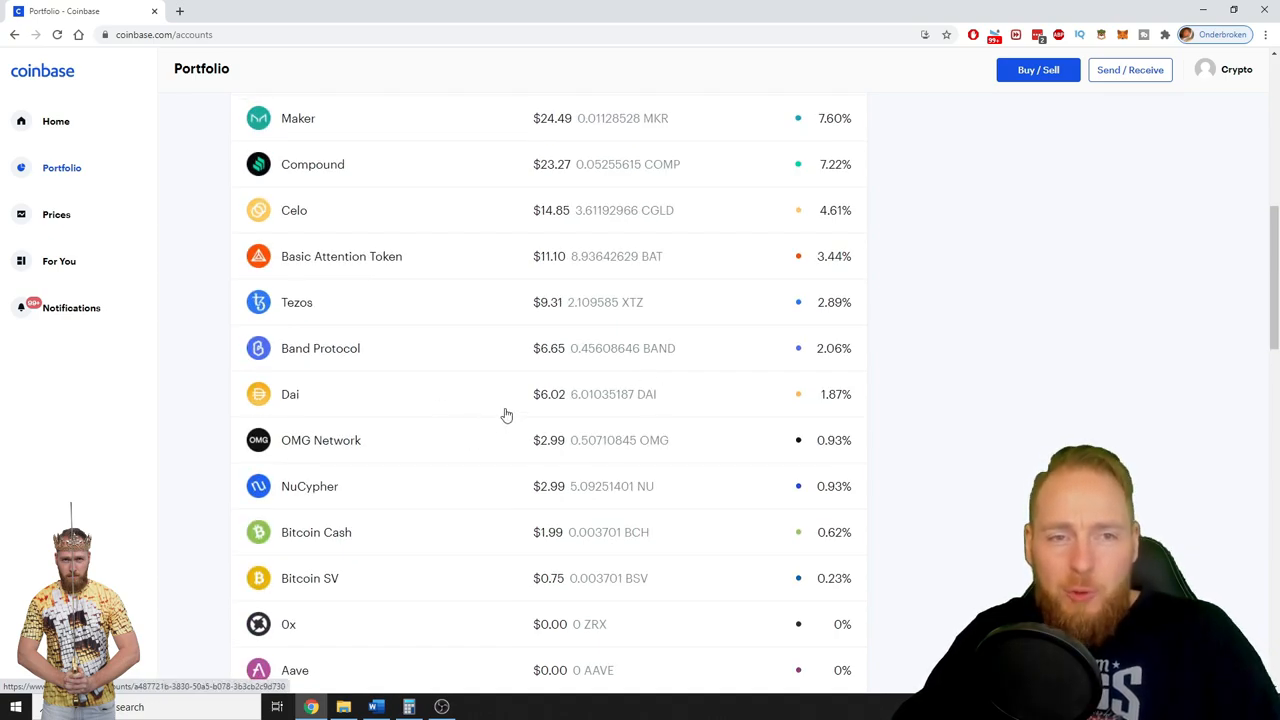
mouse_move(647, 396)
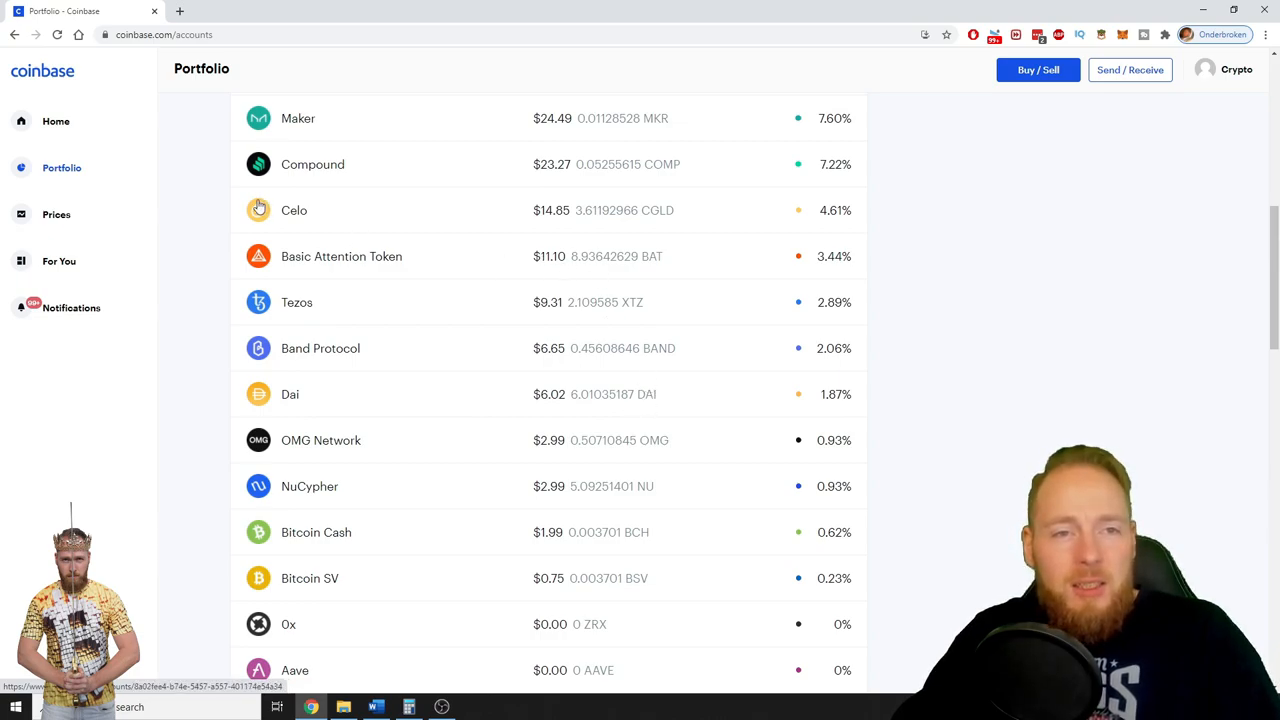
mouse_move(556, 220)
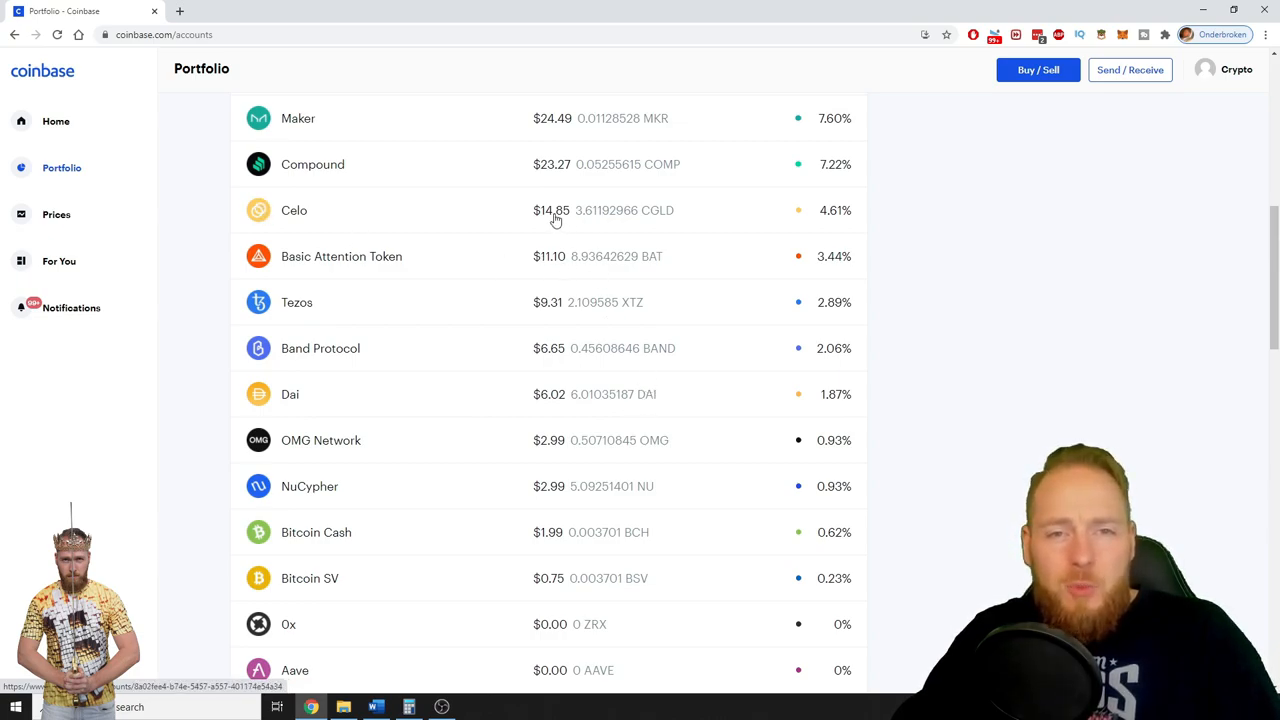
mouse_move(549, 238)
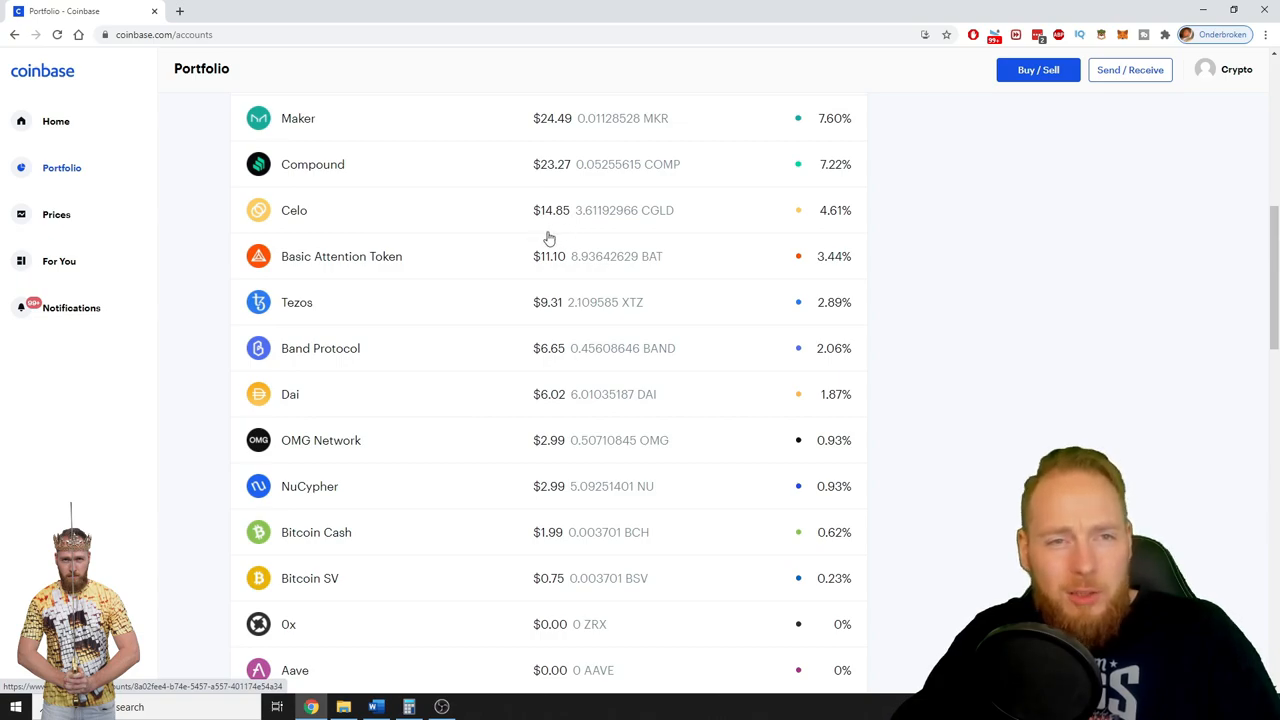
mouse_move(584, 290)
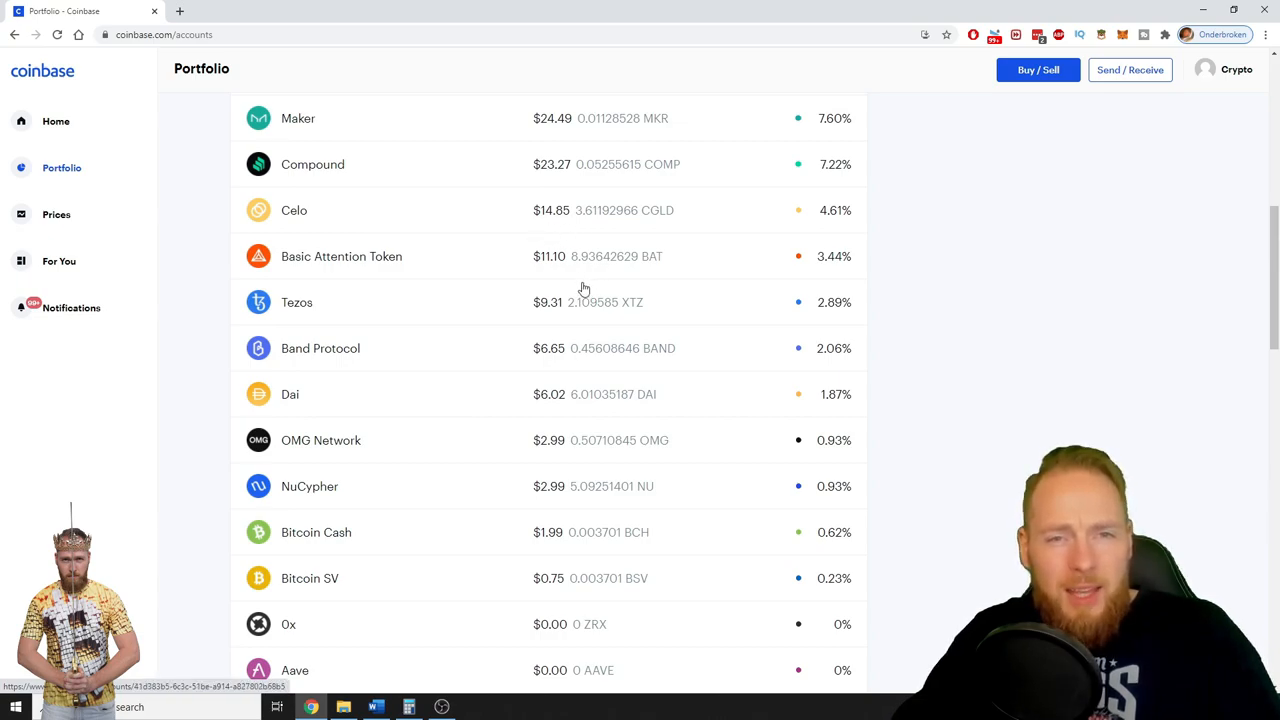
mouse_move(546, 167)
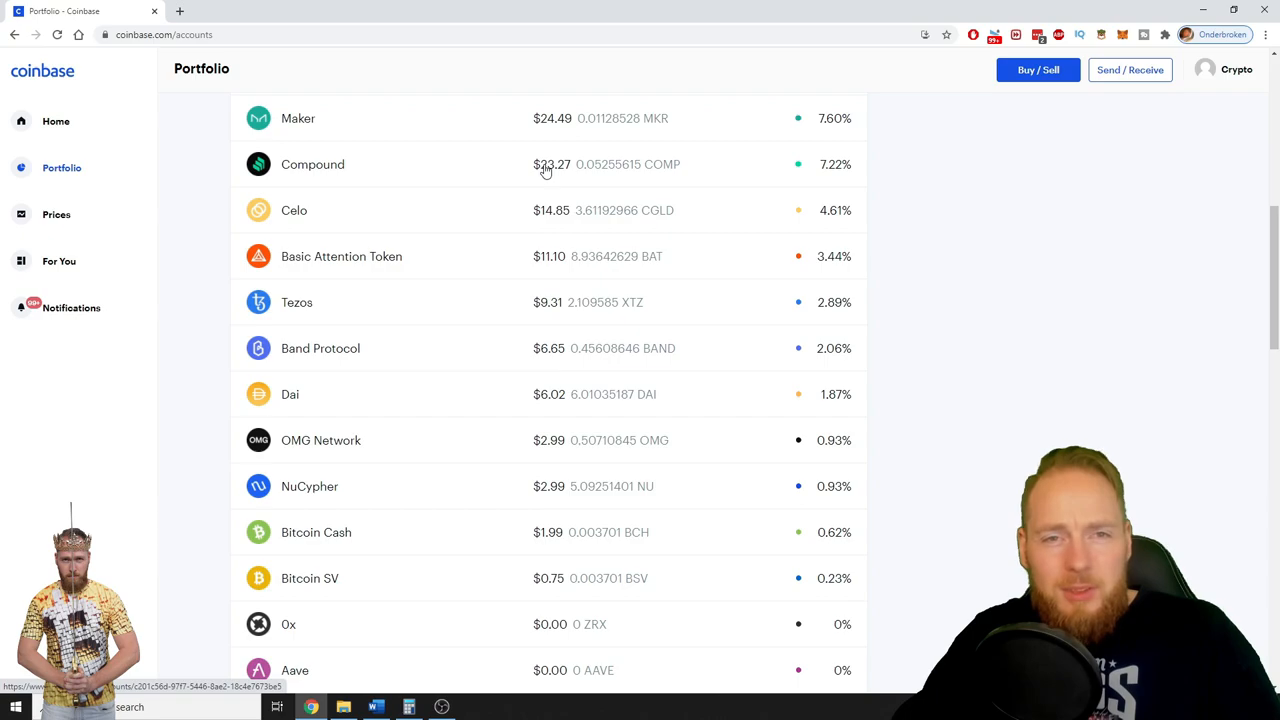
scroll(up, 3)
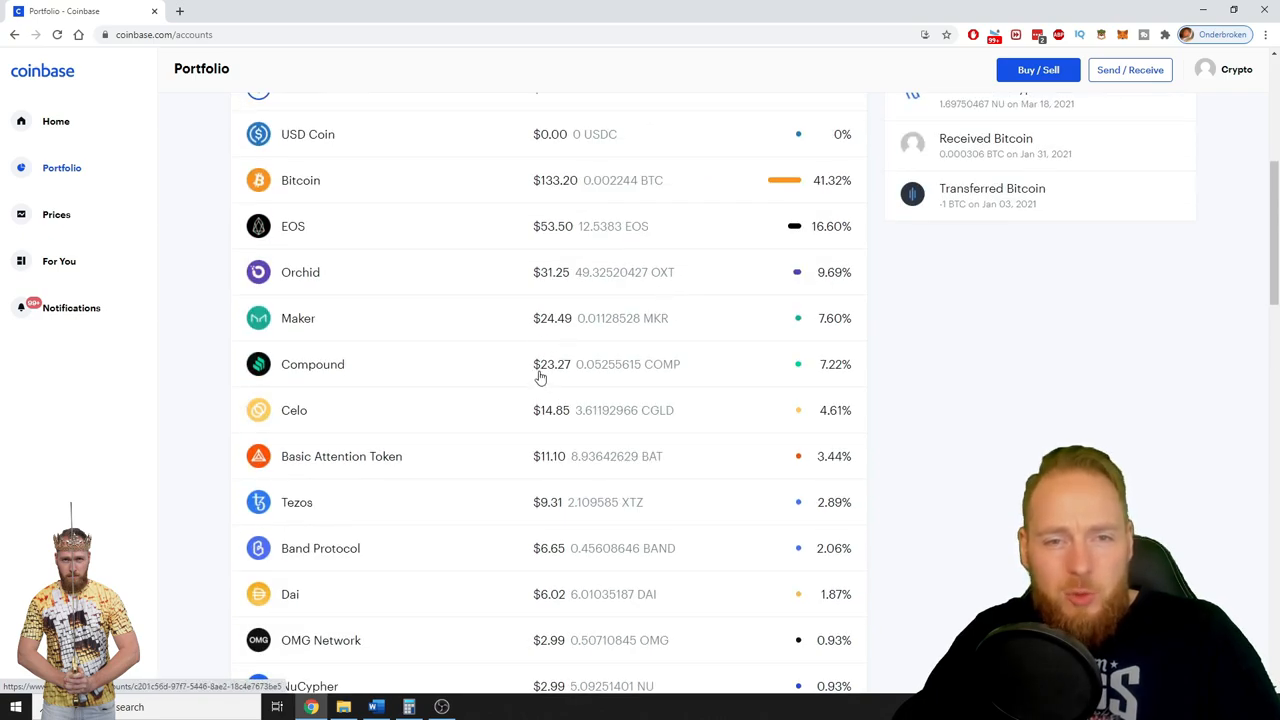
mouse_move(570, 283)
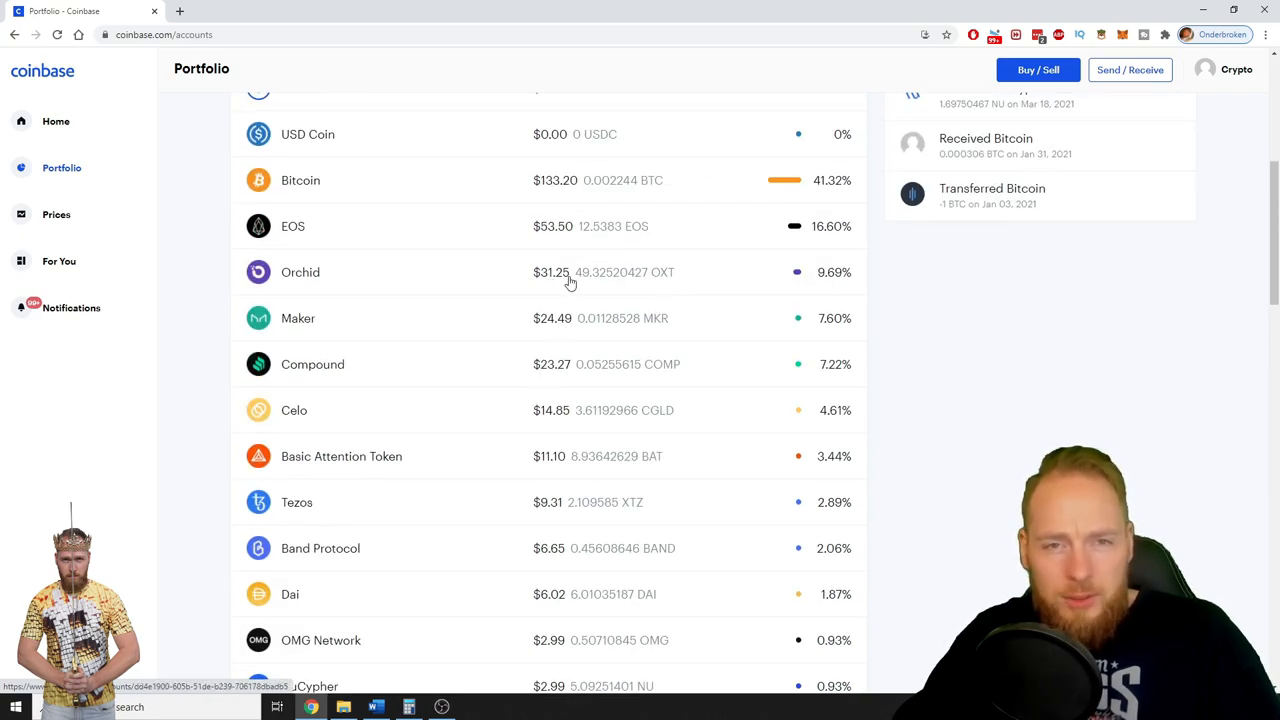
mouse_move(547, 237)
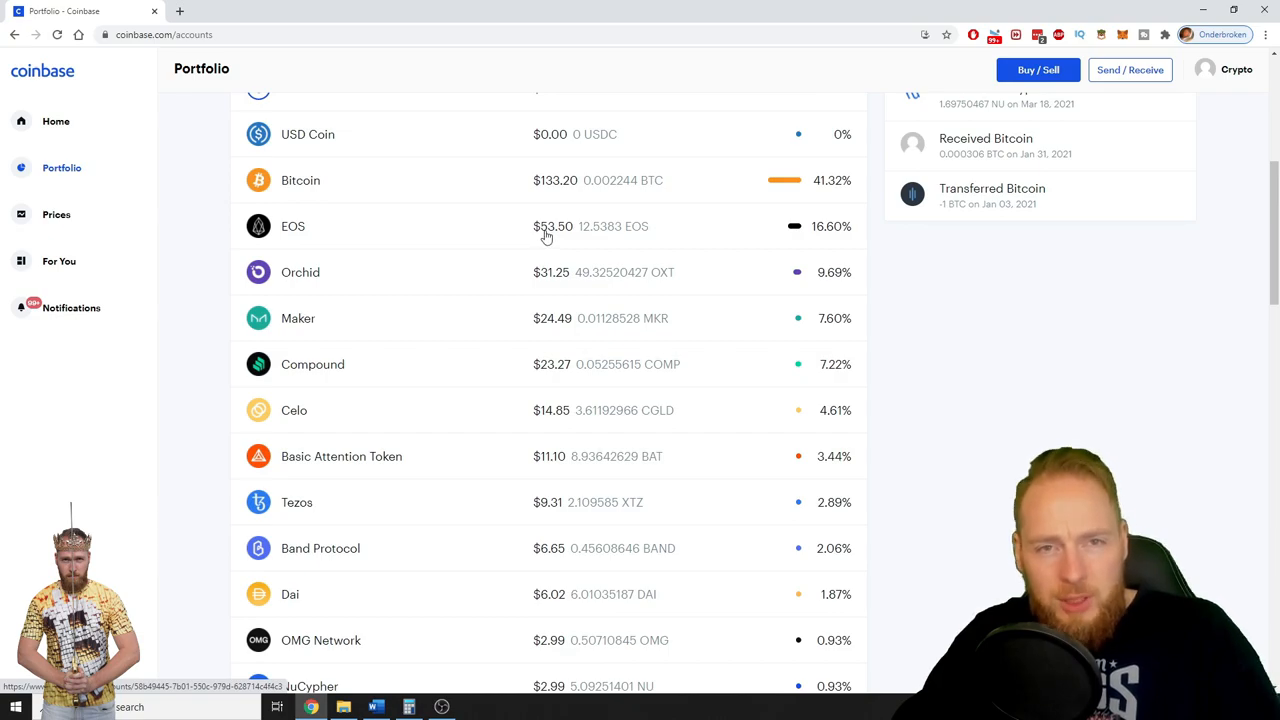
scroll(up, 3)
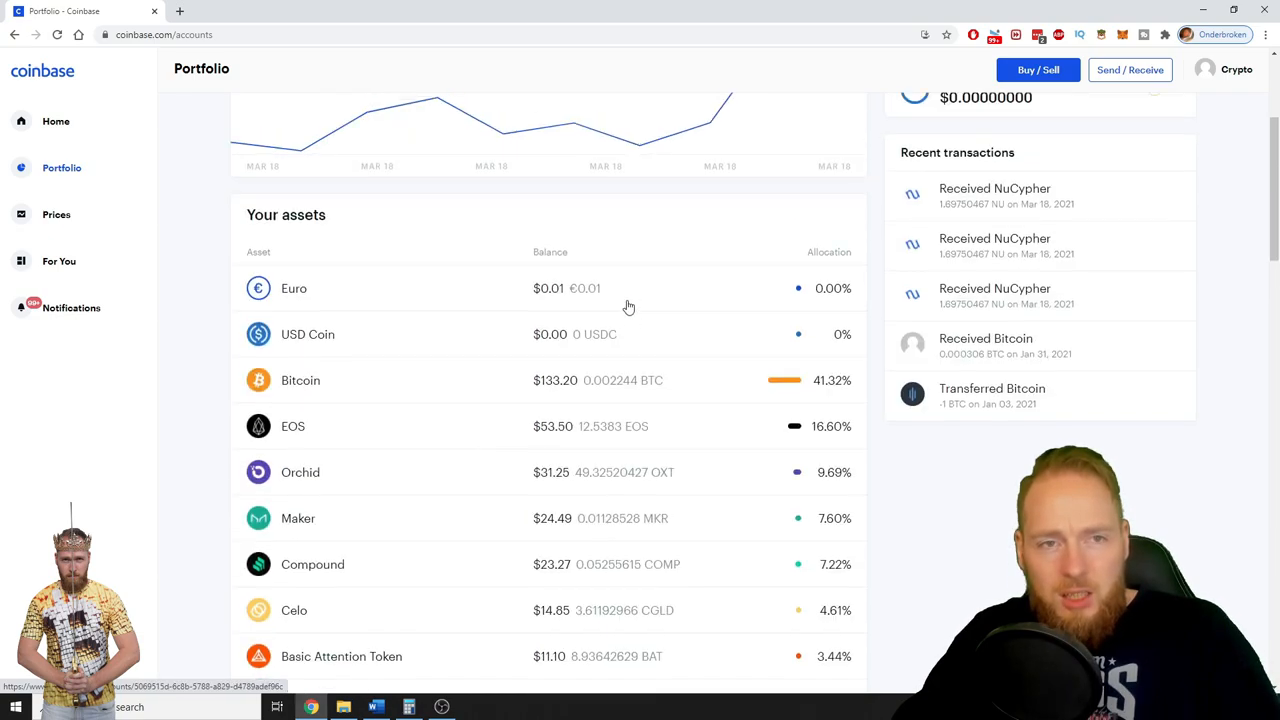
scroll(down, 3)
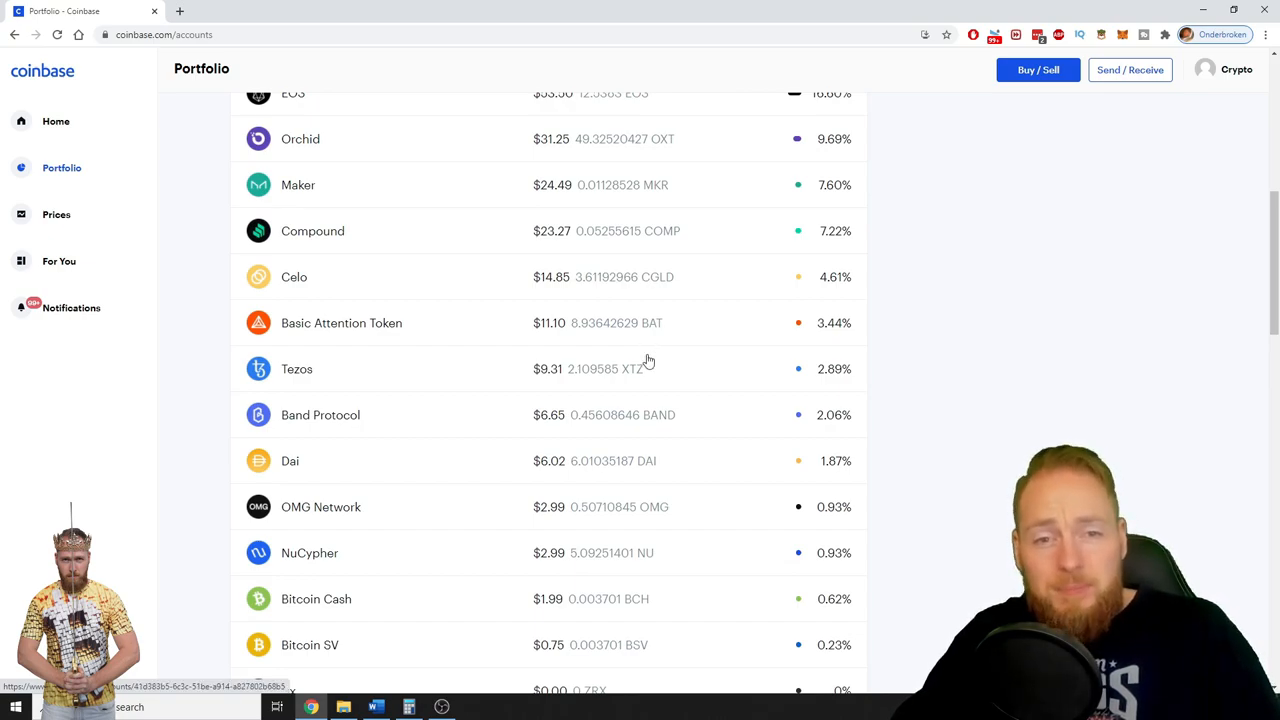
mouse_move(636, 370)
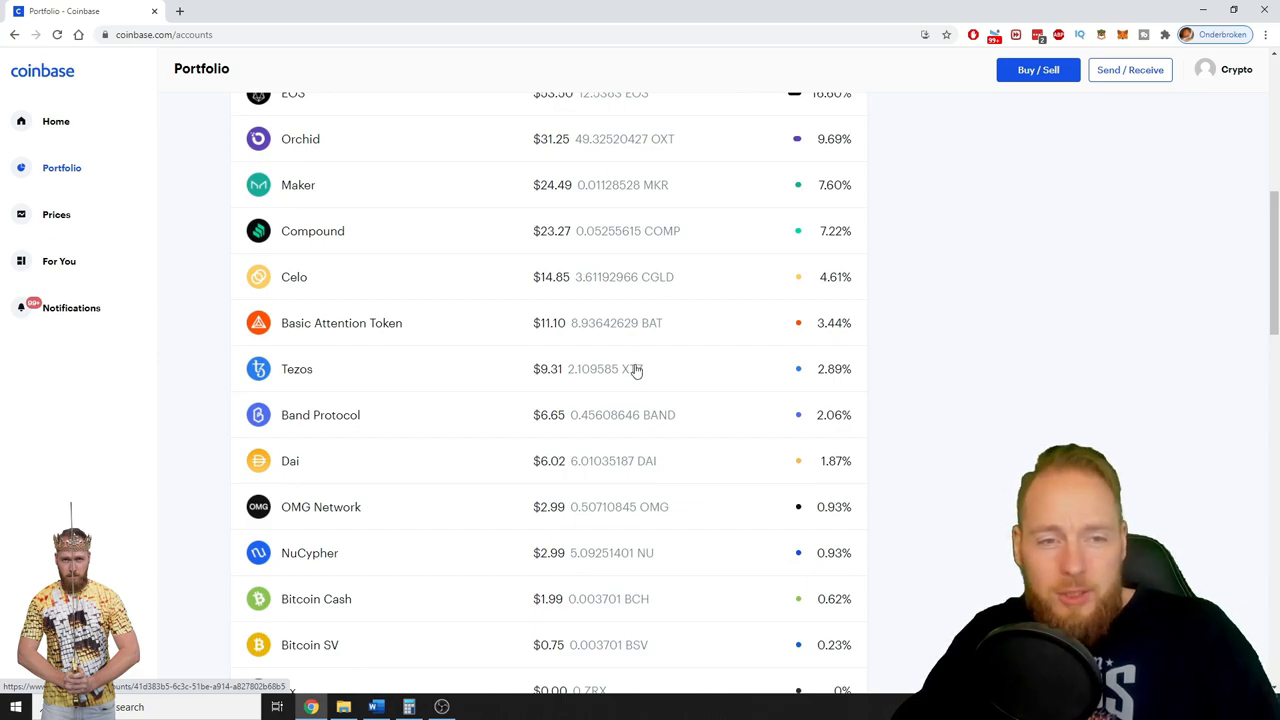
scroll(down, 3)
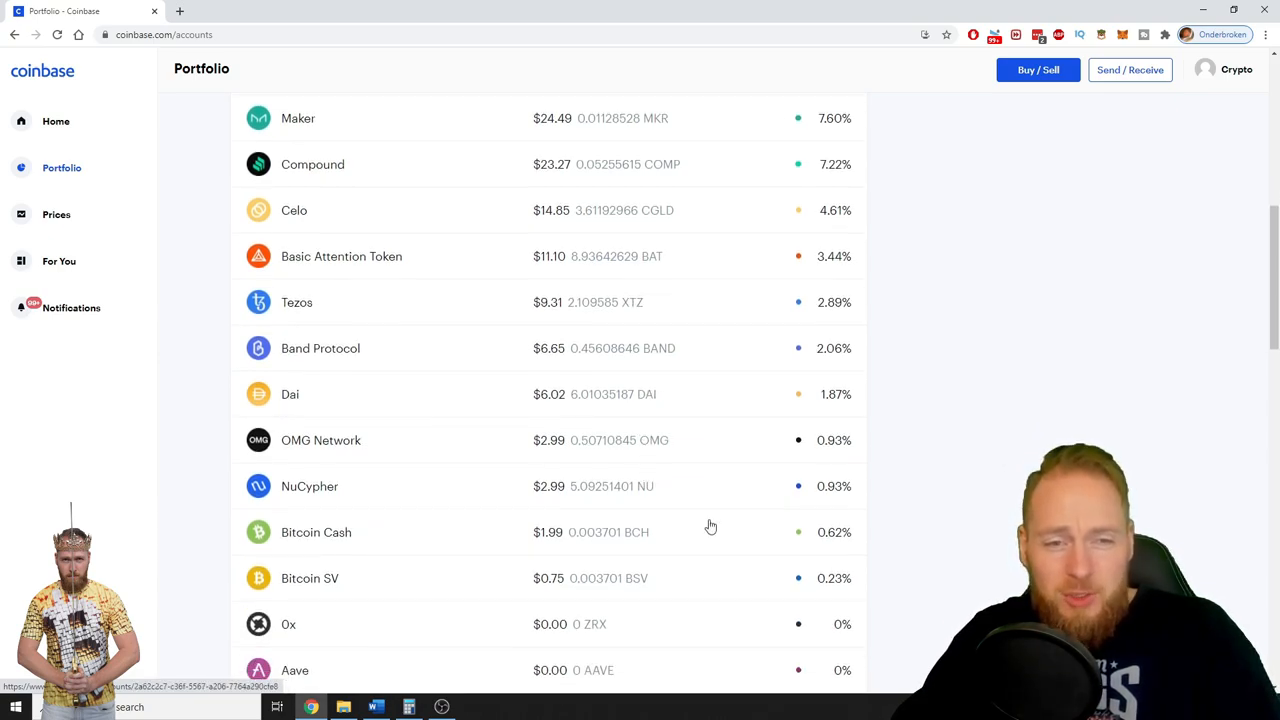
mouse_move(290, 403)
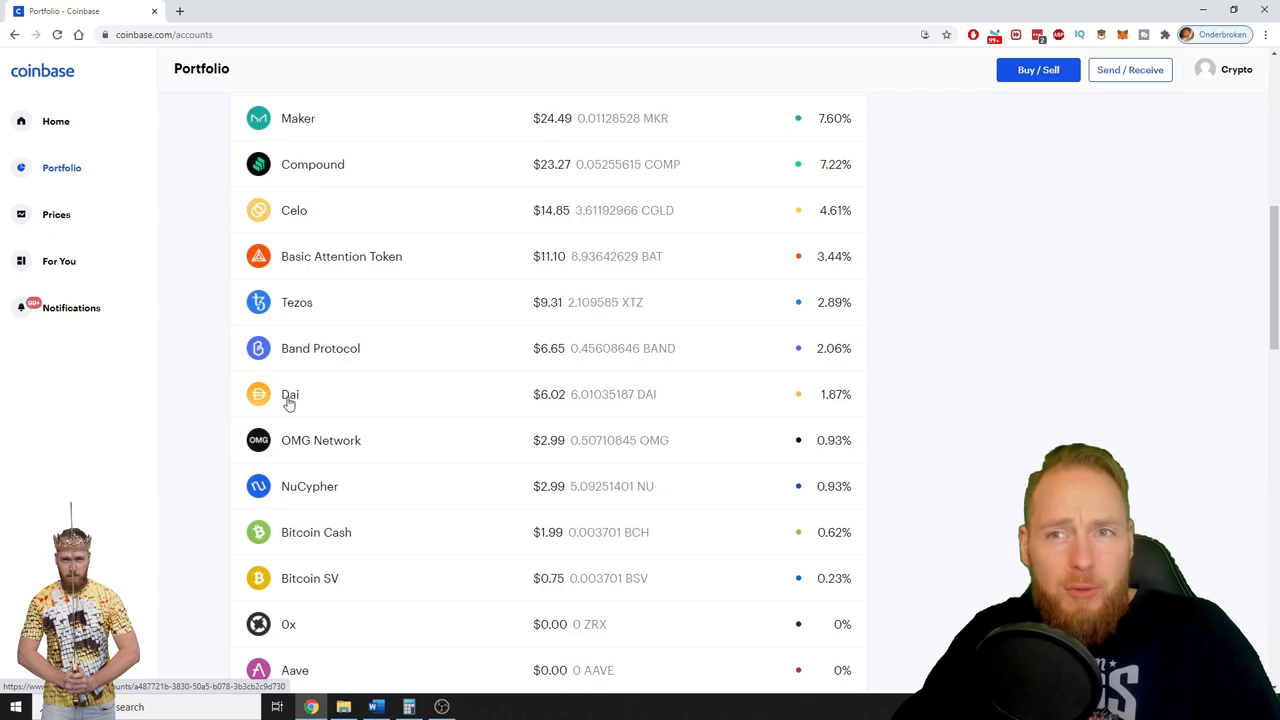
click(55, 121)
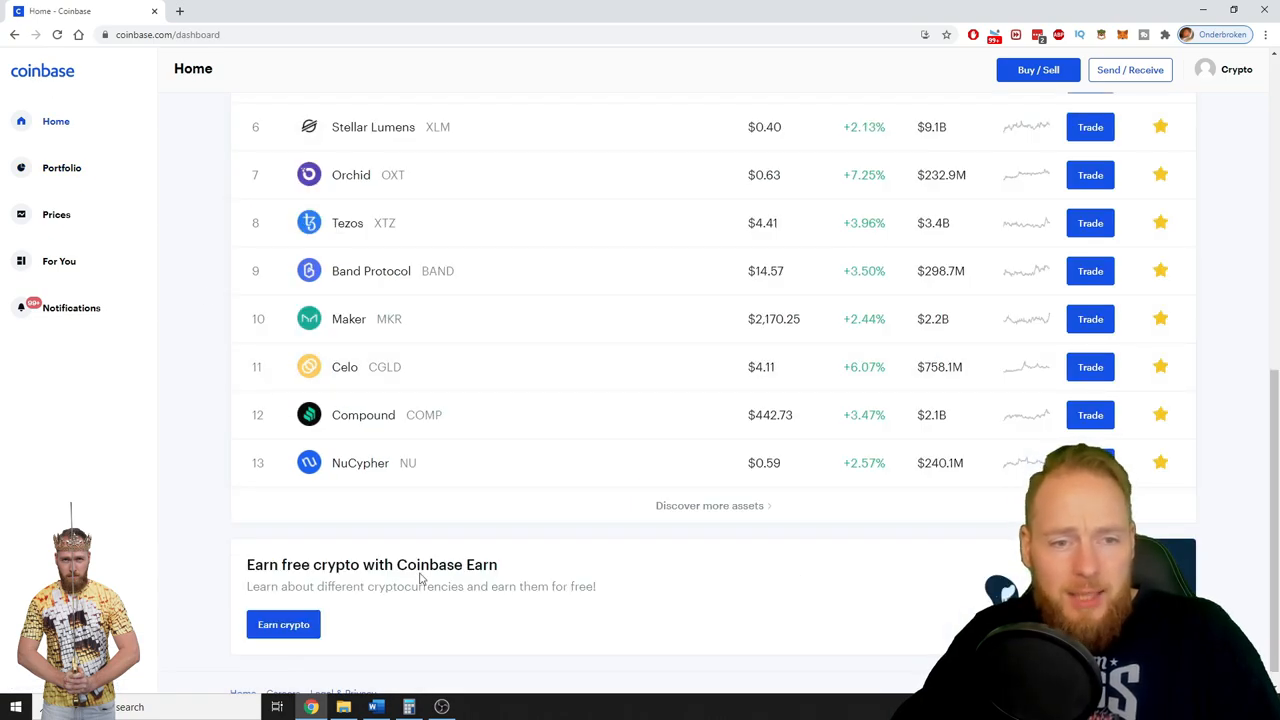
Open the Coinbase Earn lessons page and scroll through the already-completed courses.
click(283, 624)
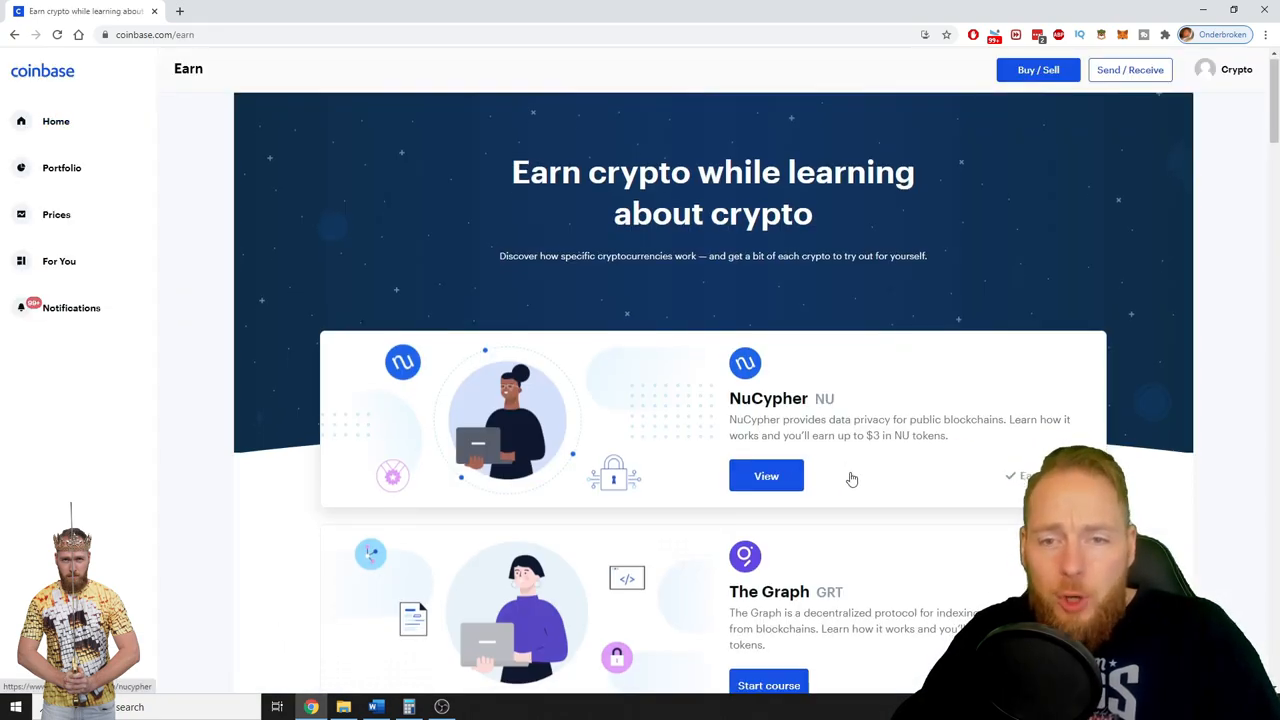
scroll(down, 3)
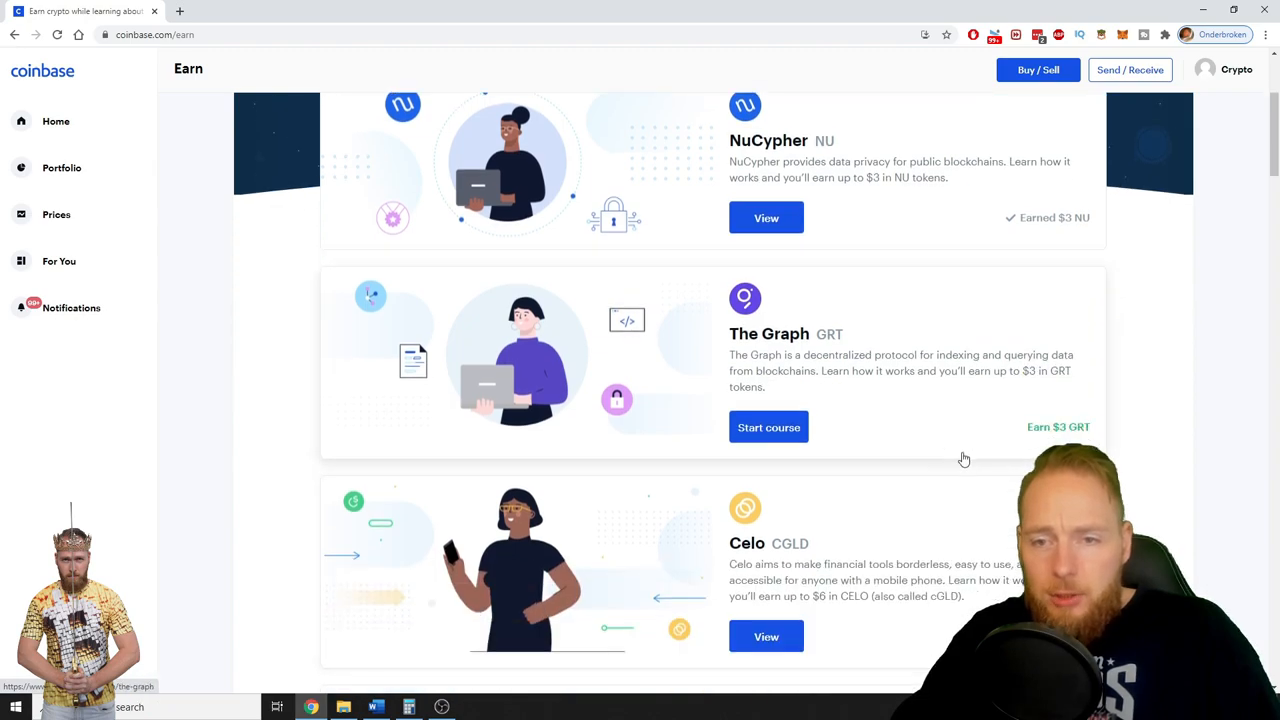
scroll(down, 3)
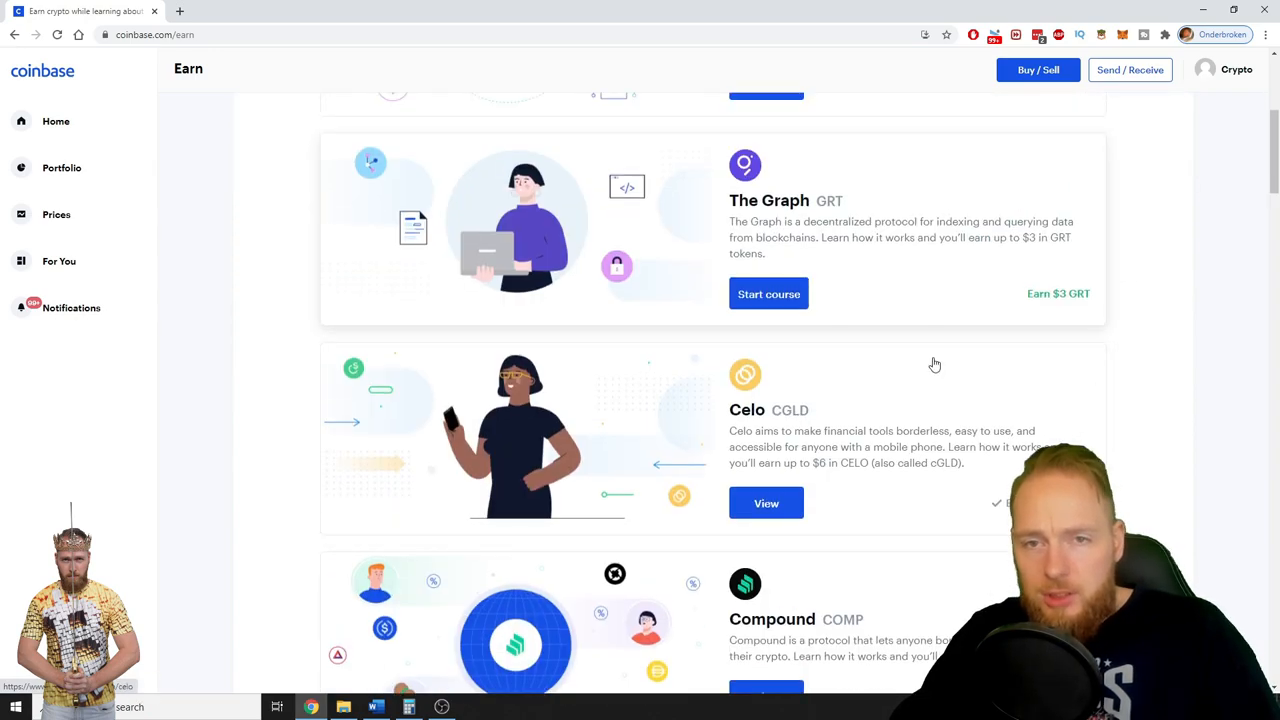
scroll(down, 3)
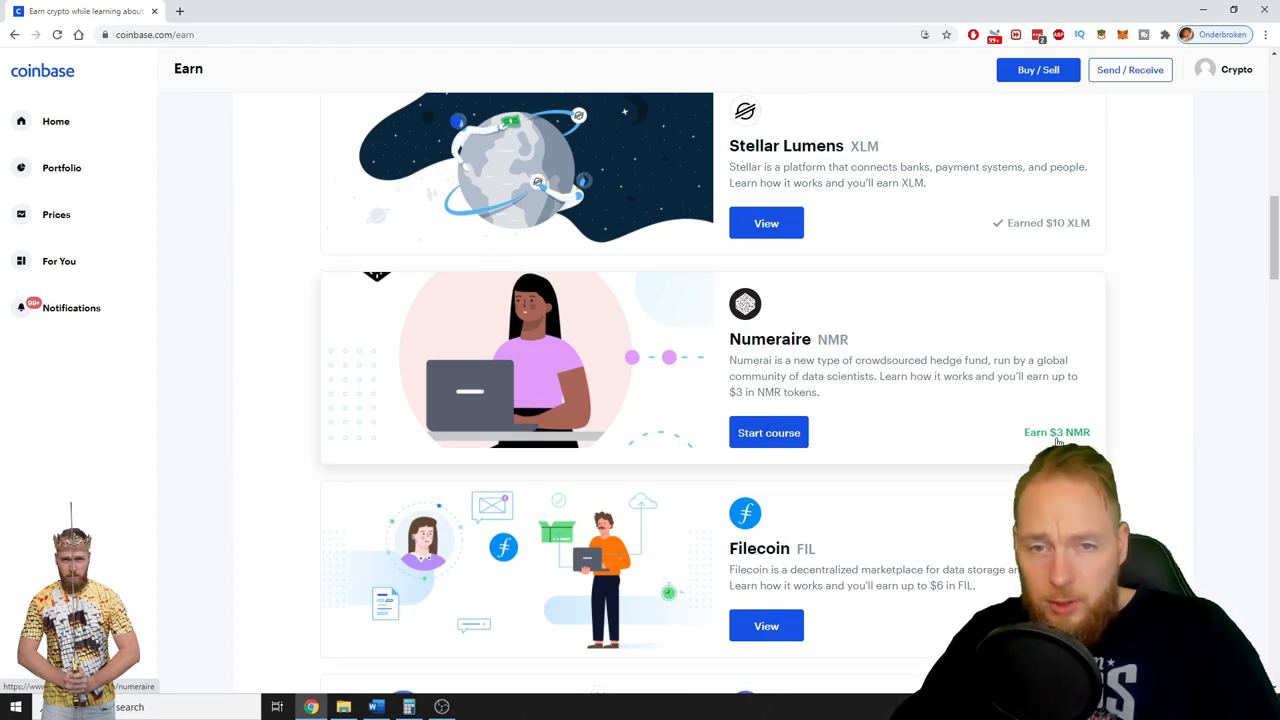
scroll(down, 3)
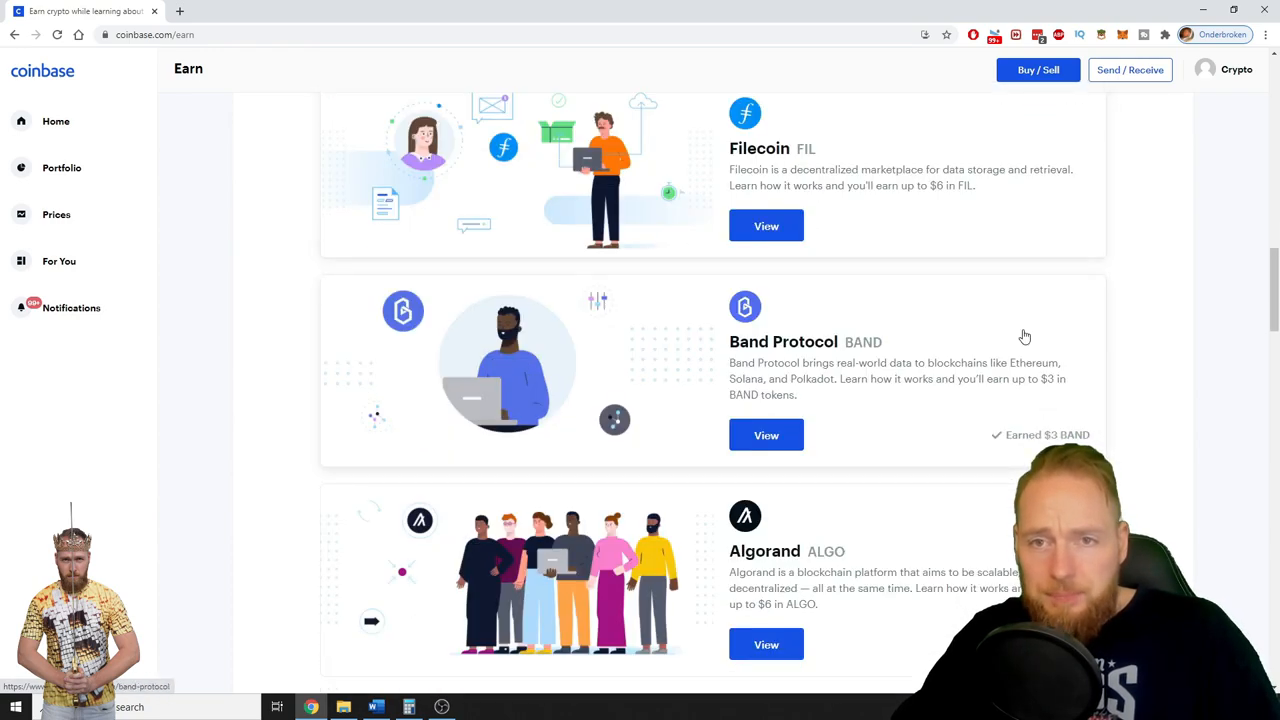
scroll(down, 3)
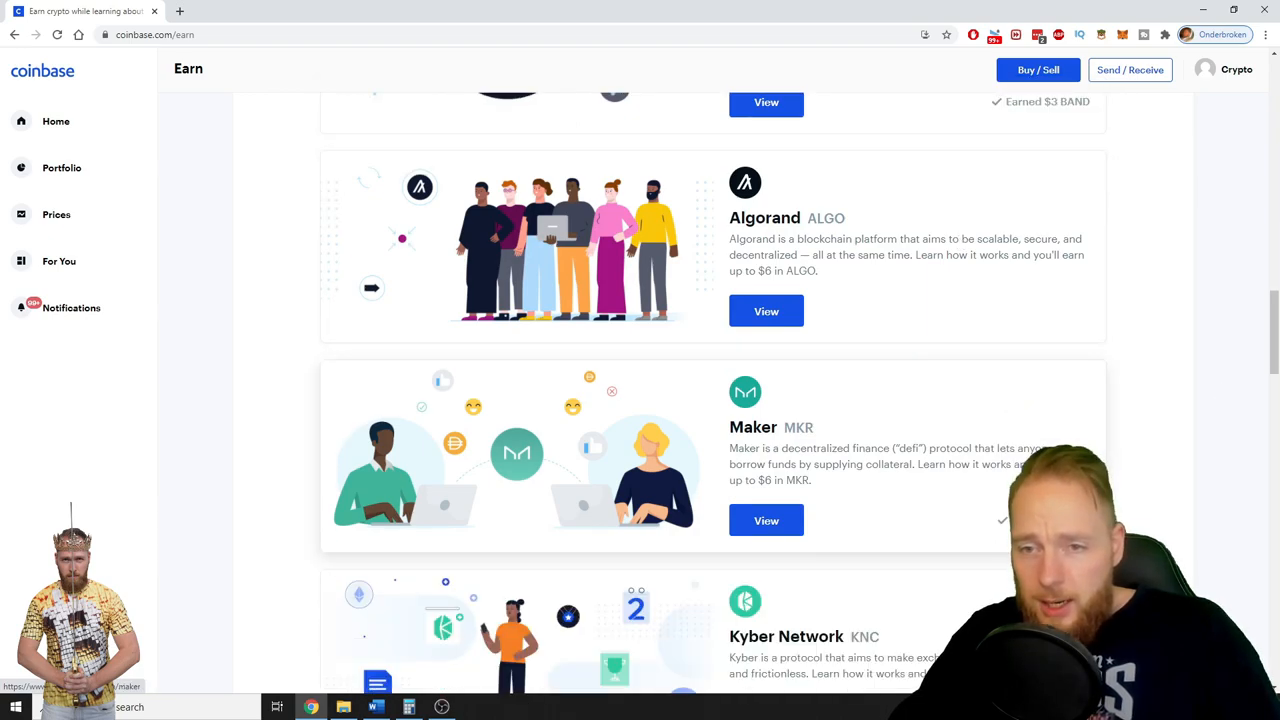
scroll(down, 3)
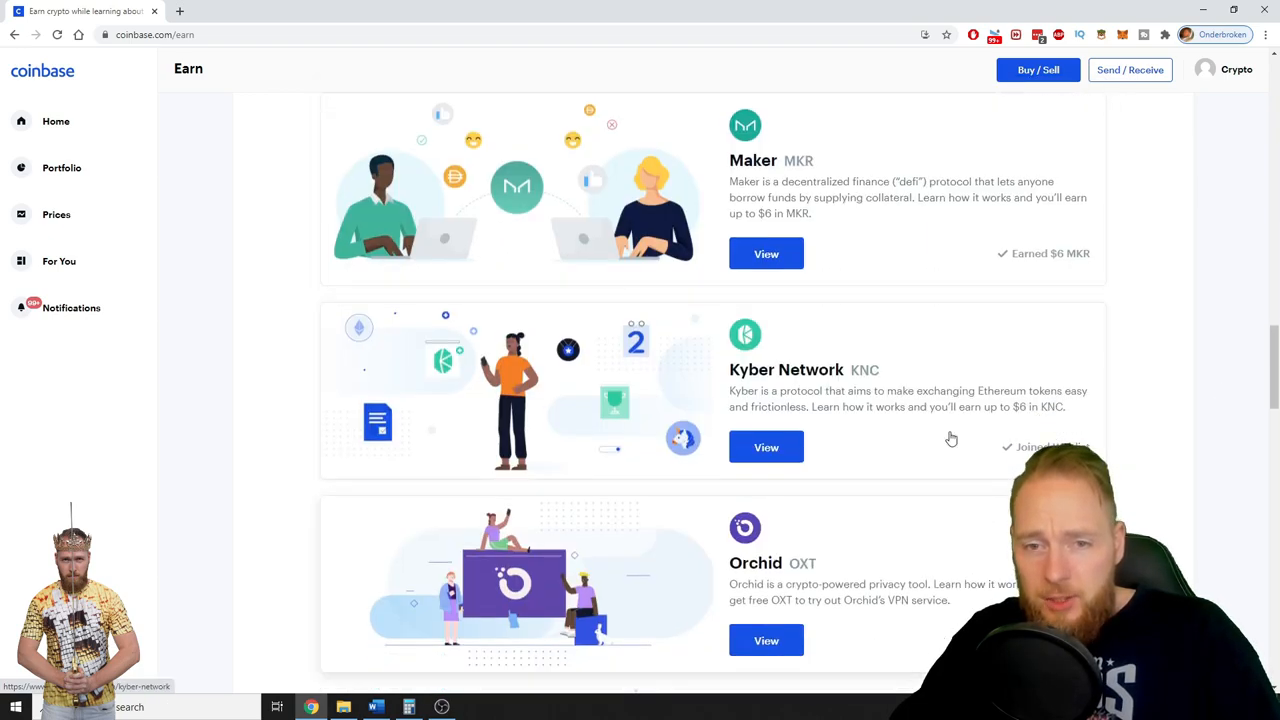
scroll(down, 3)
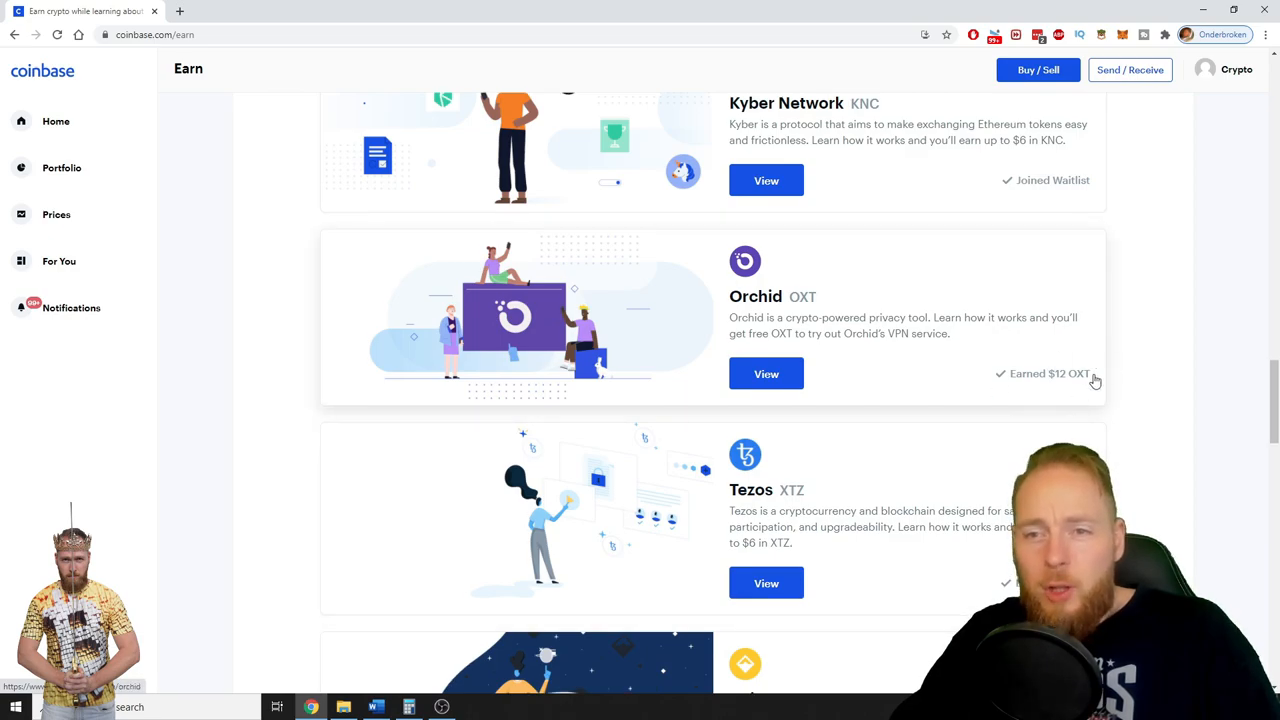
mouse_move(1062, 386)
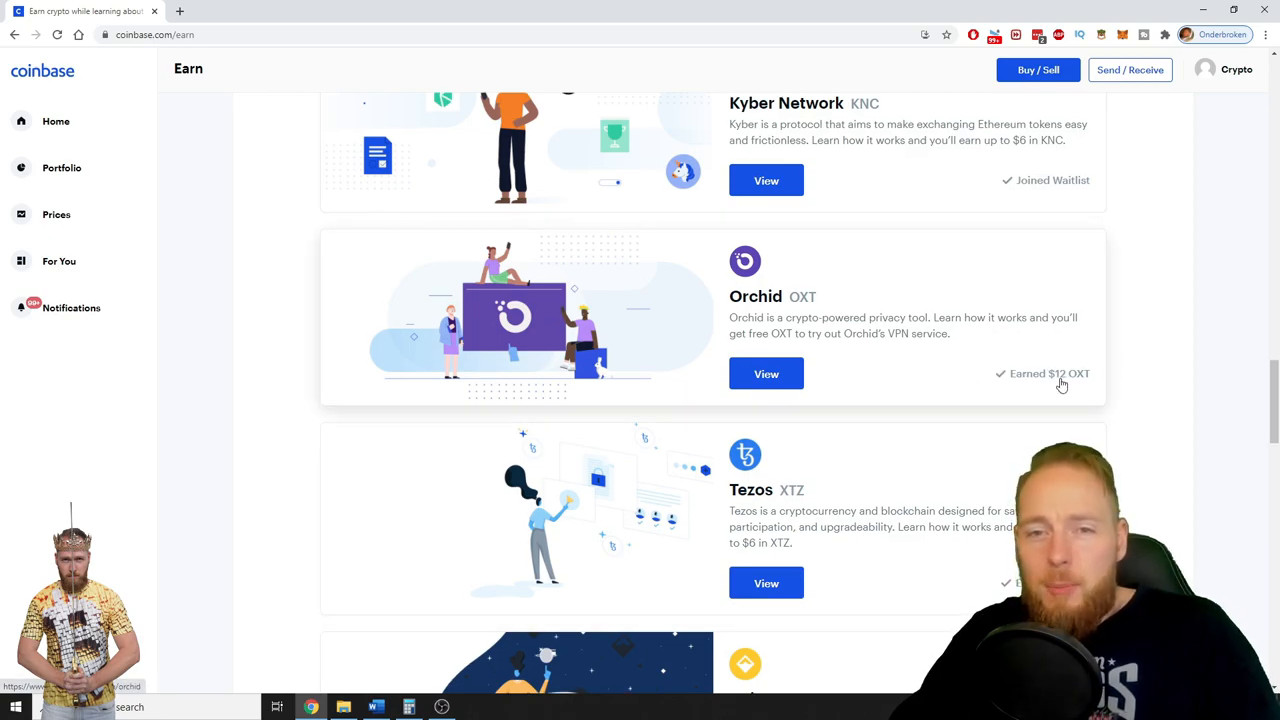
Scroll further down and open The Graph course offering up to $3 in GRT.
scroll(down, 3)
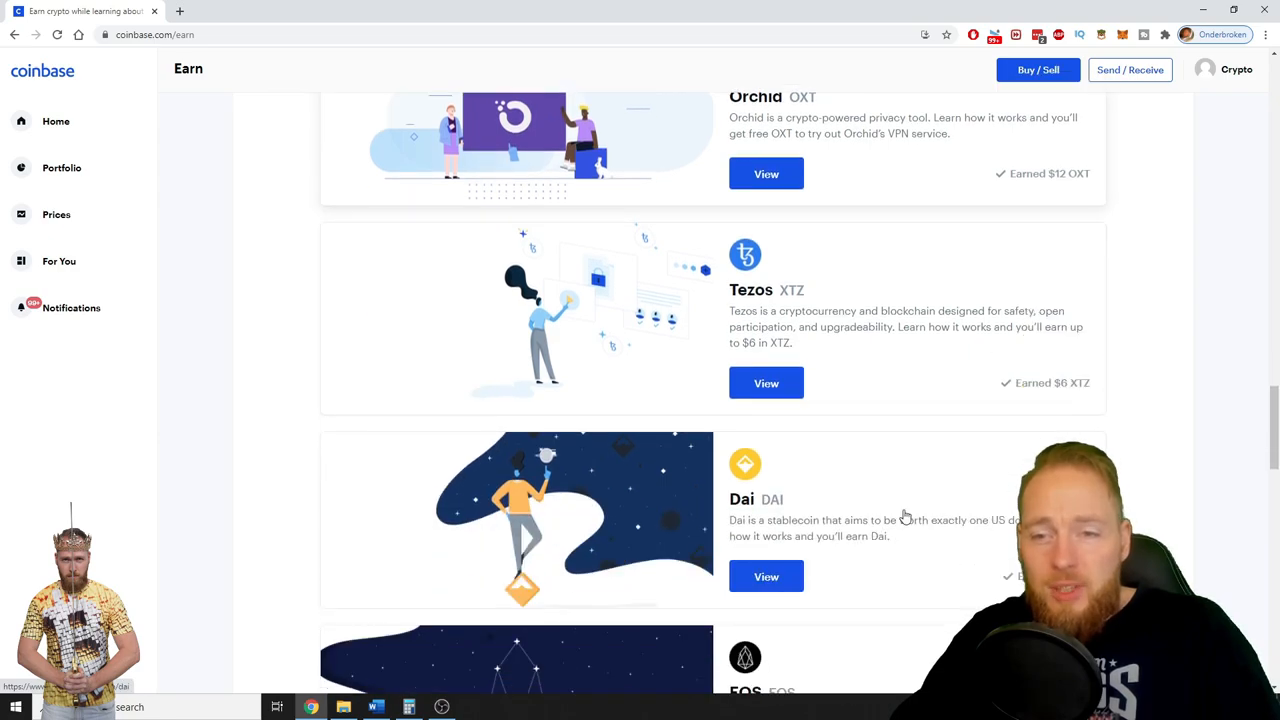
mouse_move(1003, 408)
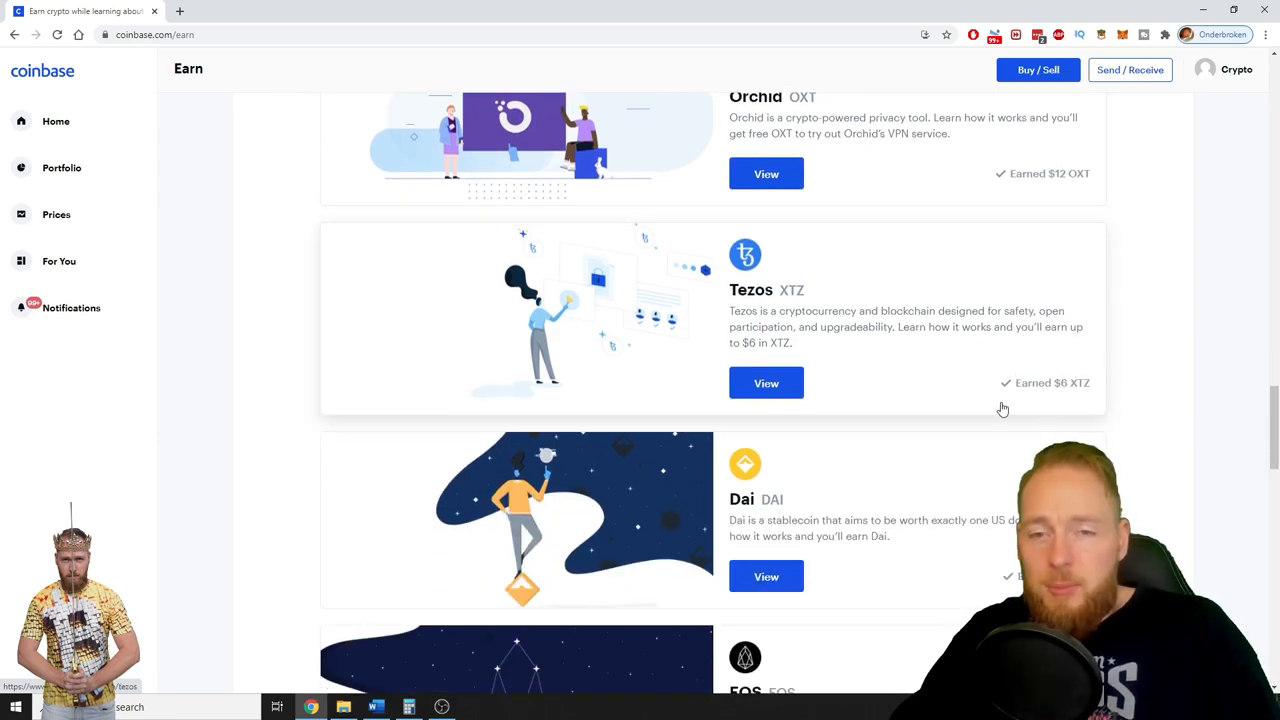
scroll(down, 3)
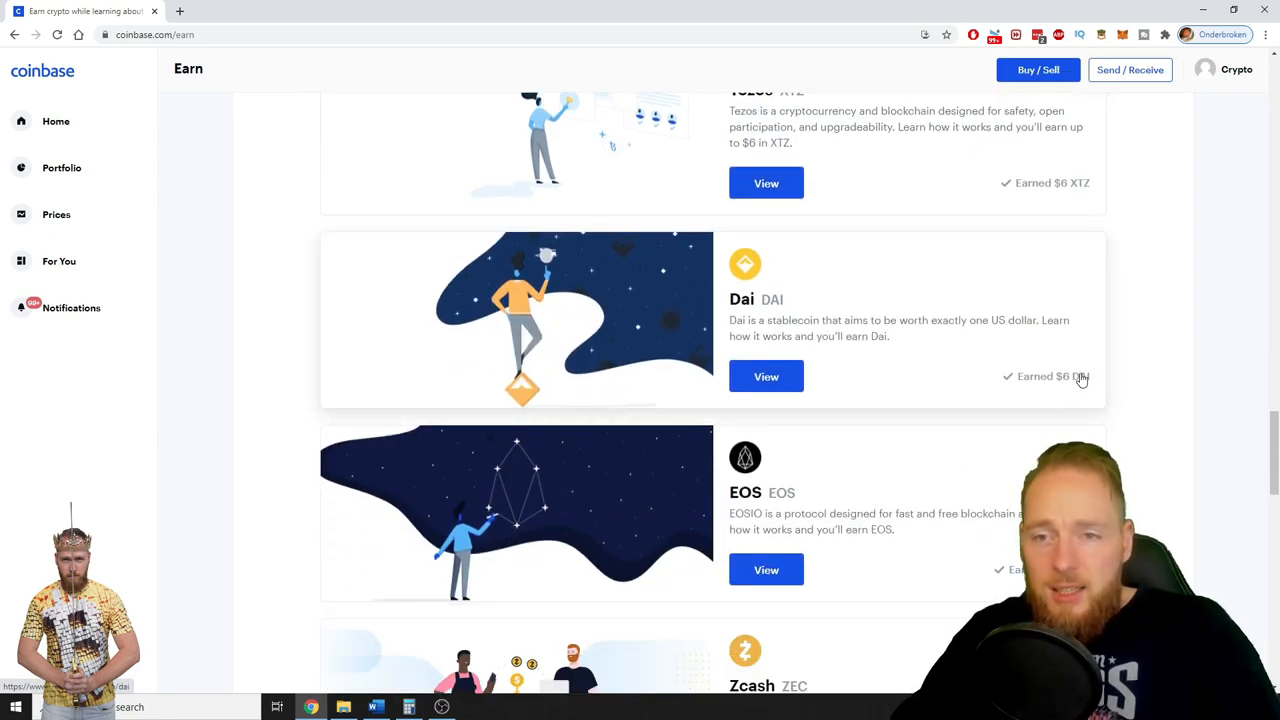
scroll(down, 3)
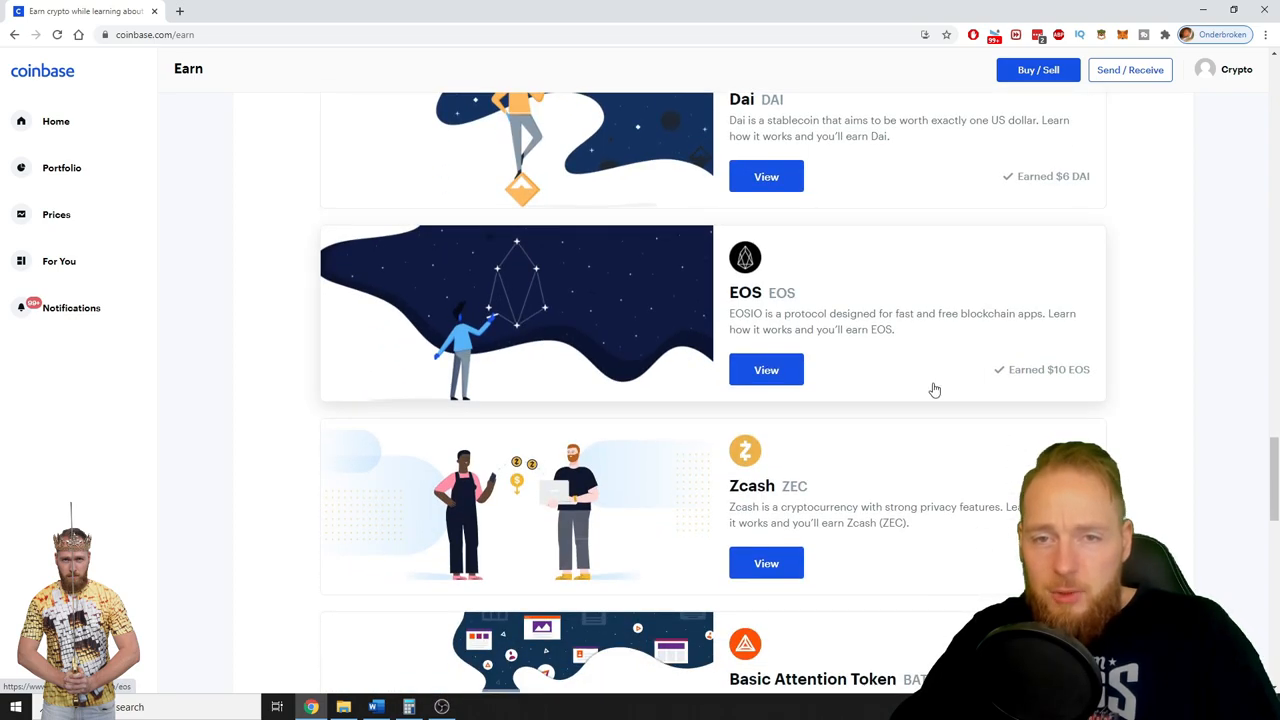
mouse_move(1103, 382)
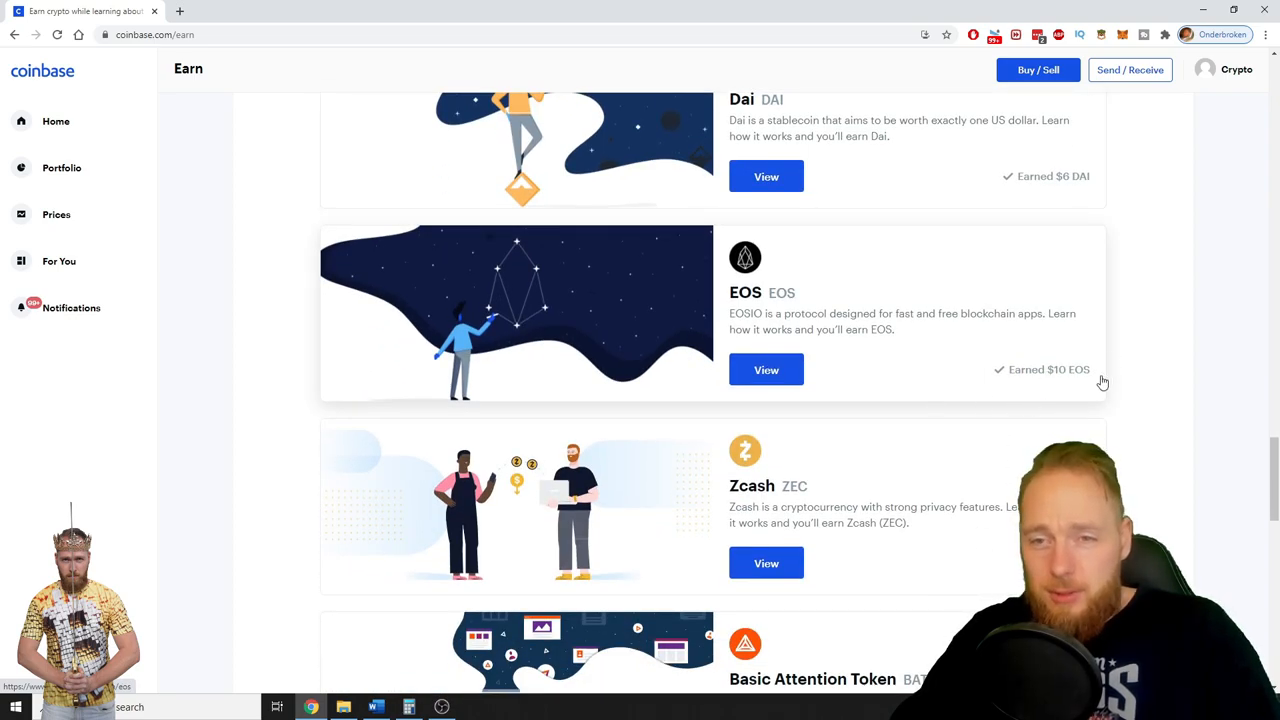
mouse_move(1043, 402)
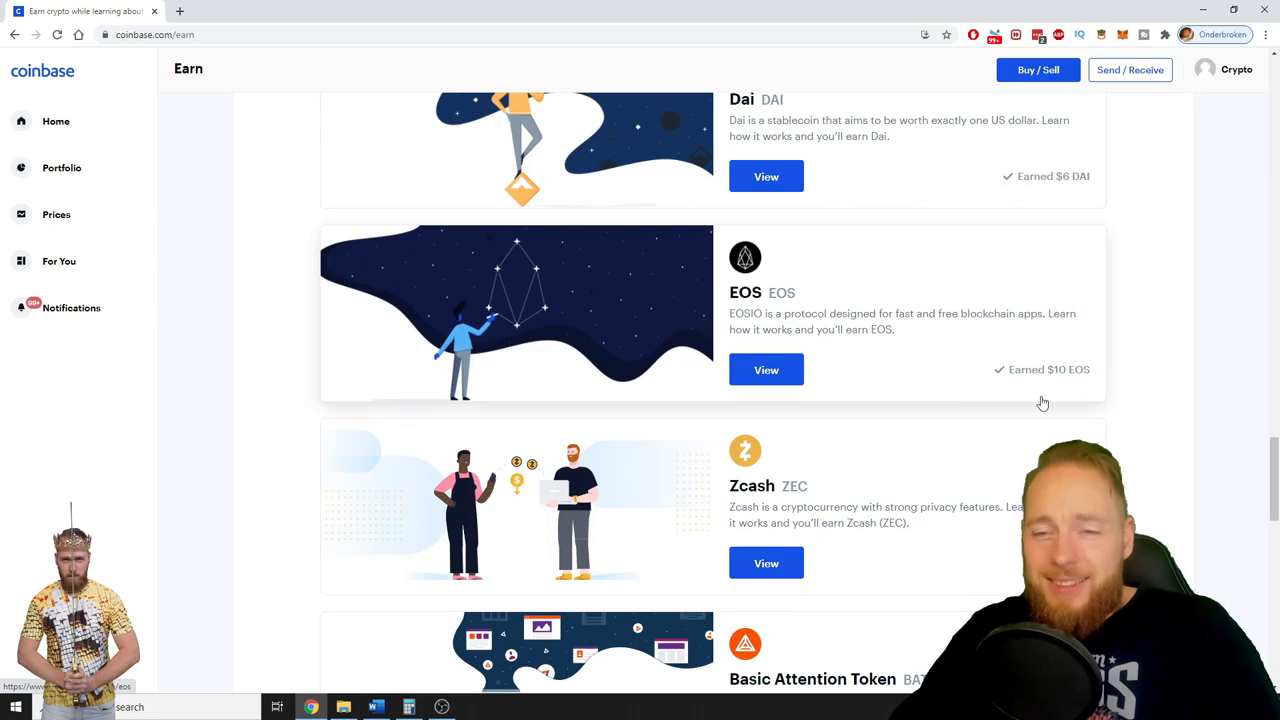
mouse_move(1092, 405)
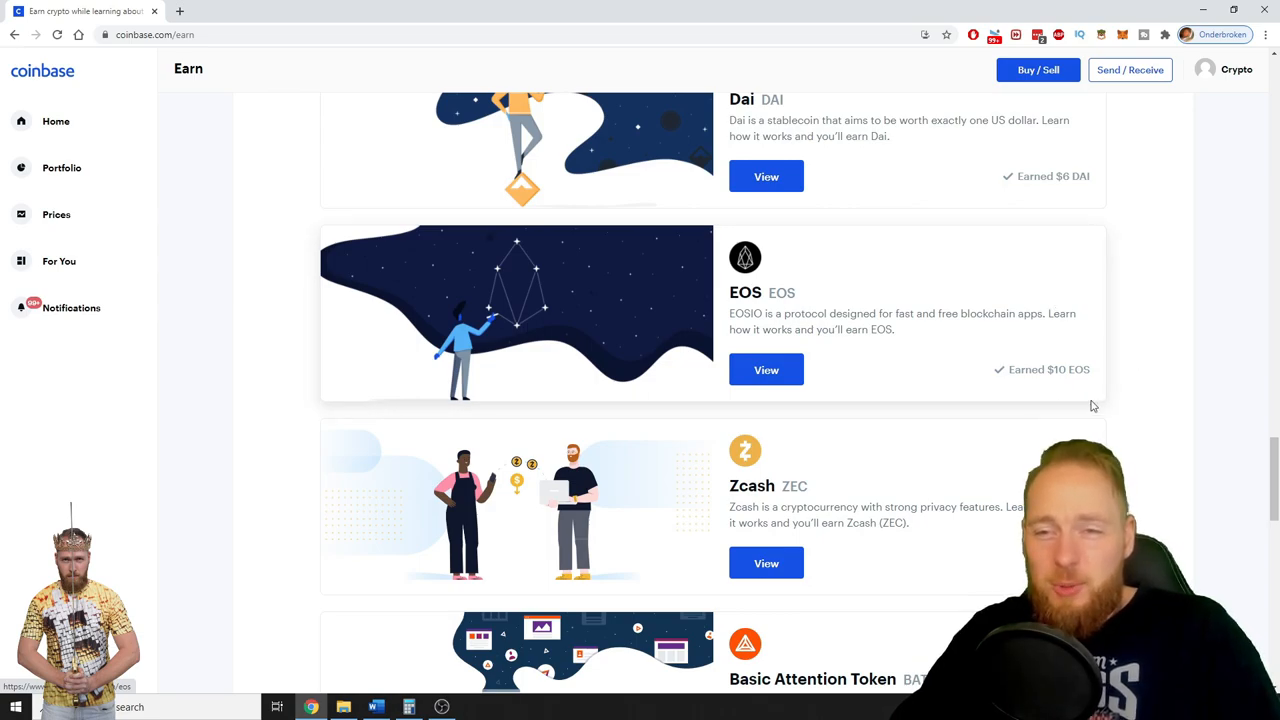
mouse_move(1019, 407)
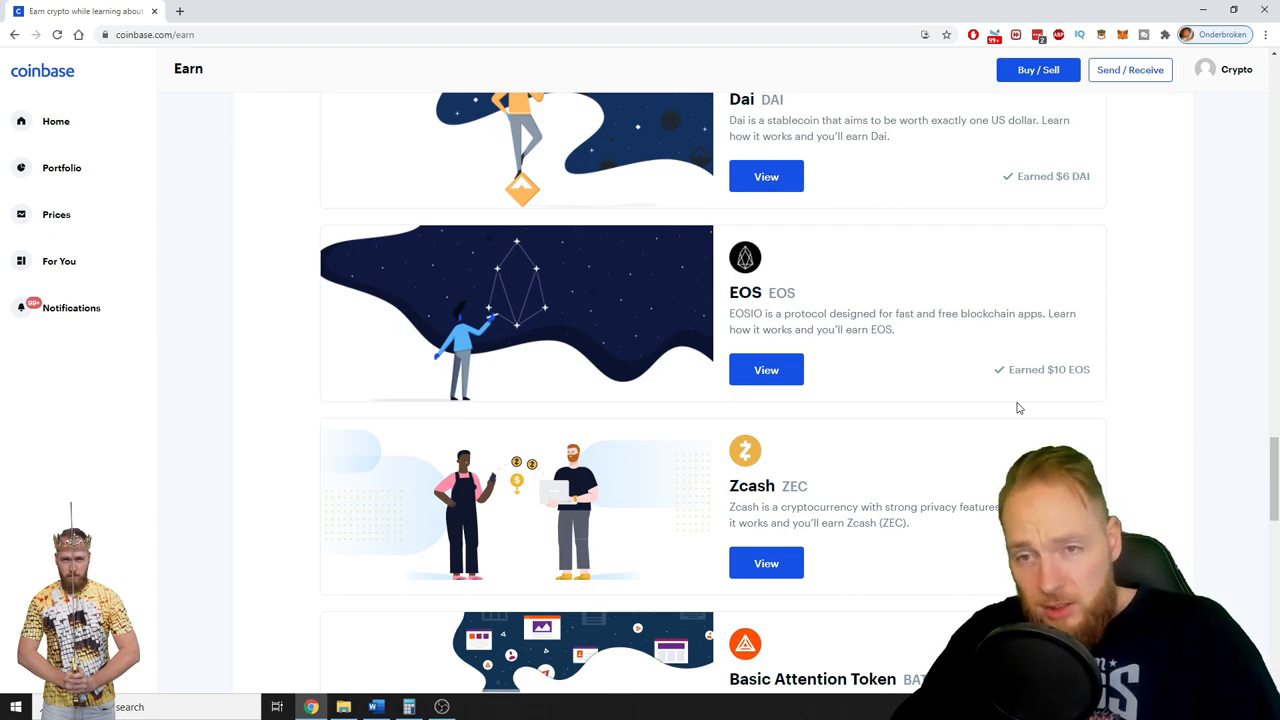
mouse_move(1040, 360)
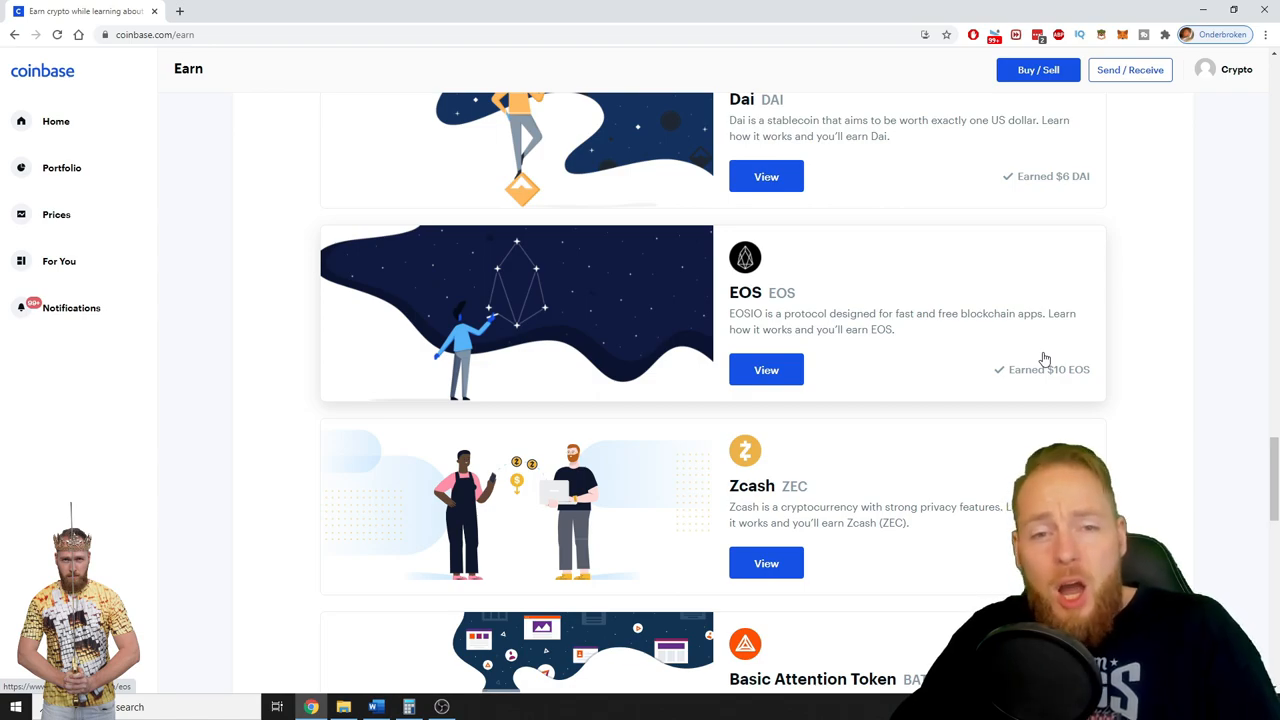
scroll(down, 3)
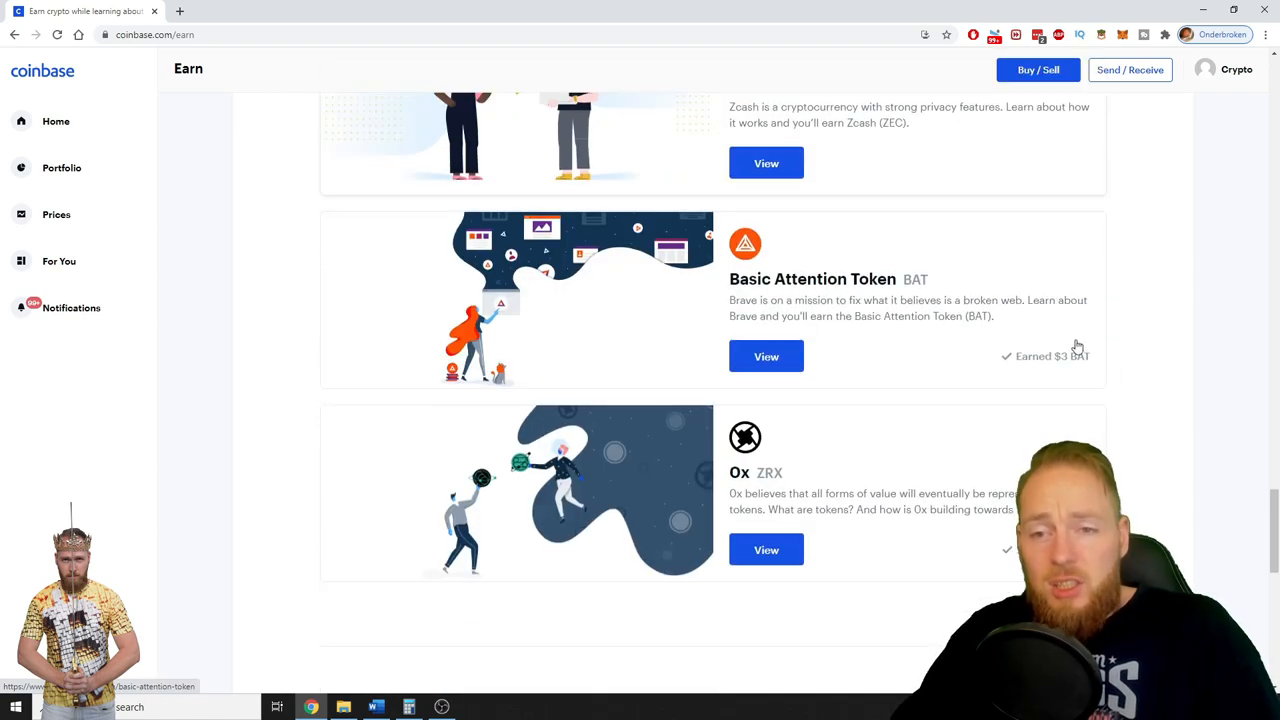
scroll(up, 3)
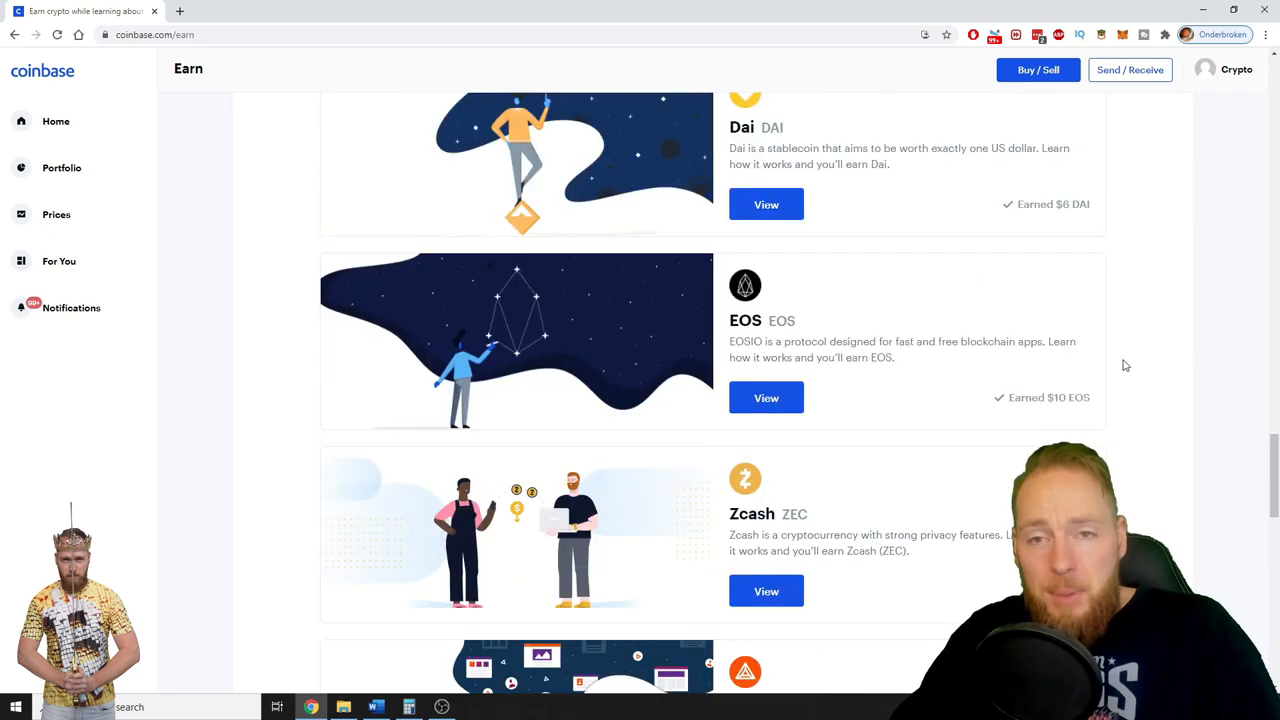
scroll(down, 3)
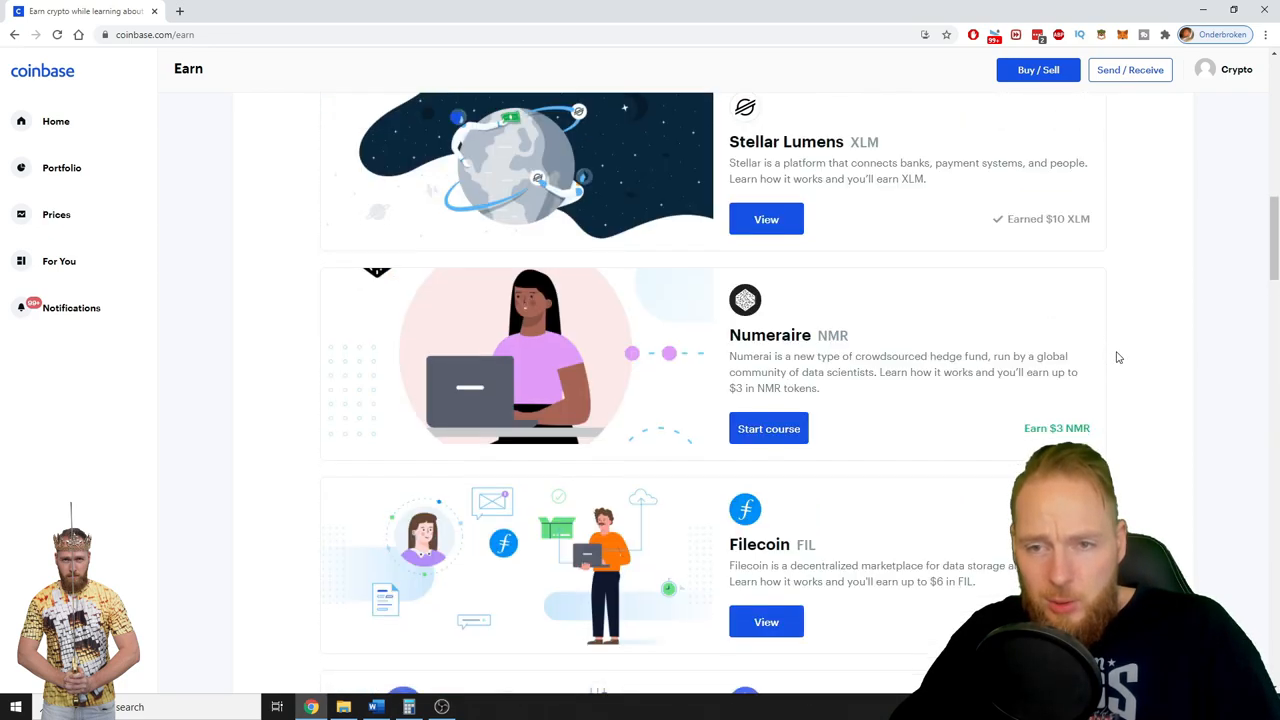
scroll(down, 3)
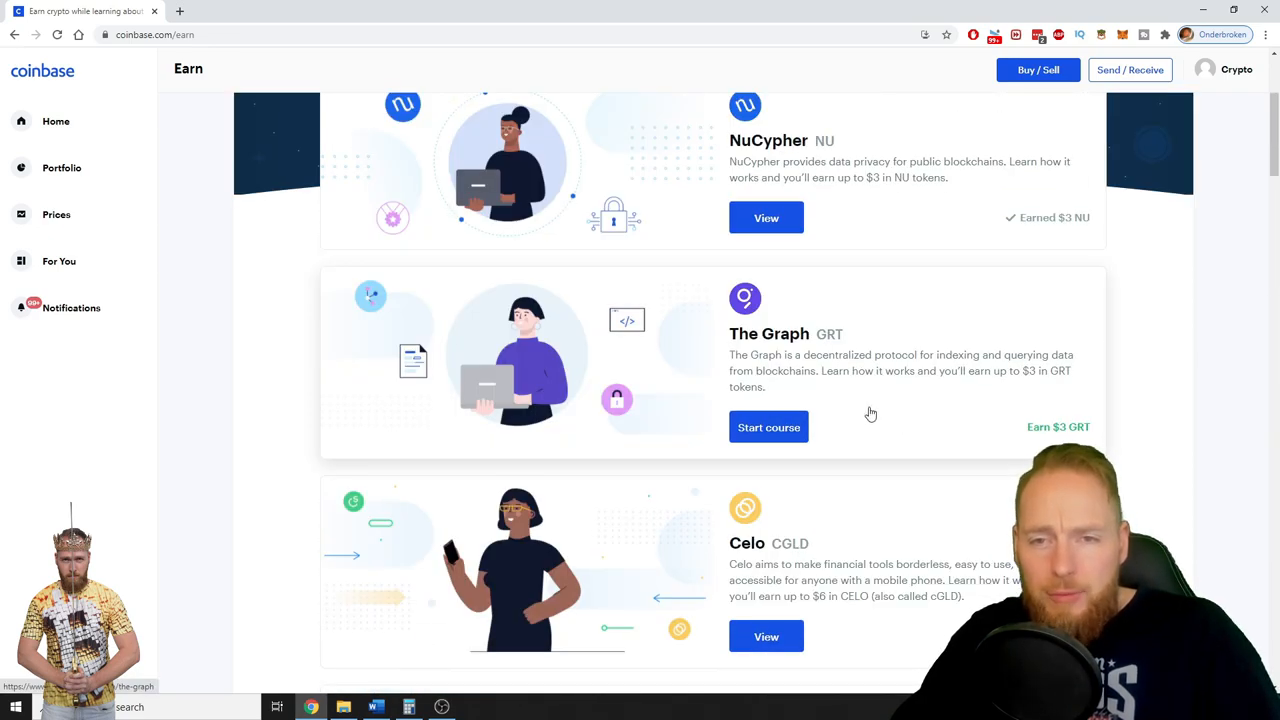
click(768, 427)
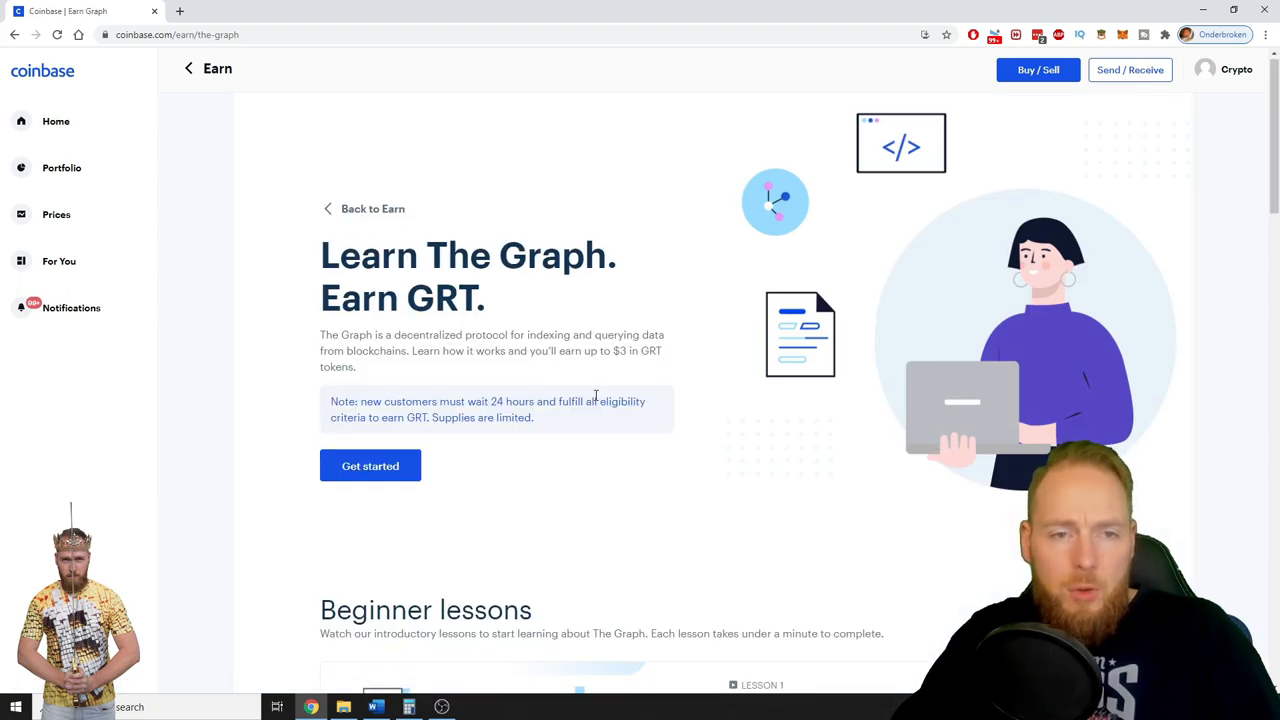
Scroll to Beginner lessons and start Lesson 1, 'What is The Graph?' (Earn $1 GRT).
scroll(down, 3)
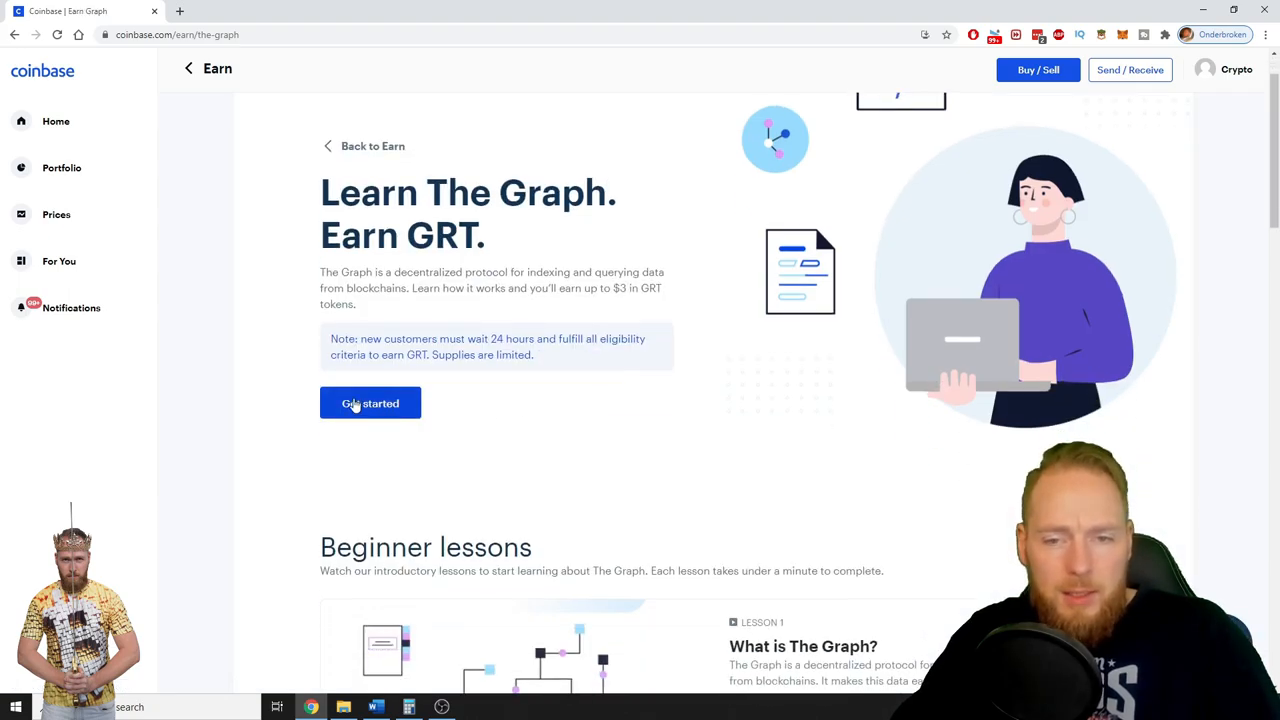
scroll(down, 3)
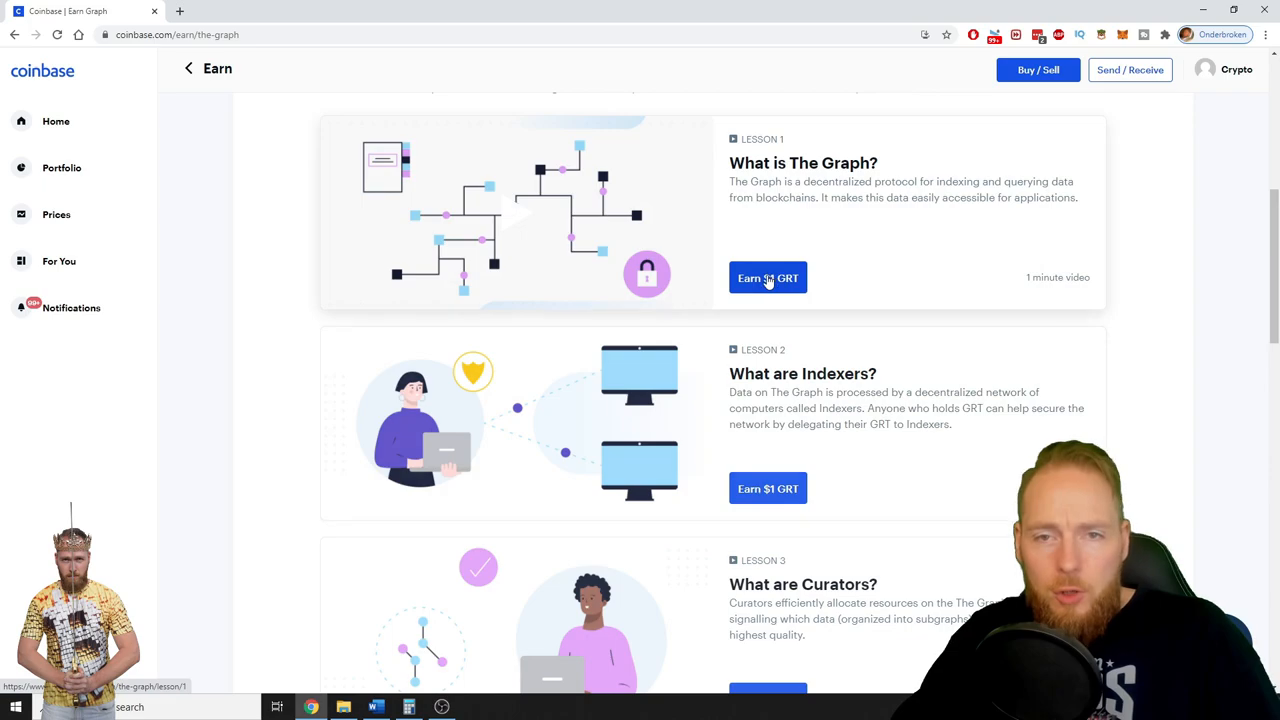
click(767, 278)
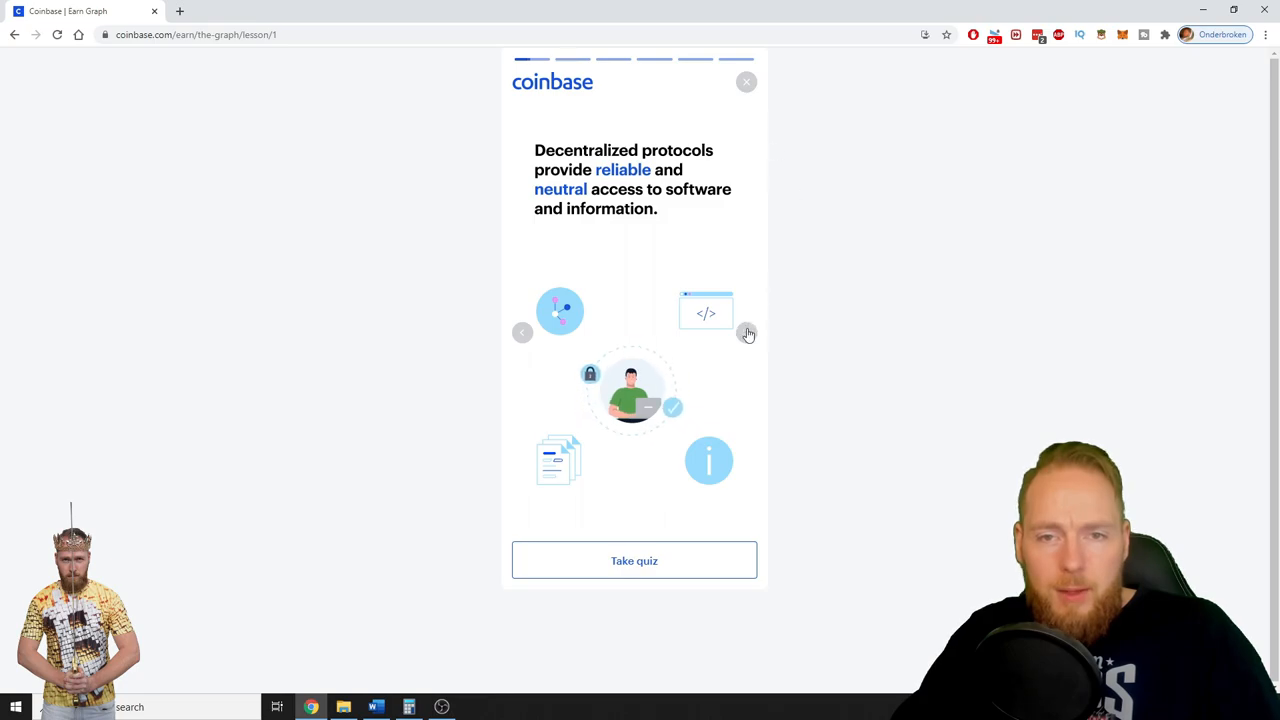
Step through the lesson slides and answer the quiz with 'Blockchain data' for $1 GRT.
click(748, 332)
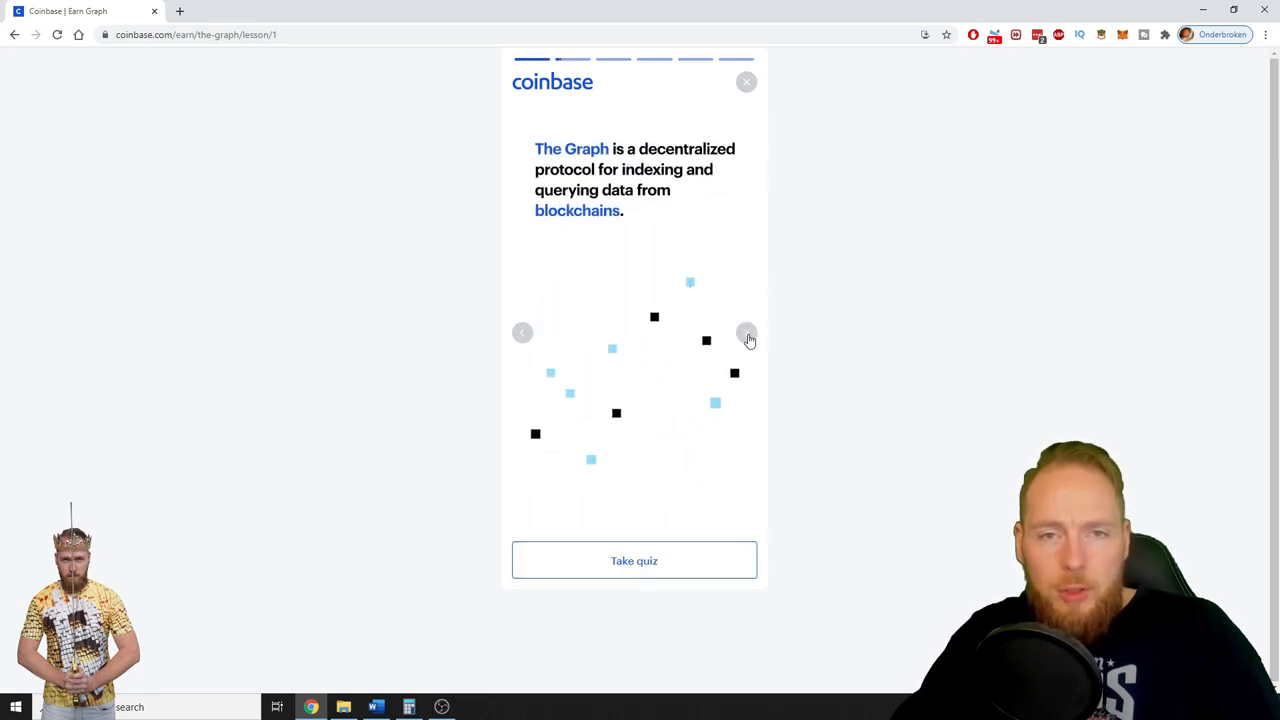
click(746, 332)
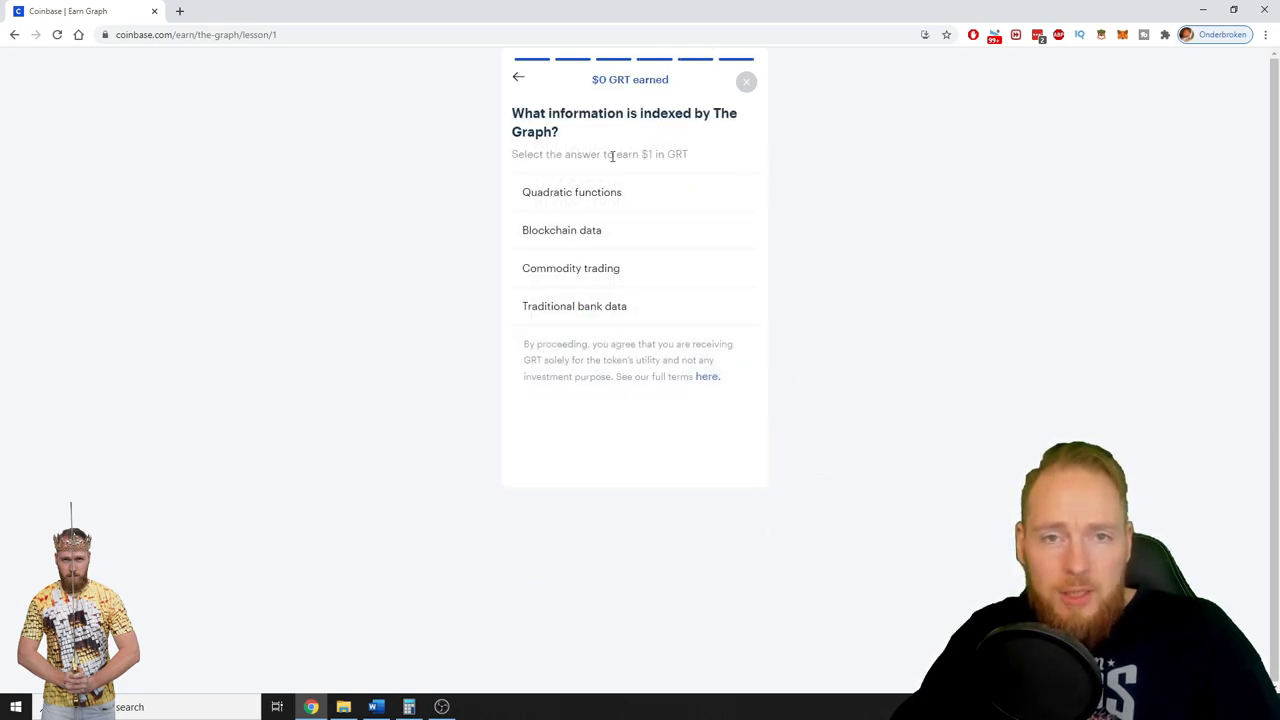
click(561, 230)
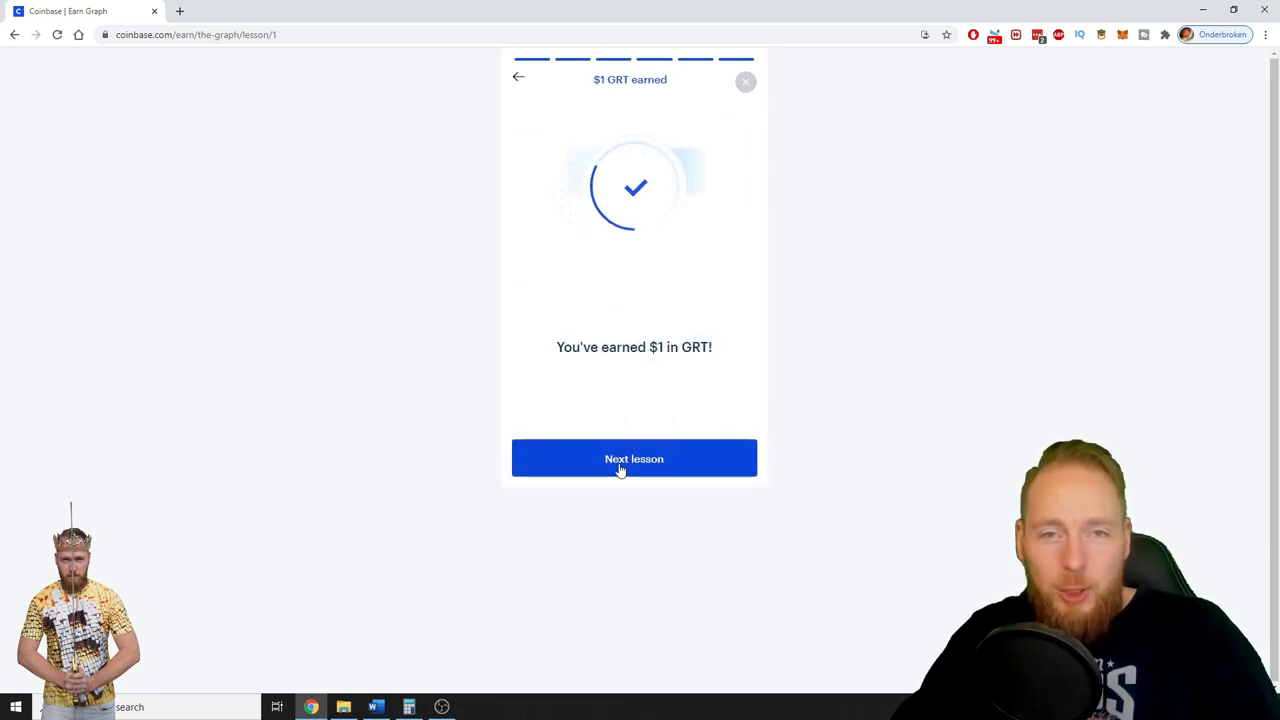
Go through the Indexers lesson, answer 'GRT tokens' for $2 GRT, and continue to lesson 3.
click(634, 458)
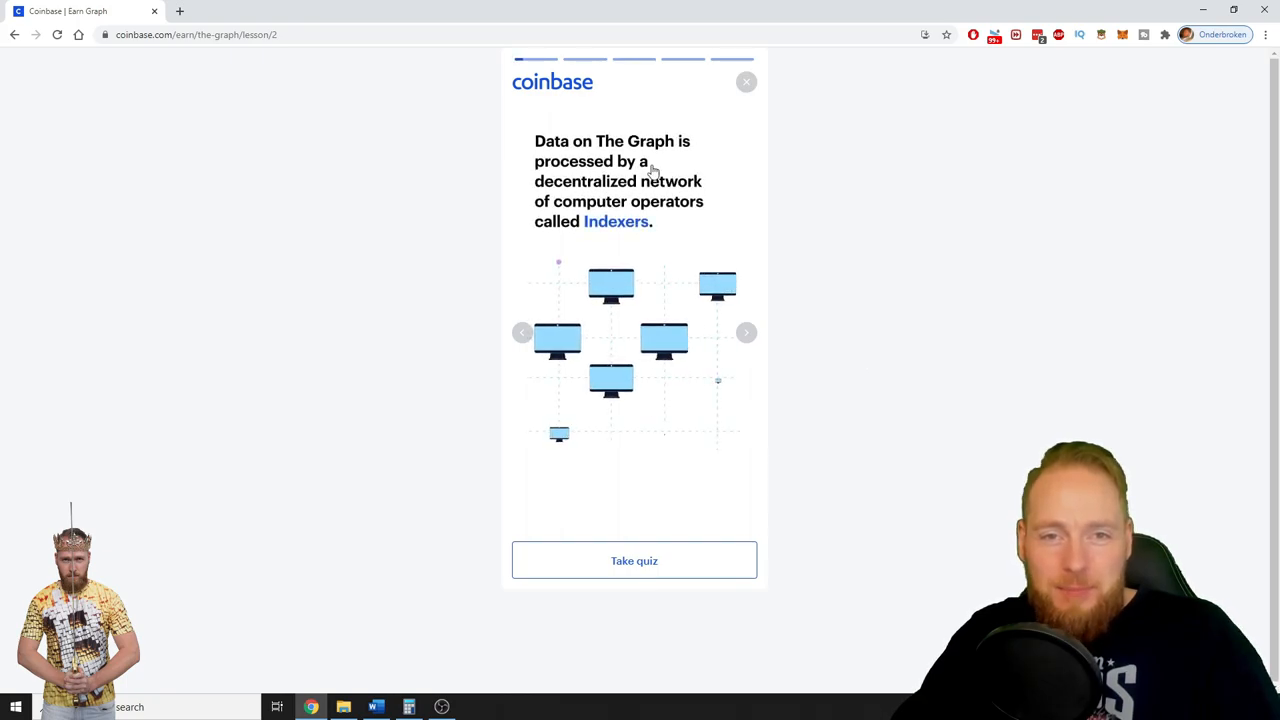
click(746, 332)
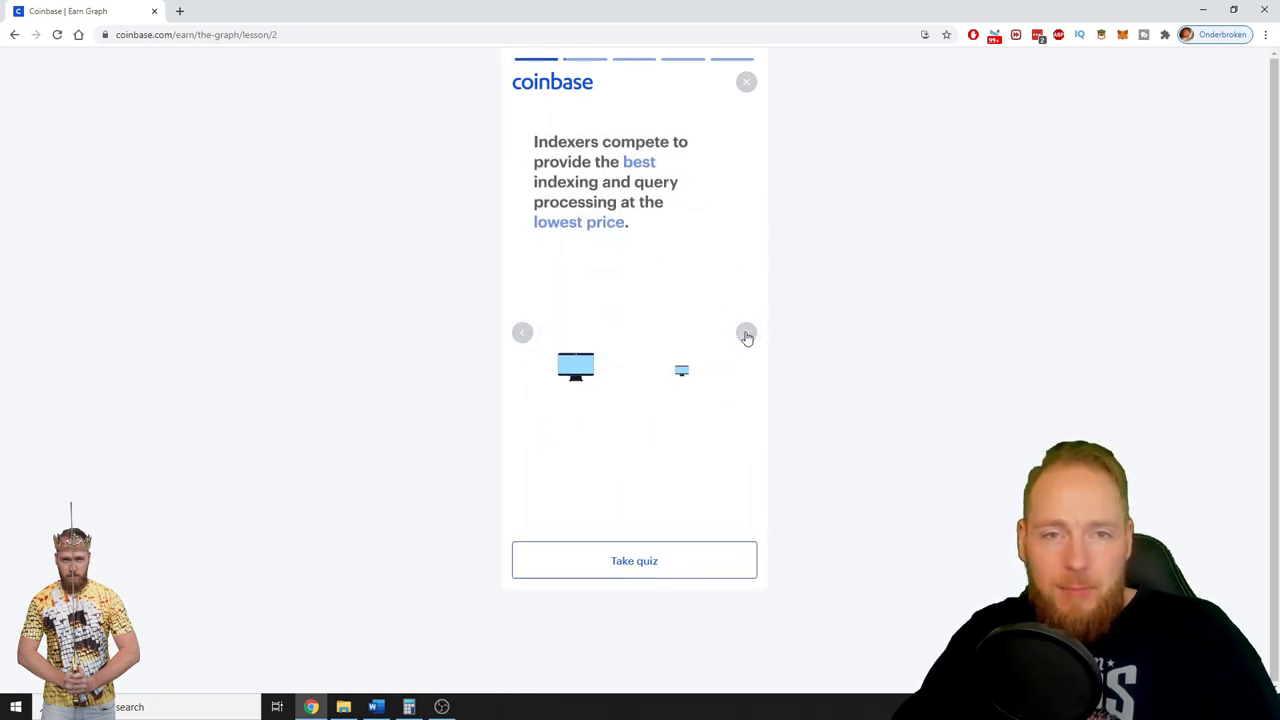
click(746, 332)
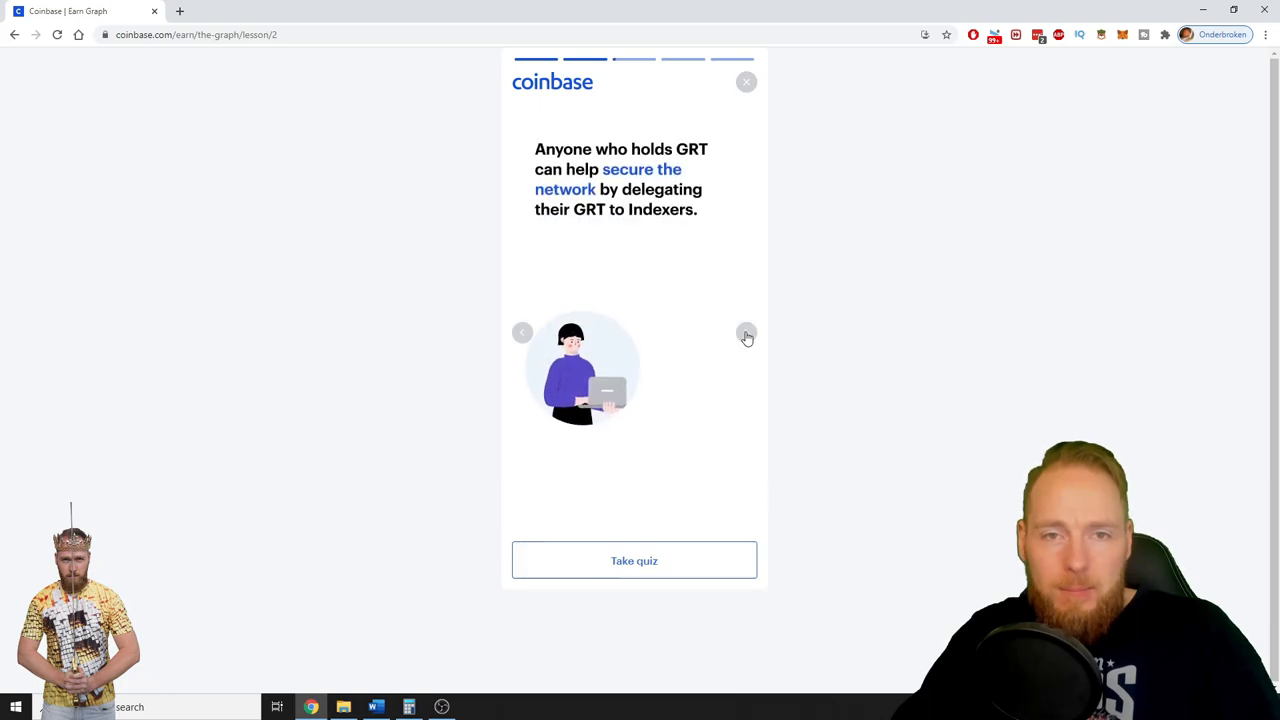
click(634, 560)
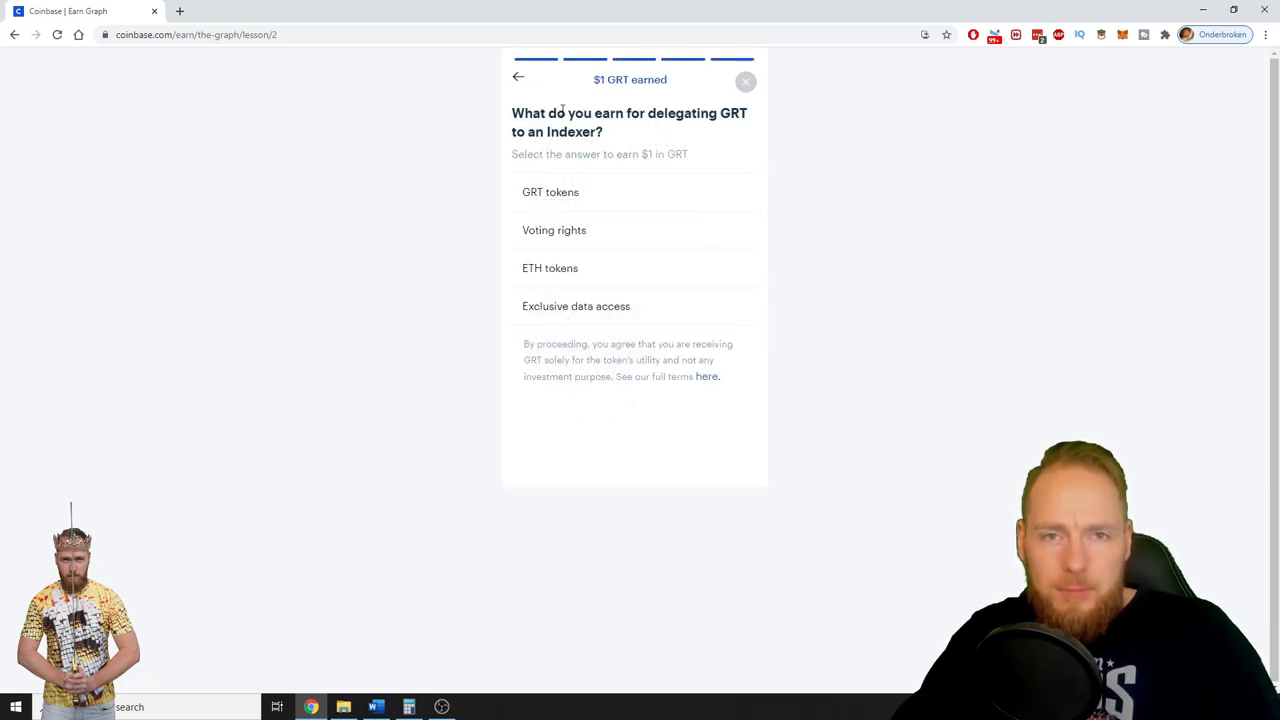
click(550, 192)
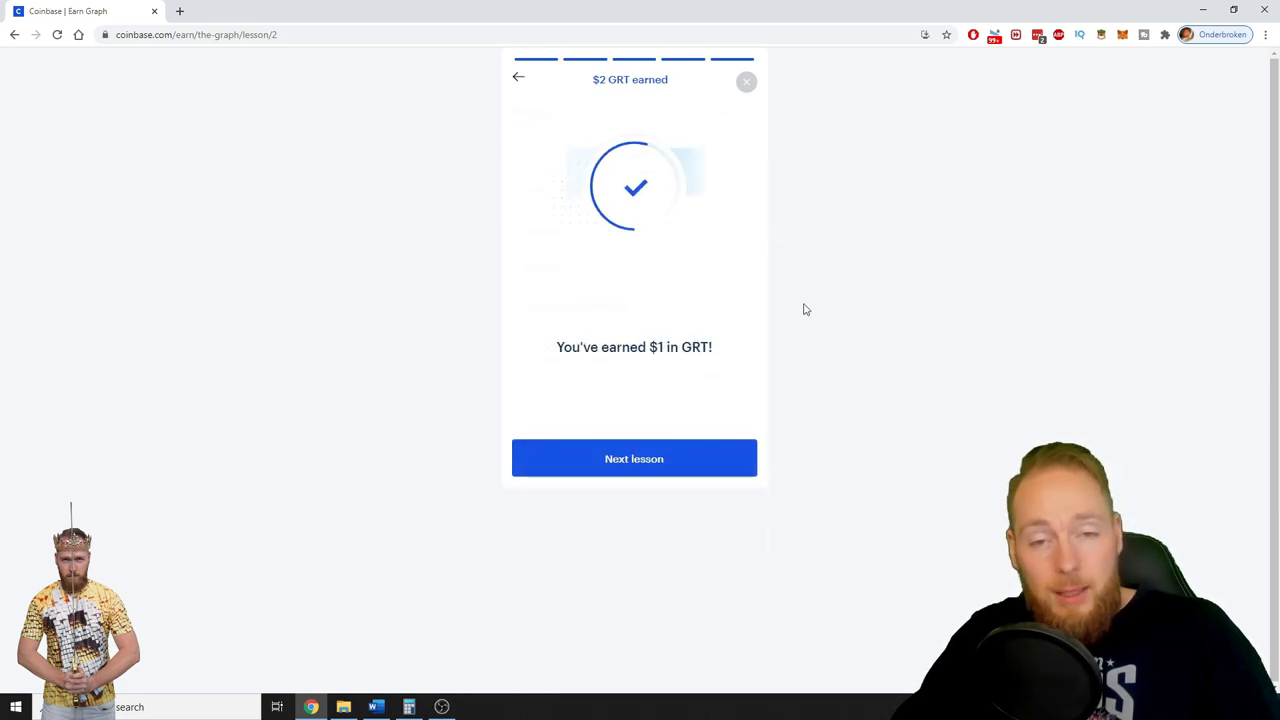
click(634, 458)
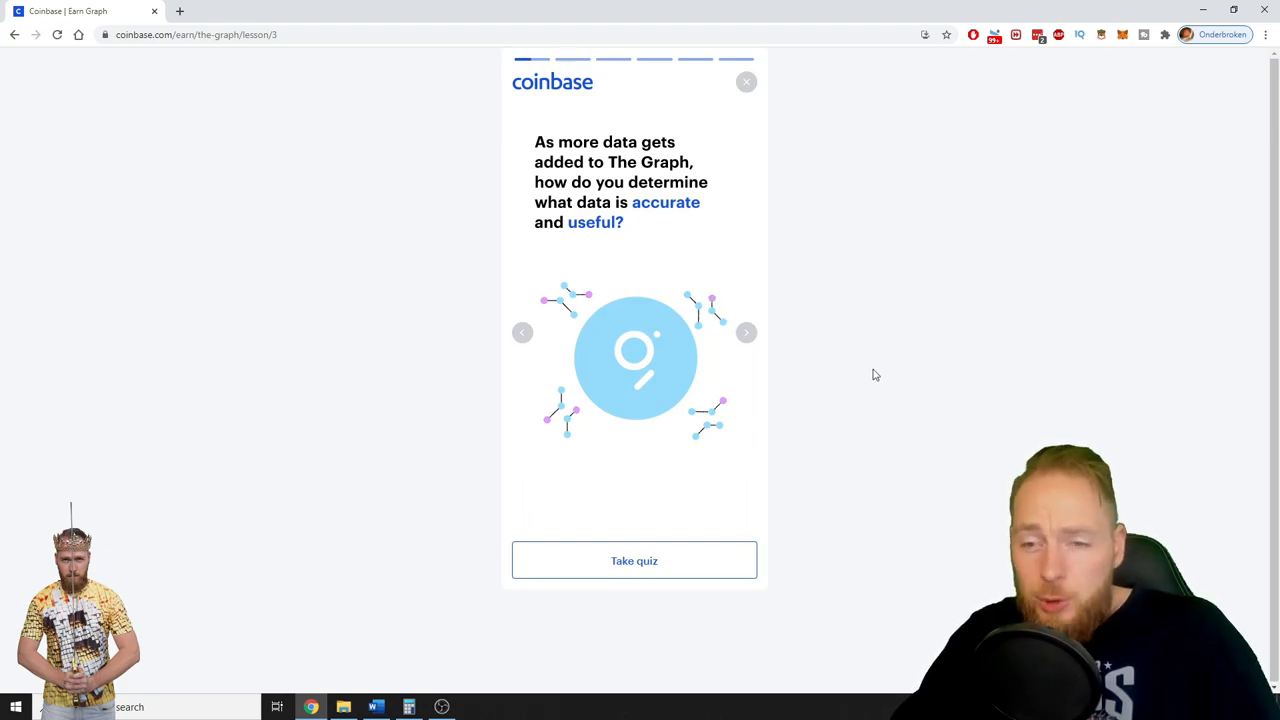
Step through lesson 3's slides, answer 'Curators' for $3 GRT, and return to the slides.
click(746, 332)
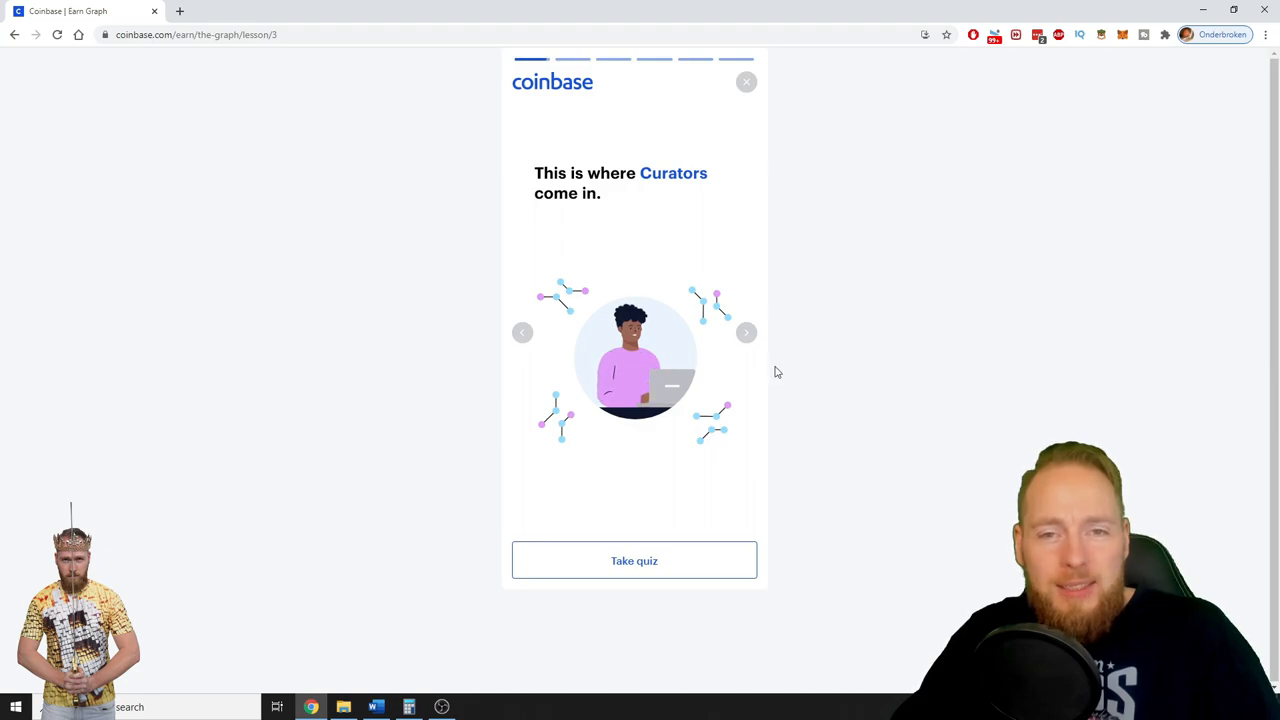
click(746, 332)
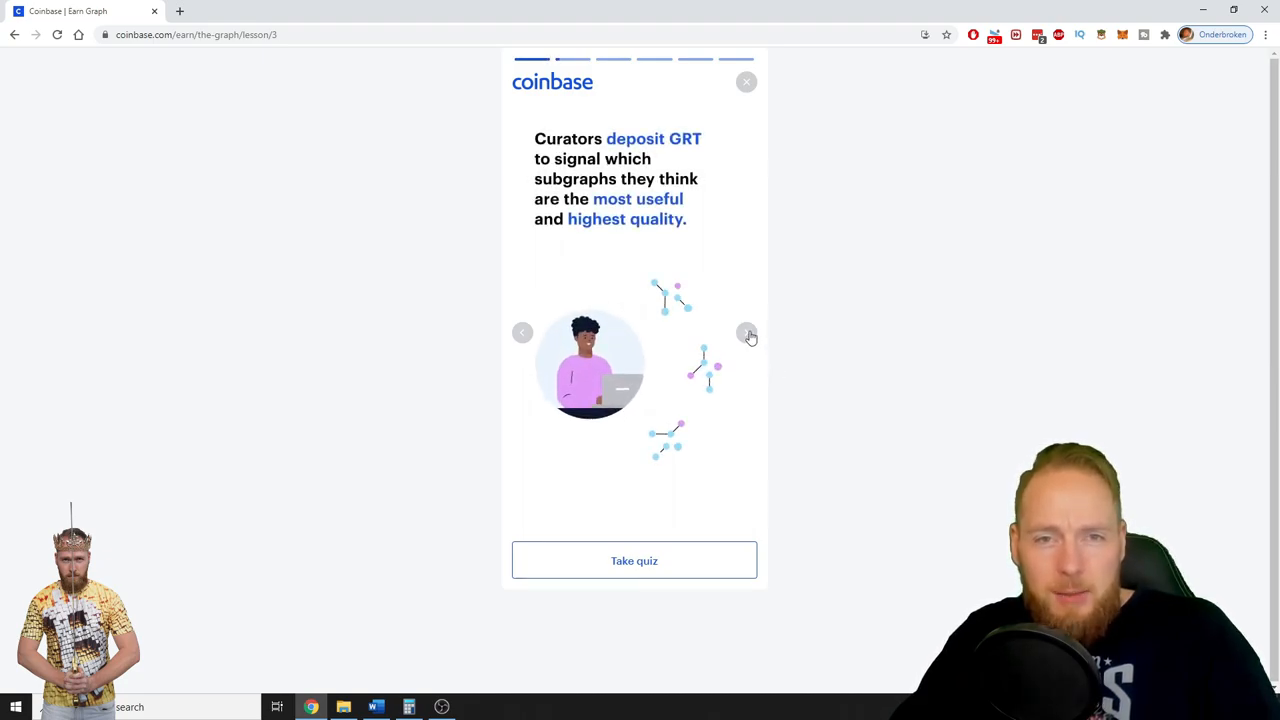
click(747, 333)
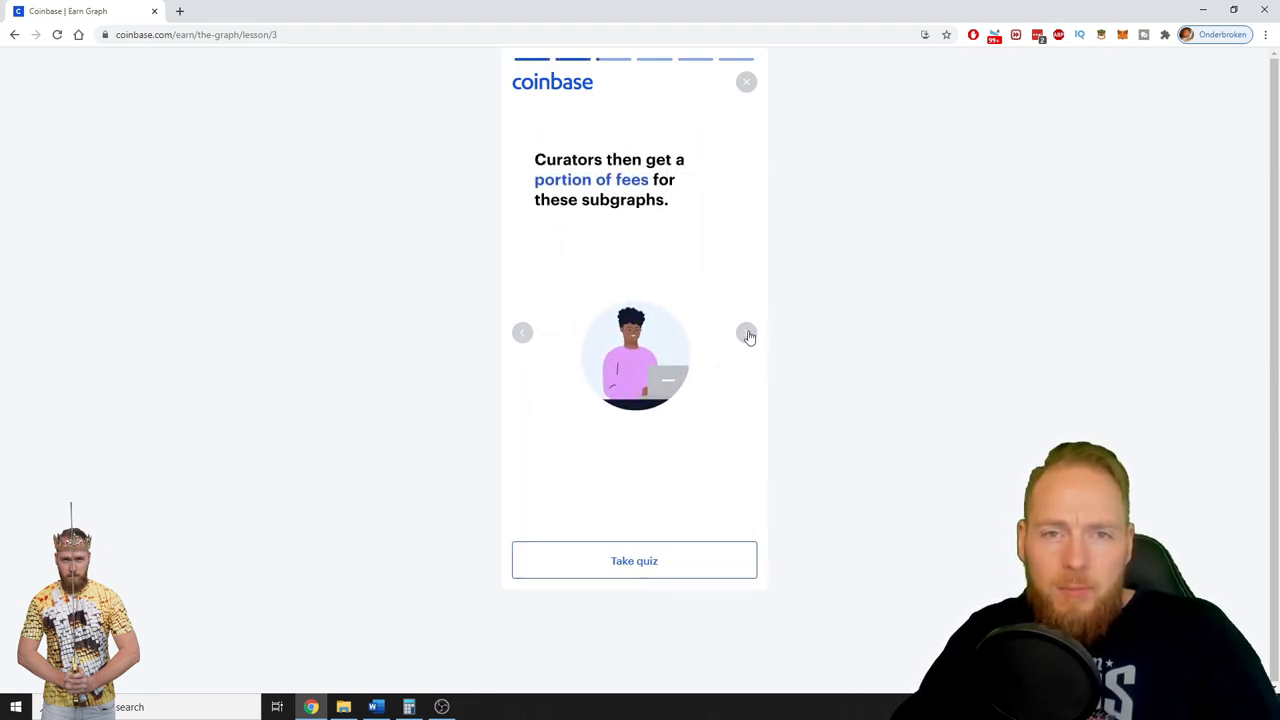
click(748, 333)
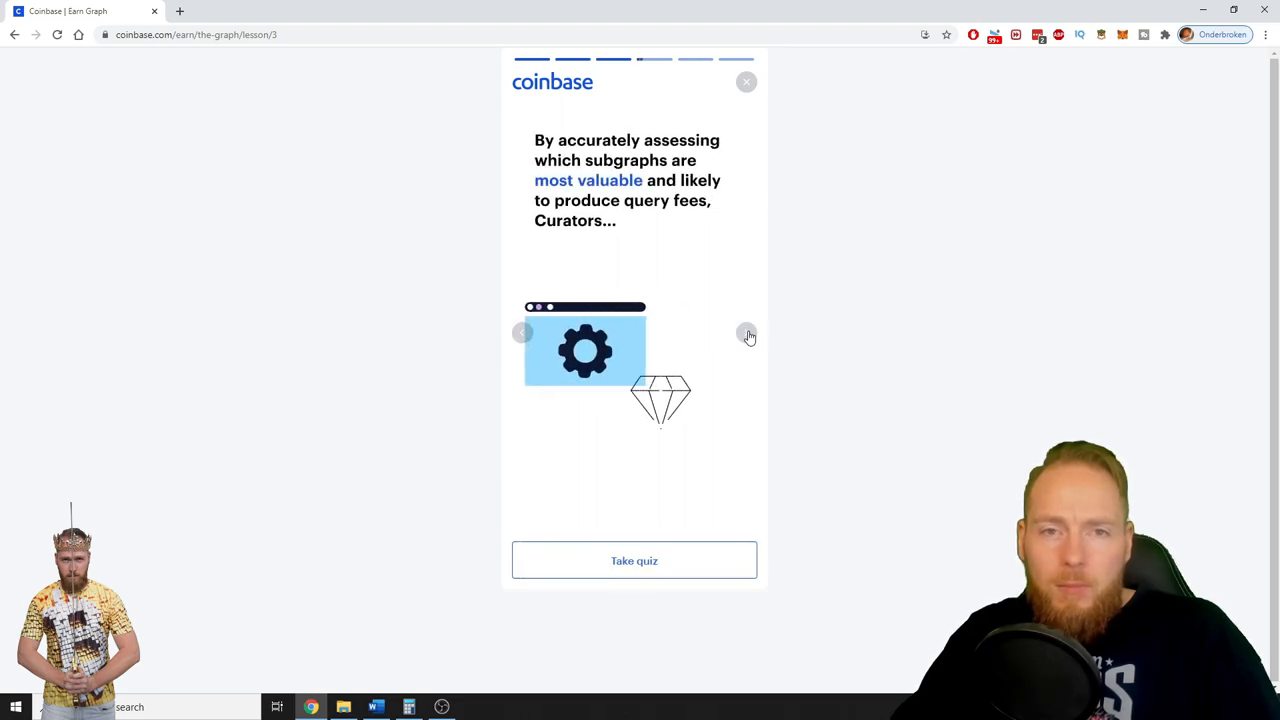
click(634, 560)
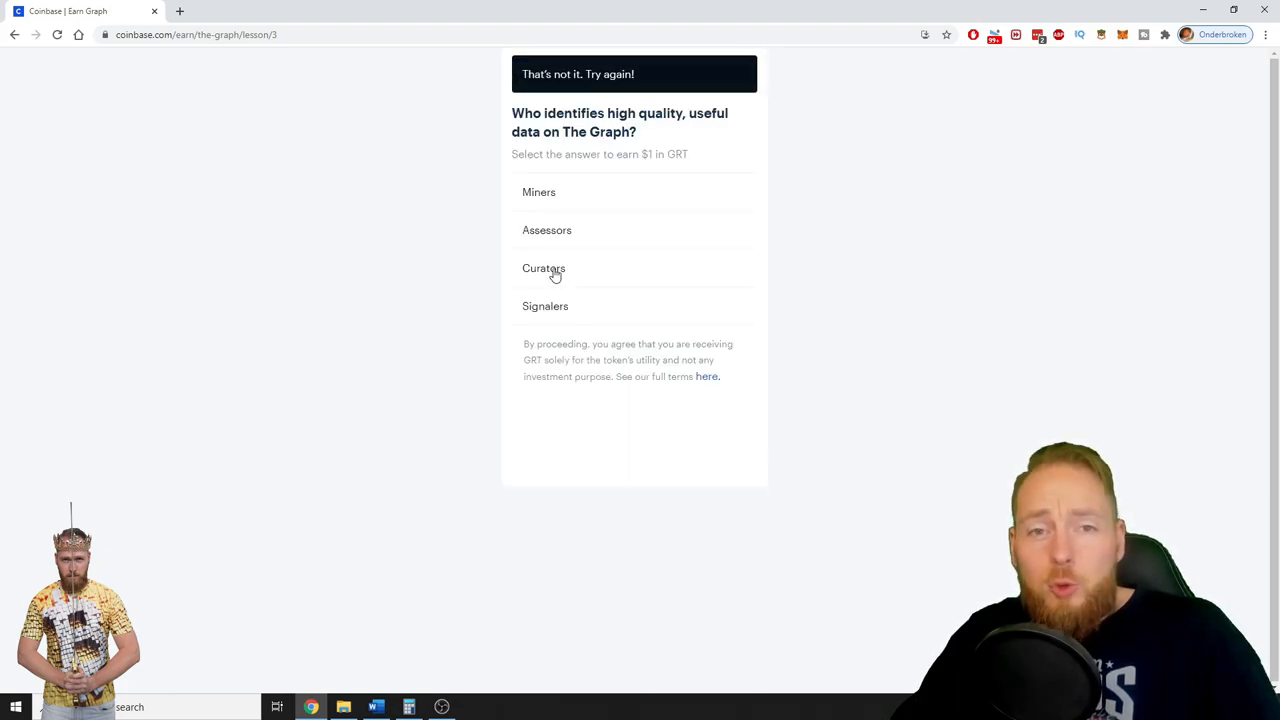
click(544, 268)
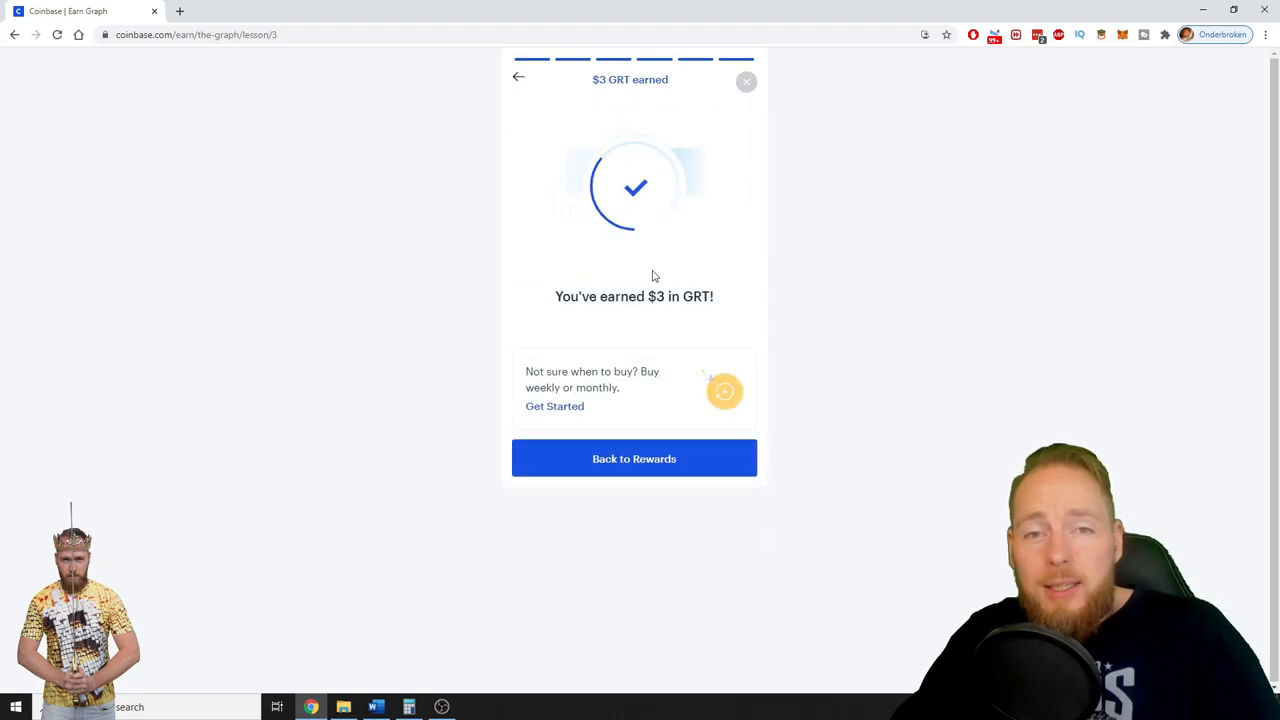
mouse_move(856, 267)
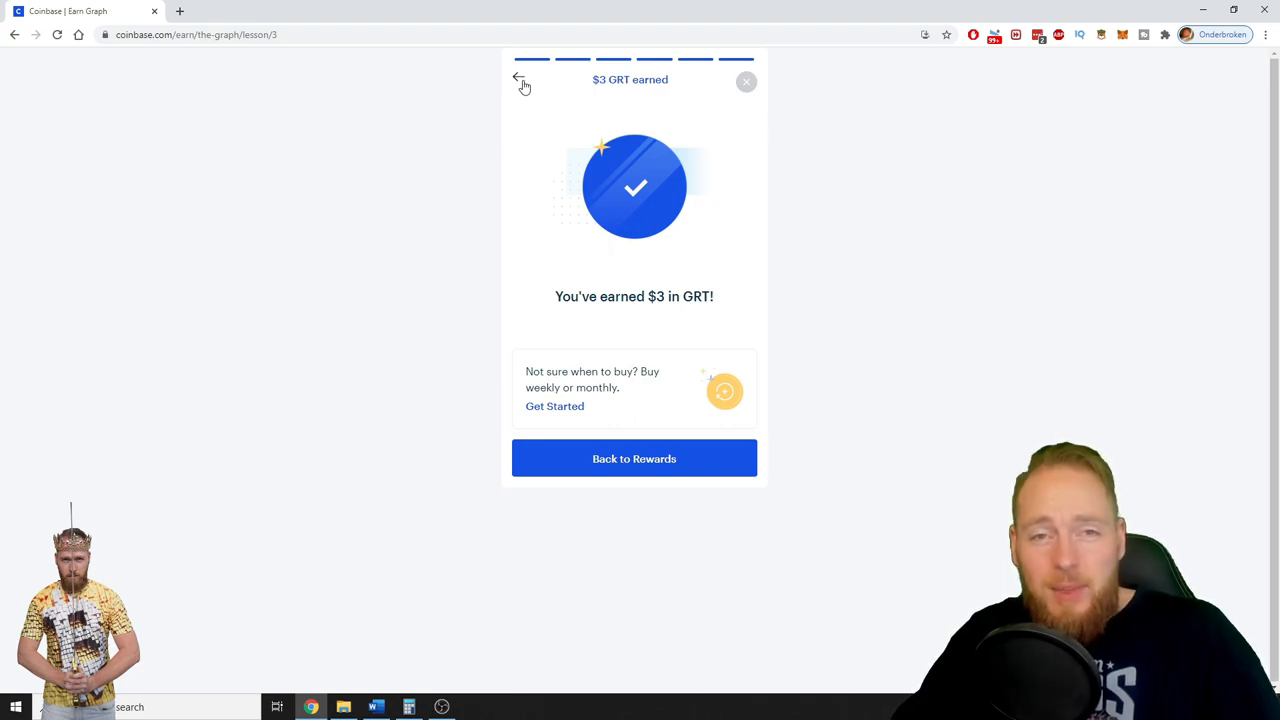
click(519, 80)
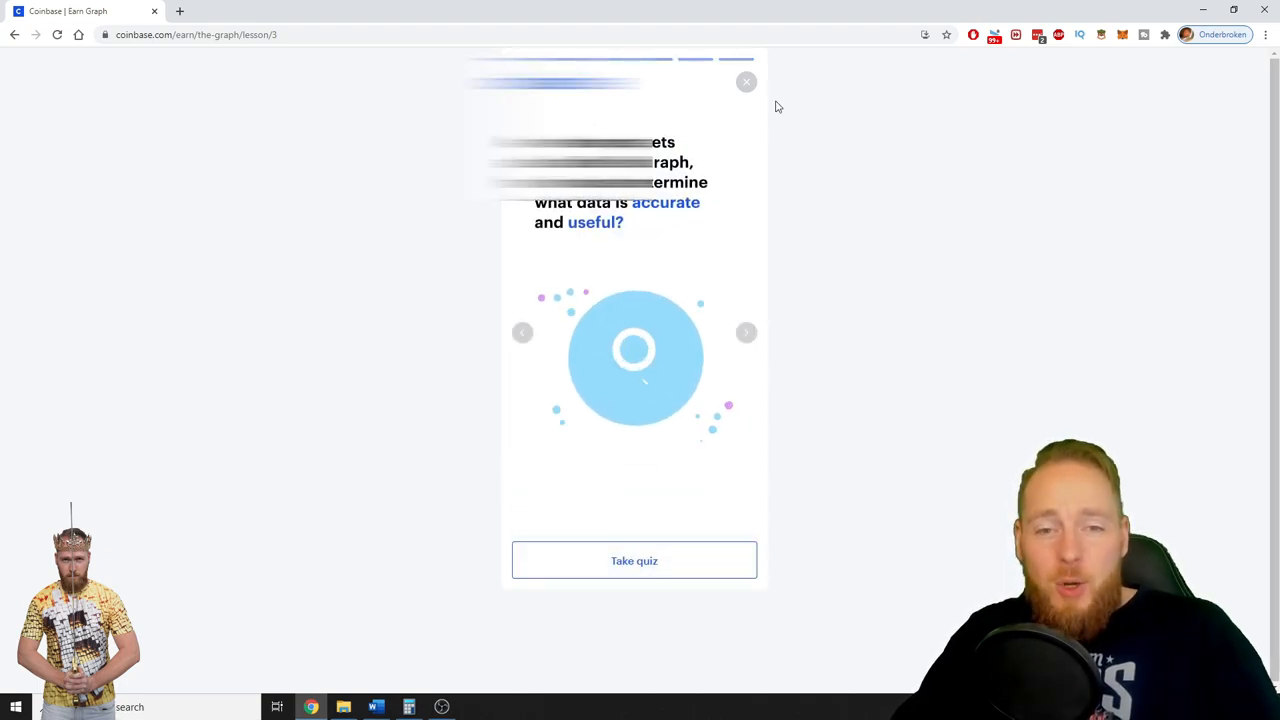
Close the lesson and view The Graph at $3.00 and NuCypher at $2.97 in Portfolio assets.
click(746, 82)
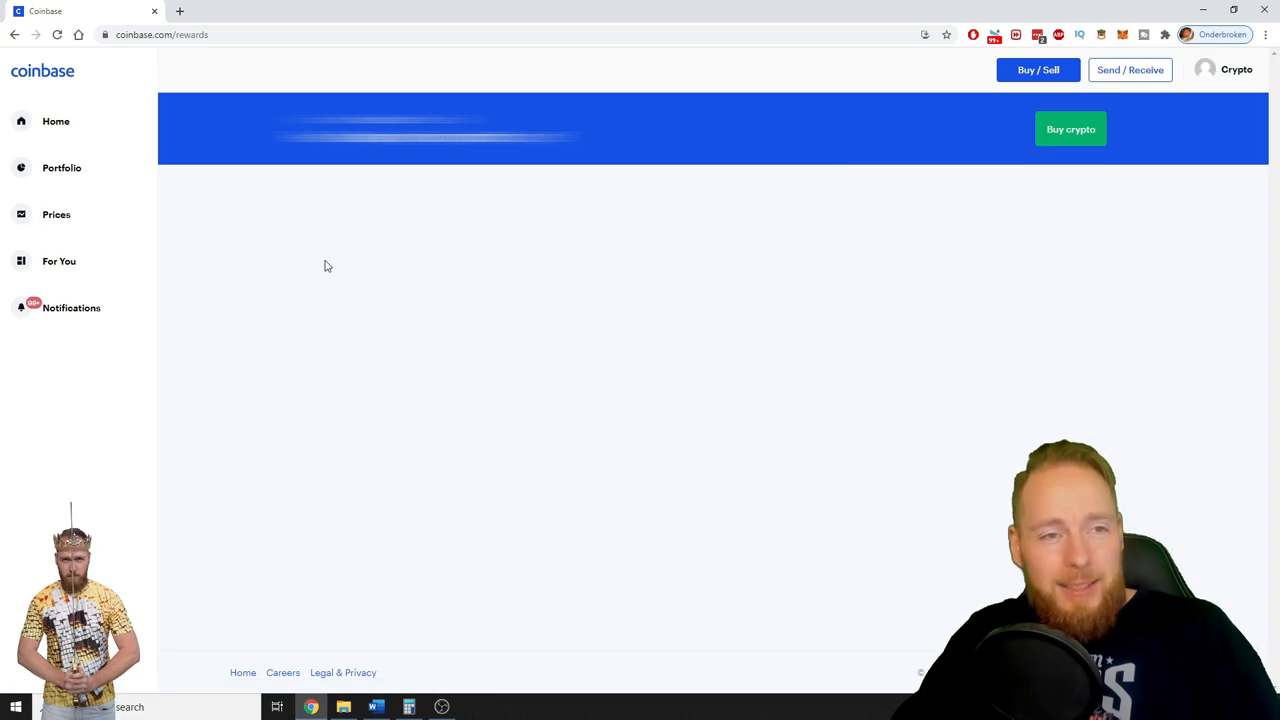
click(61, 167)
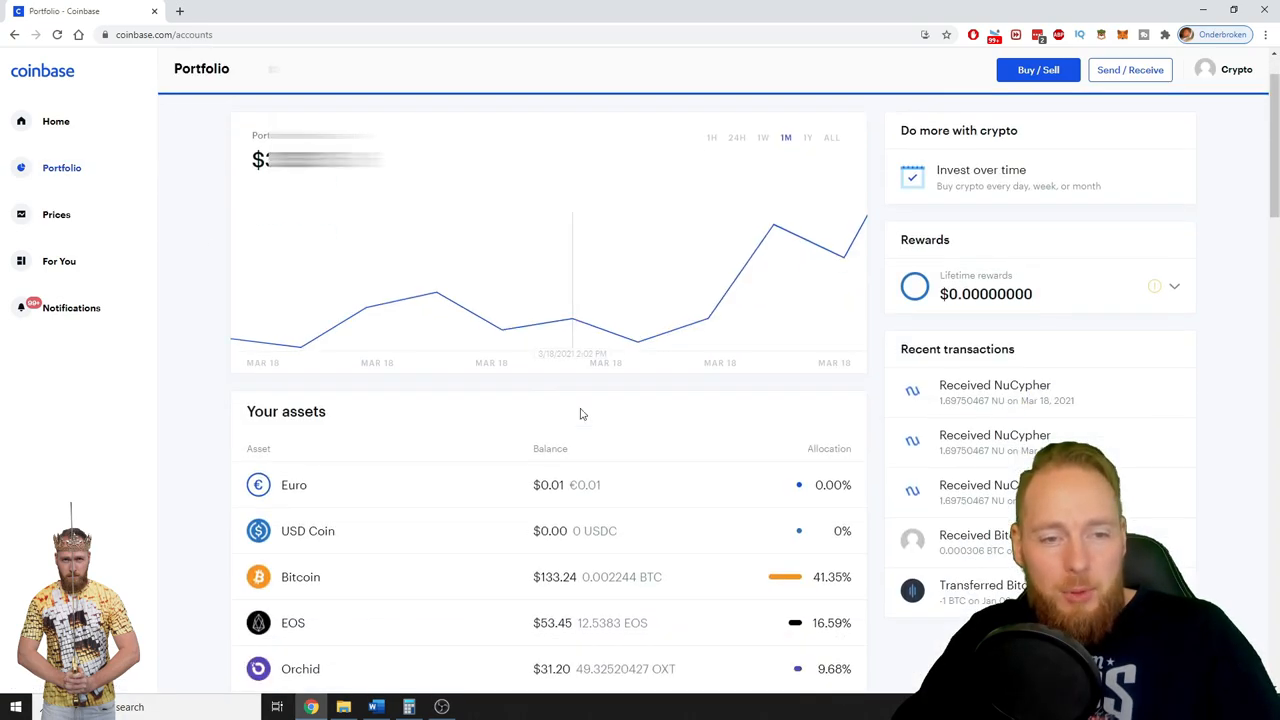
scroll(down, 3)
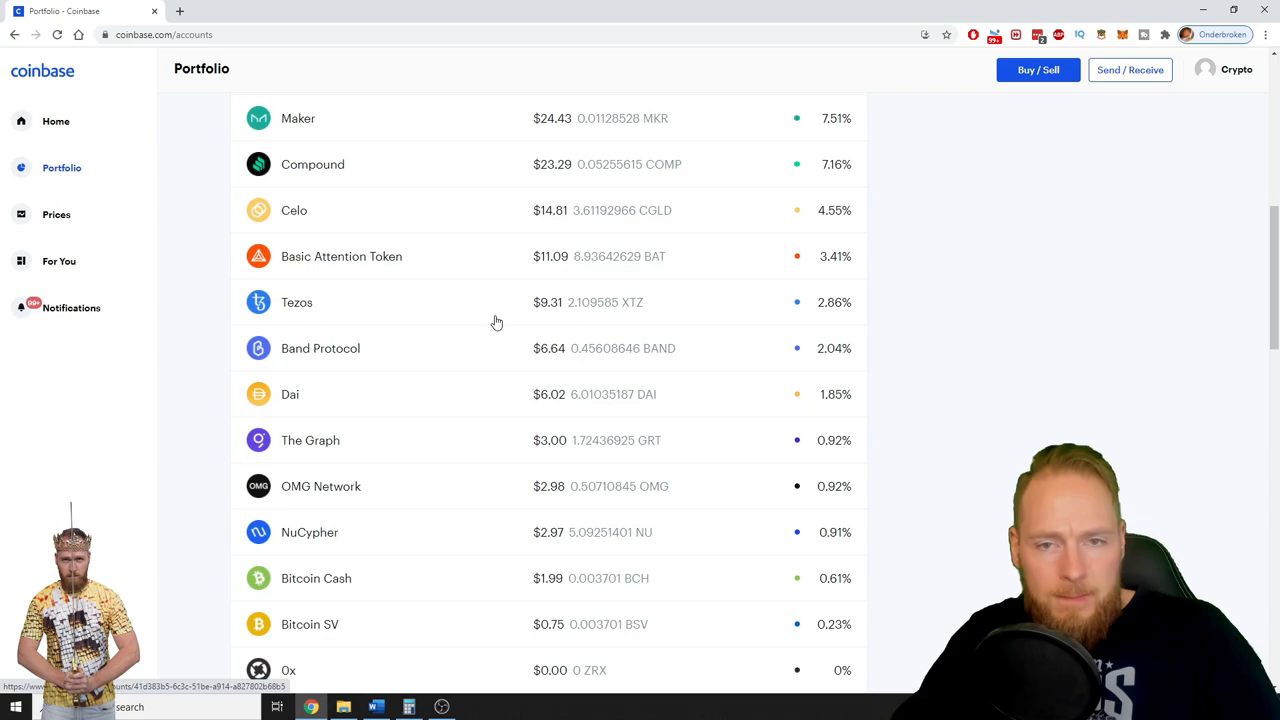
mouse_move(584, 431)
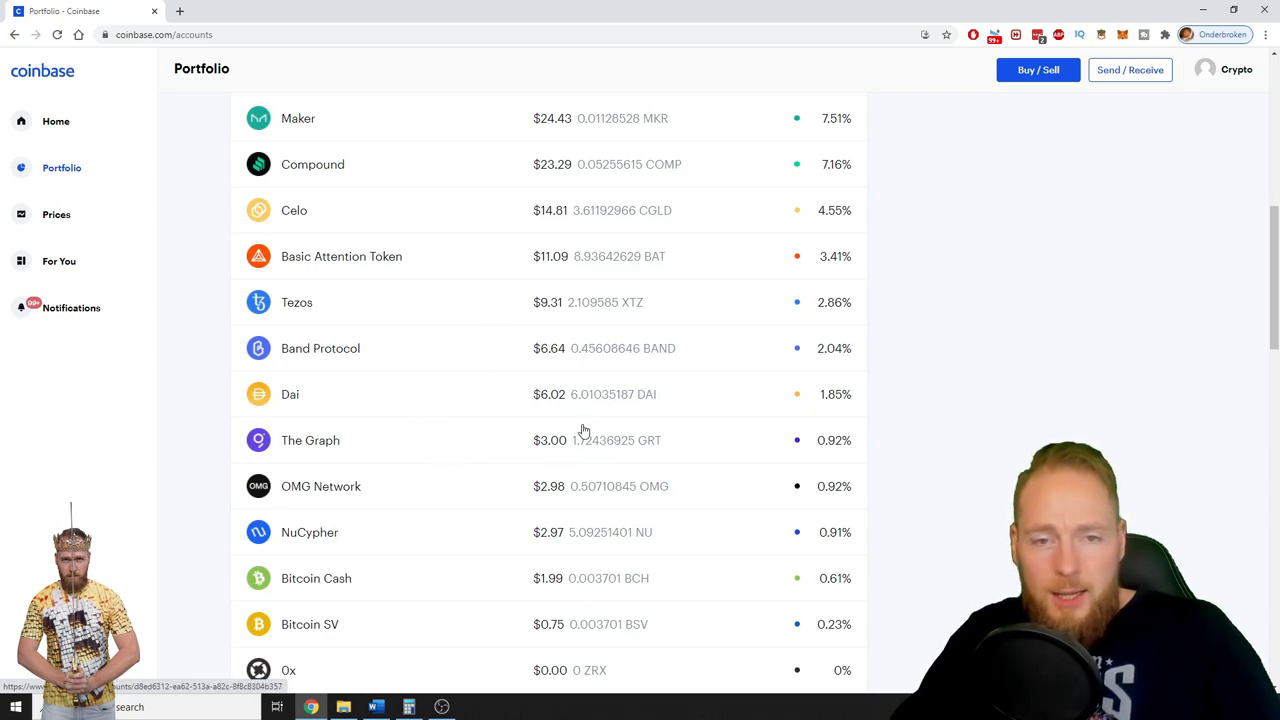
mouse_move(590, 452)
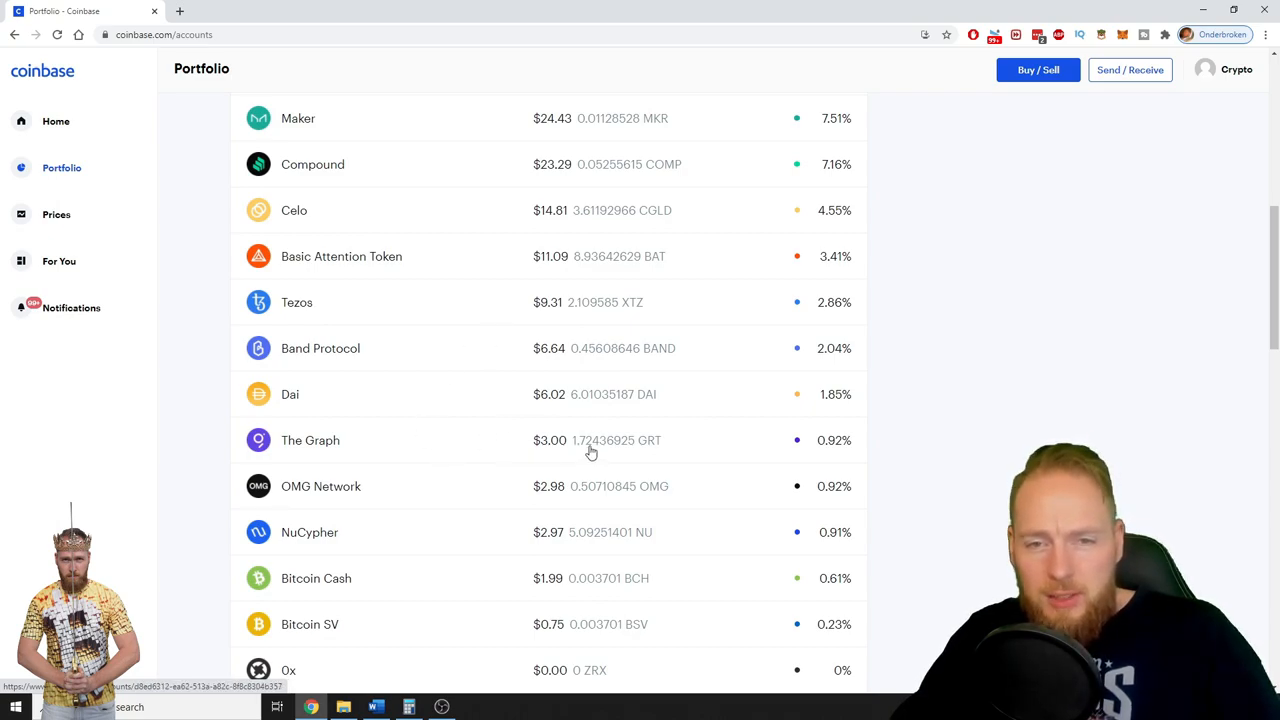
mouse_move(658, 448)
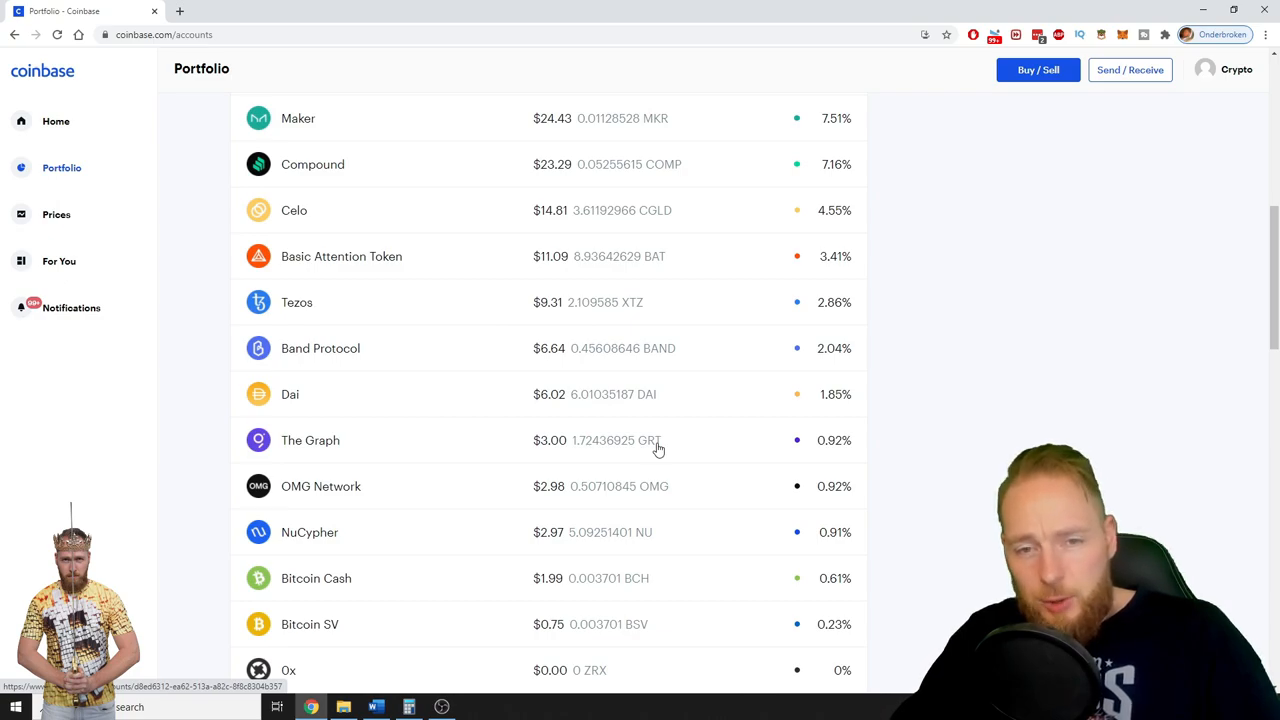
mouse_move(574, 463)
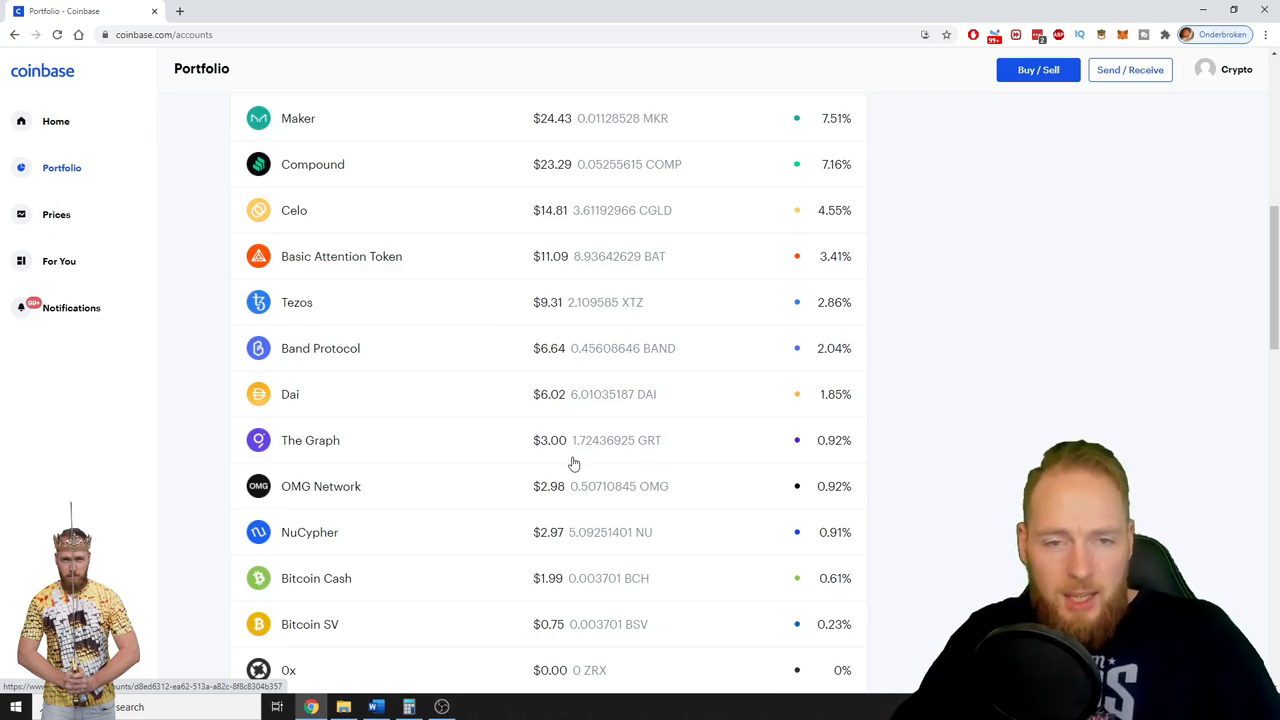
mouse_move(561, 461)
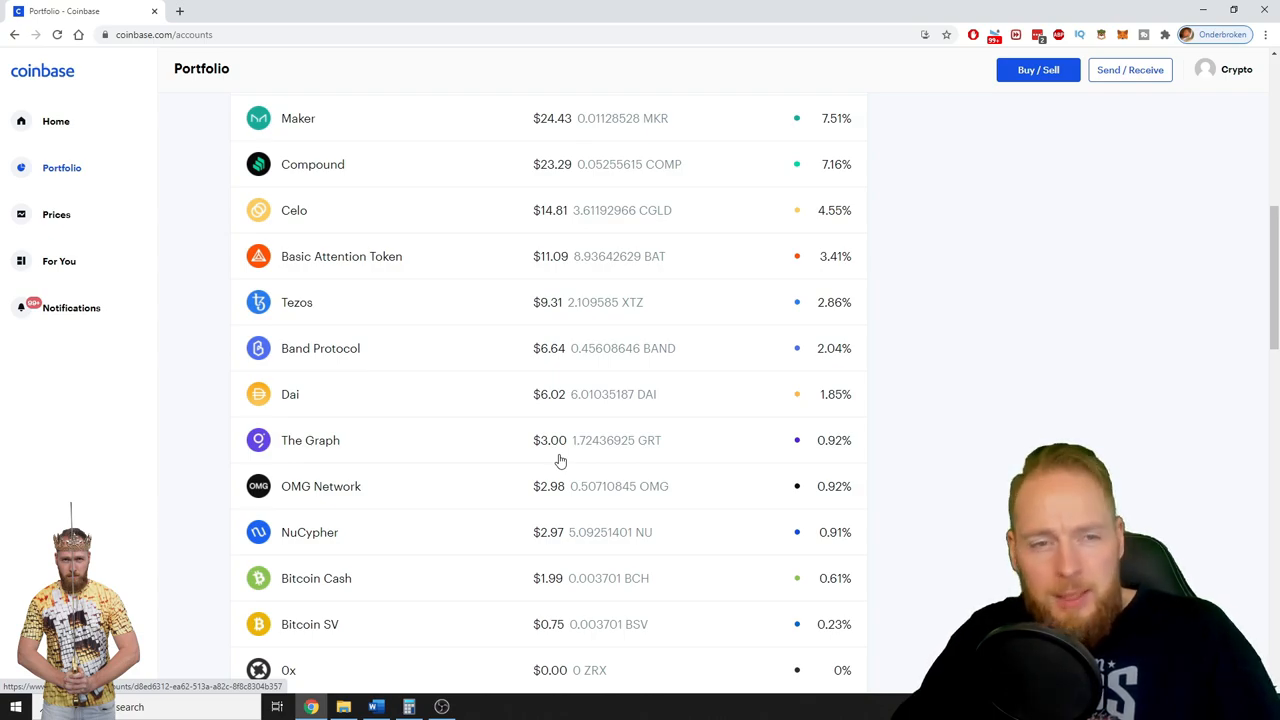
mouse_move(568, 457)
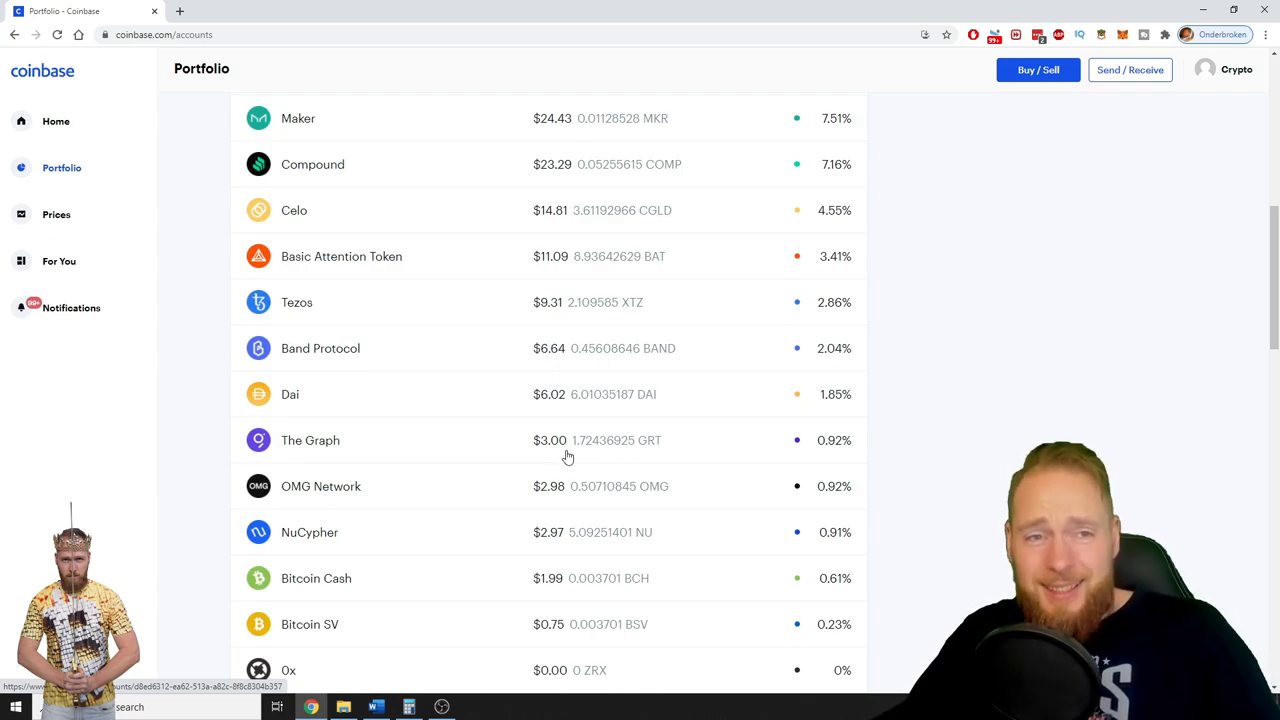
mouse_move(465, 349)
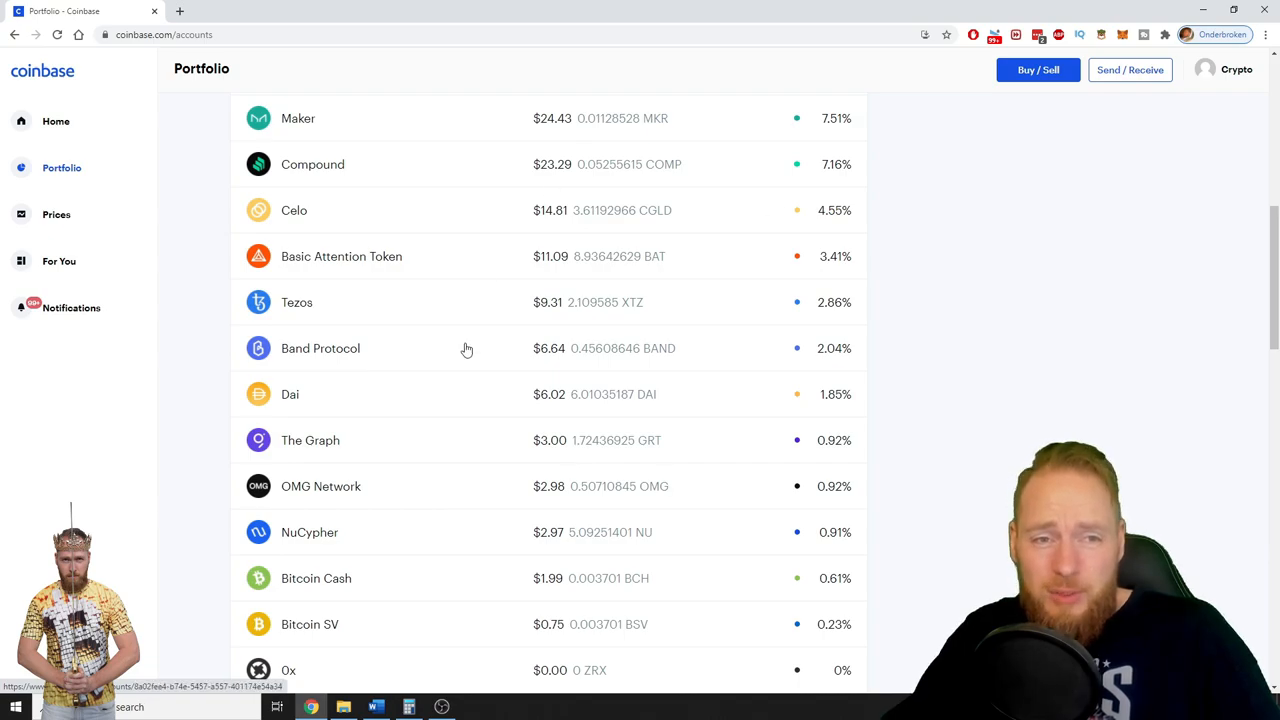
mouse_move(588, 410)
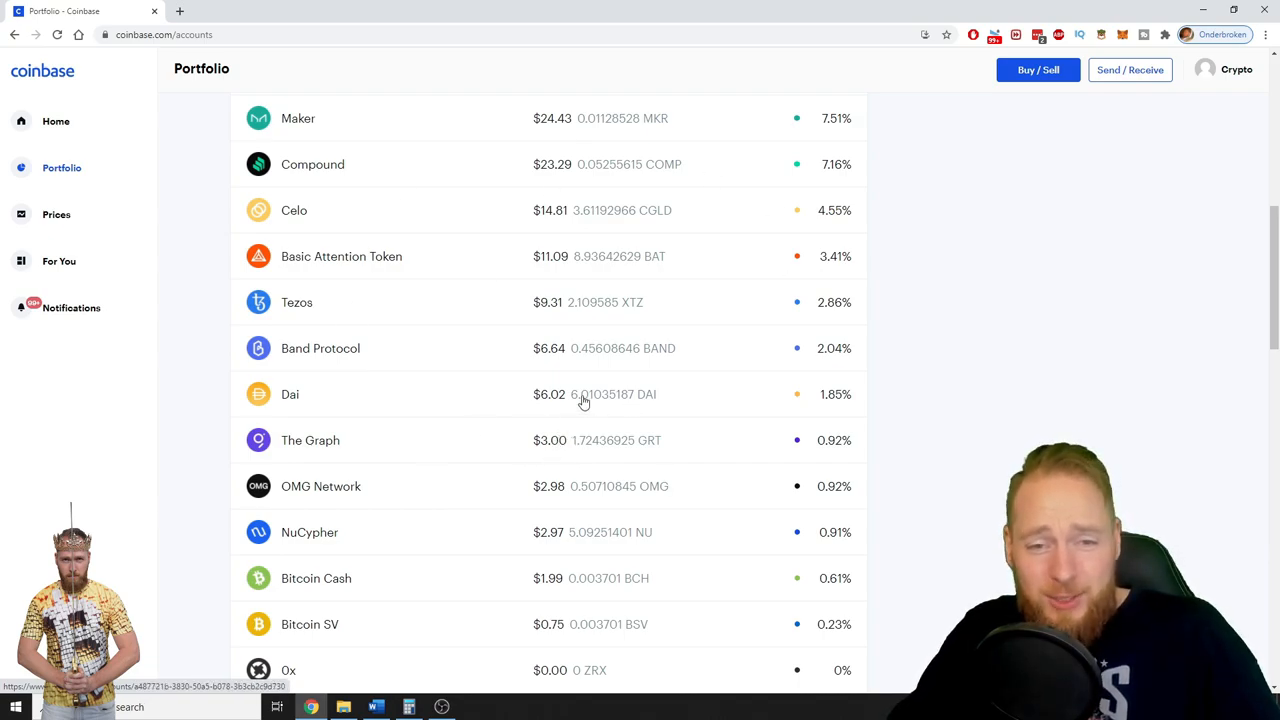
scroll(up, 3)
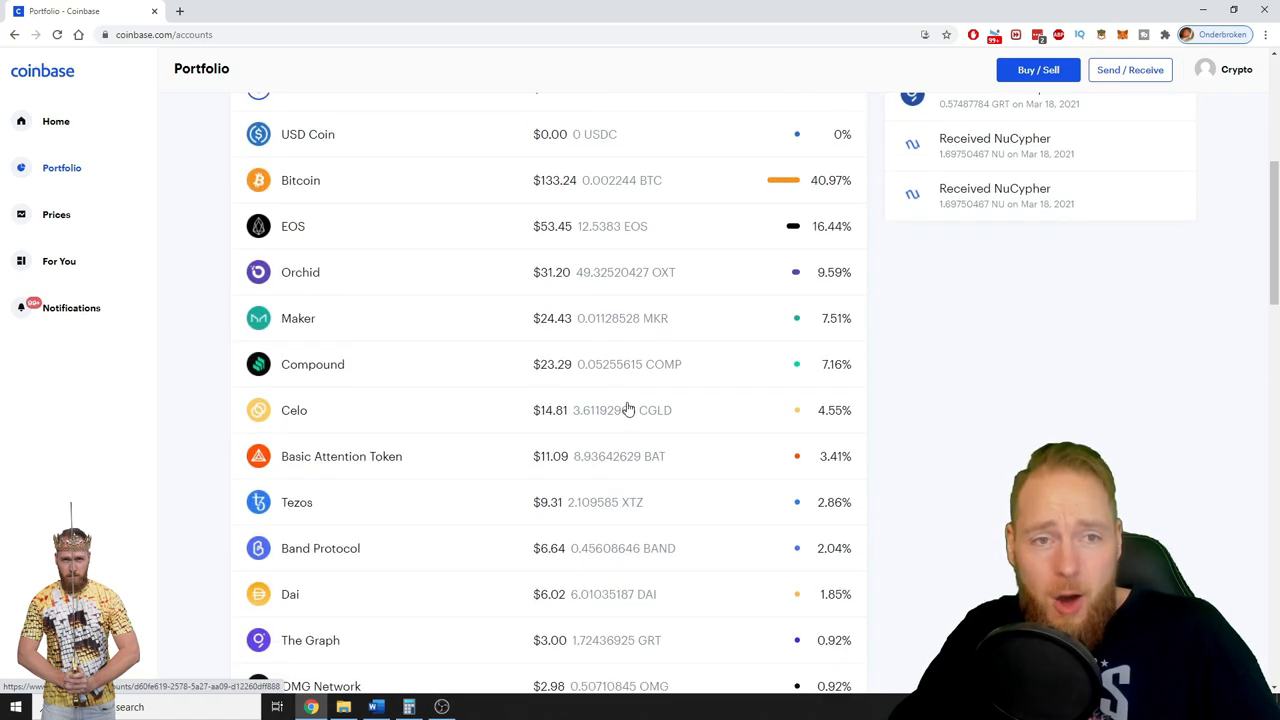
mouse_move(570, 237)
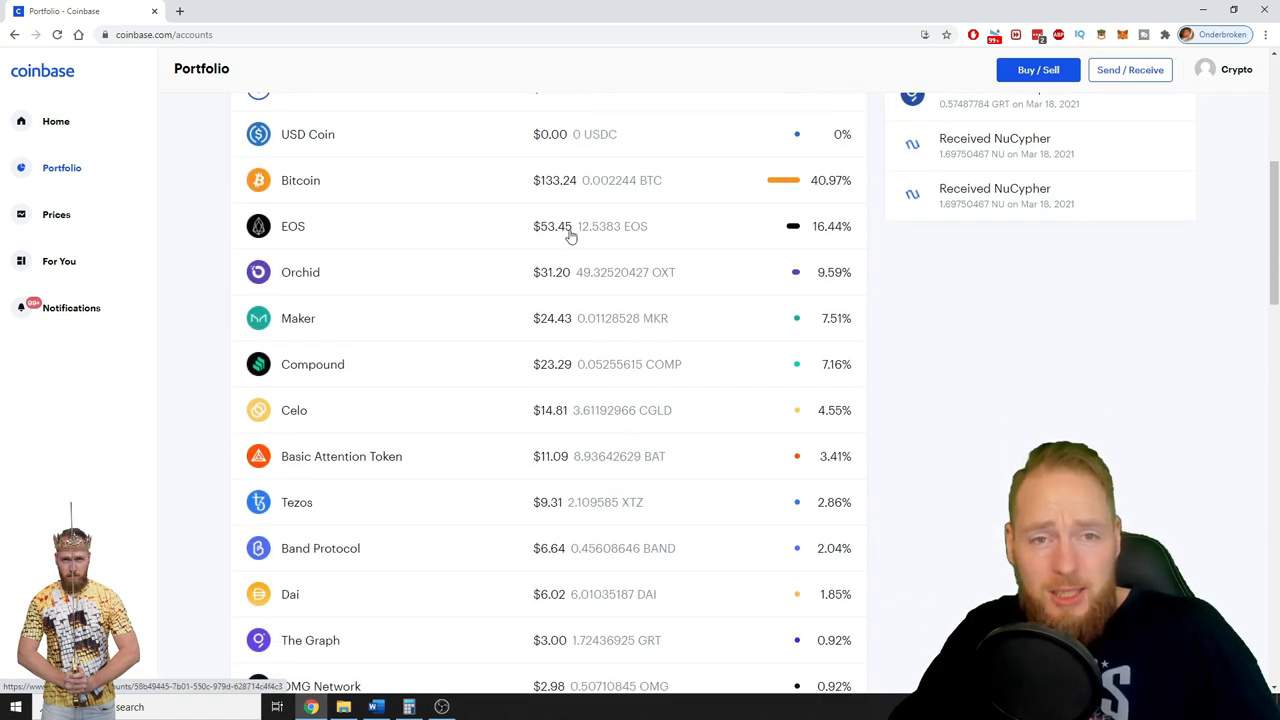
mouse_move(555, 307)
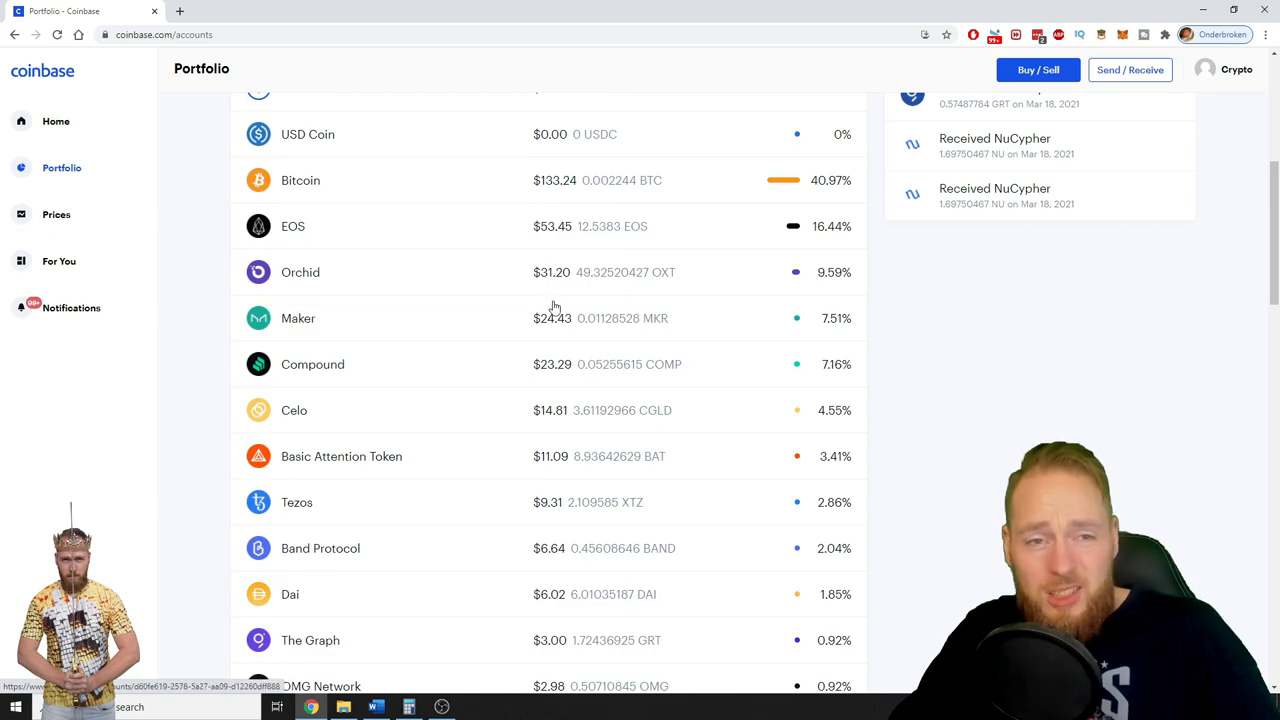
mouse_move(553, 374)
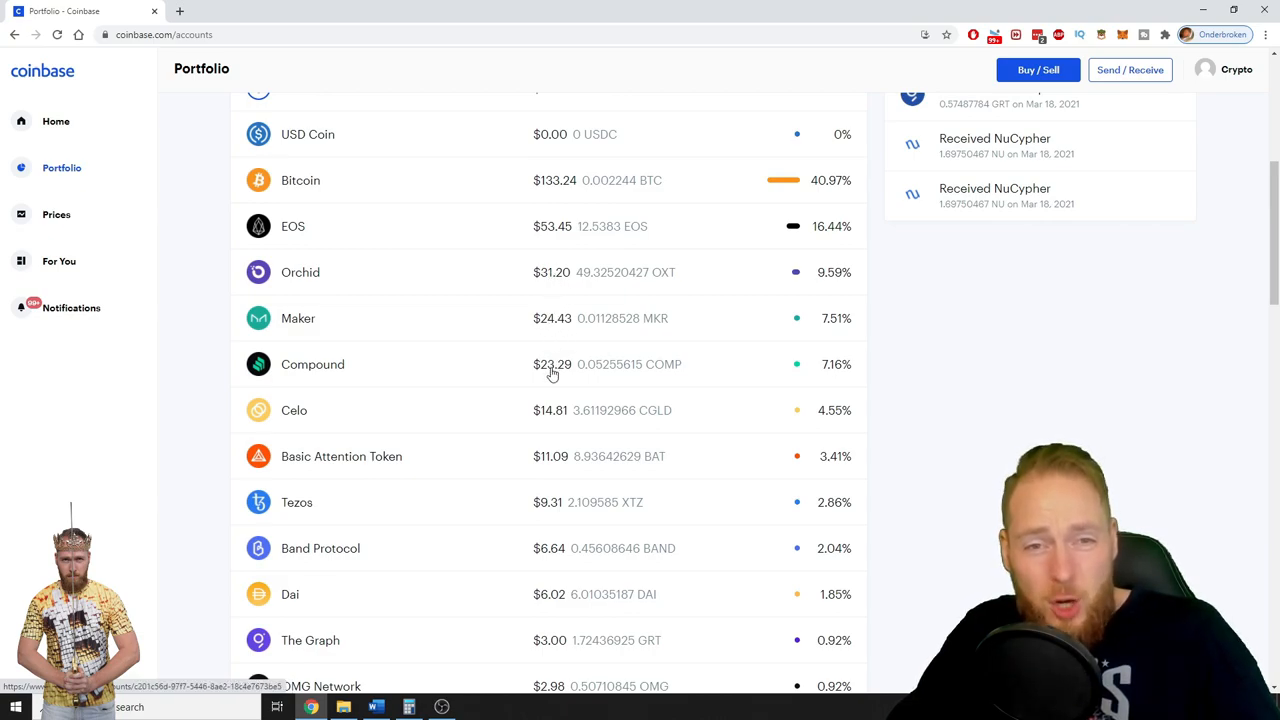
mouse_move(537, 410)
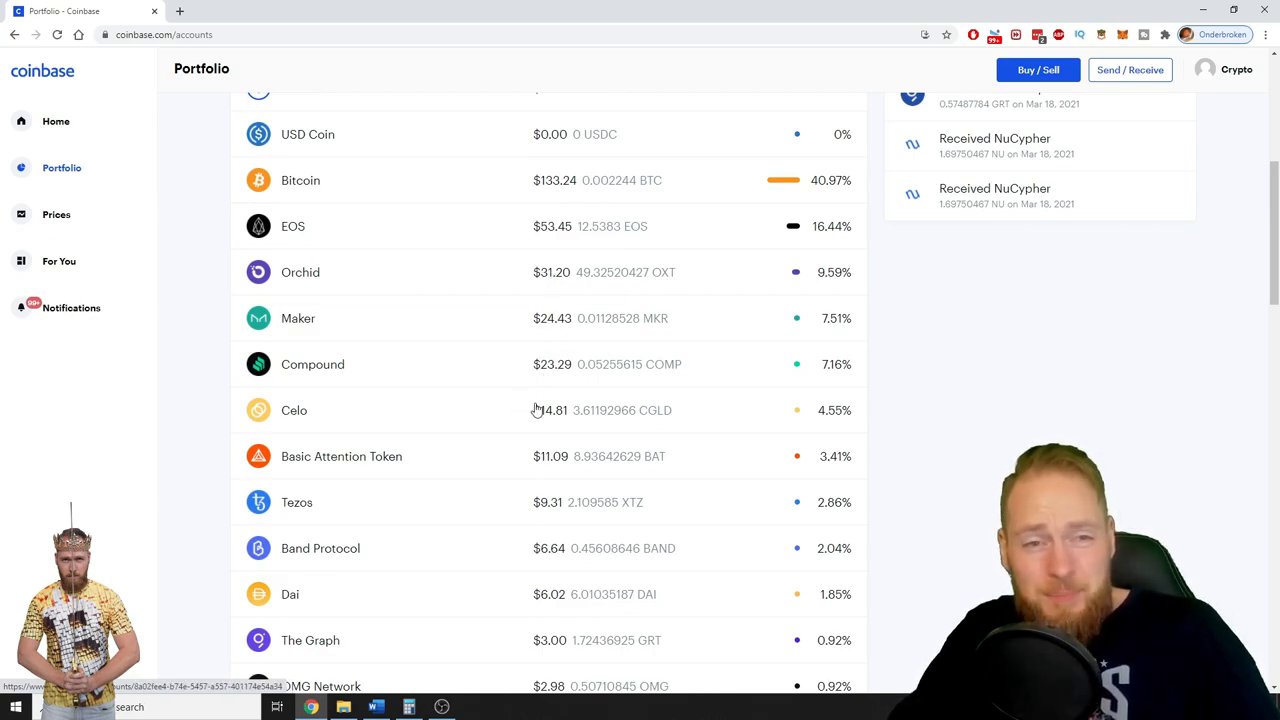
mouse_move(555, 423)
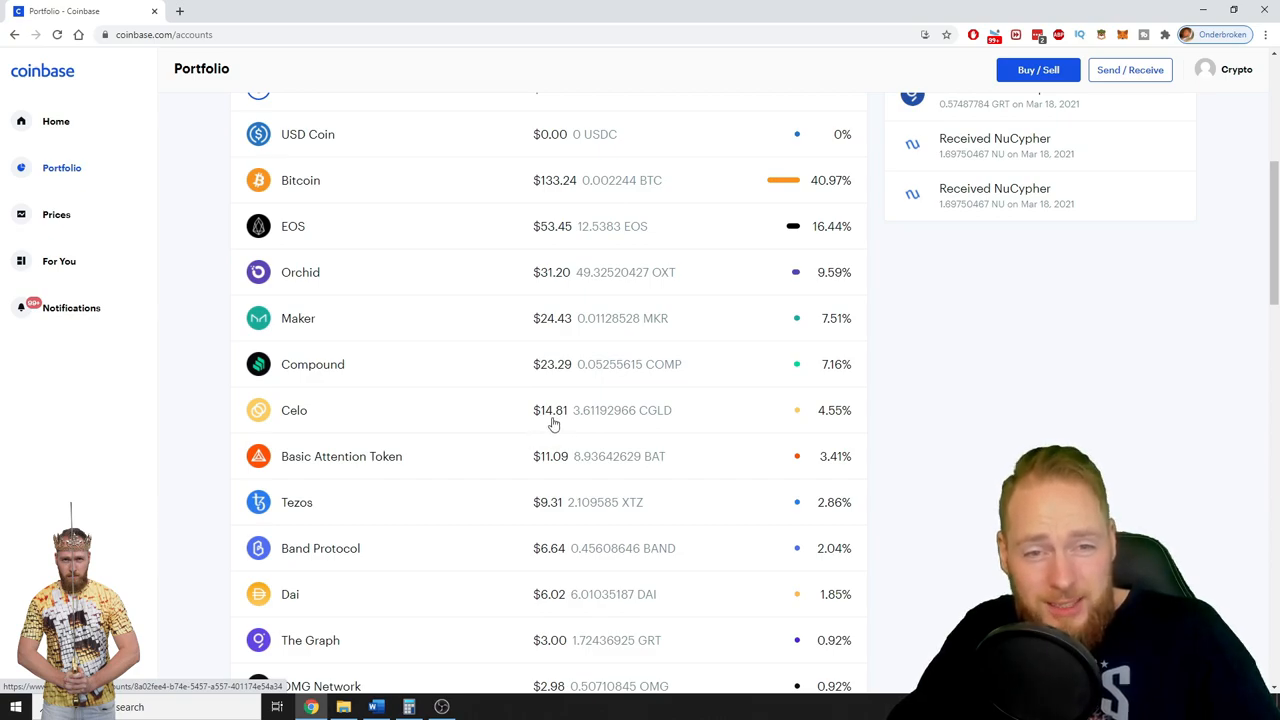
mouse_move(548, 466)
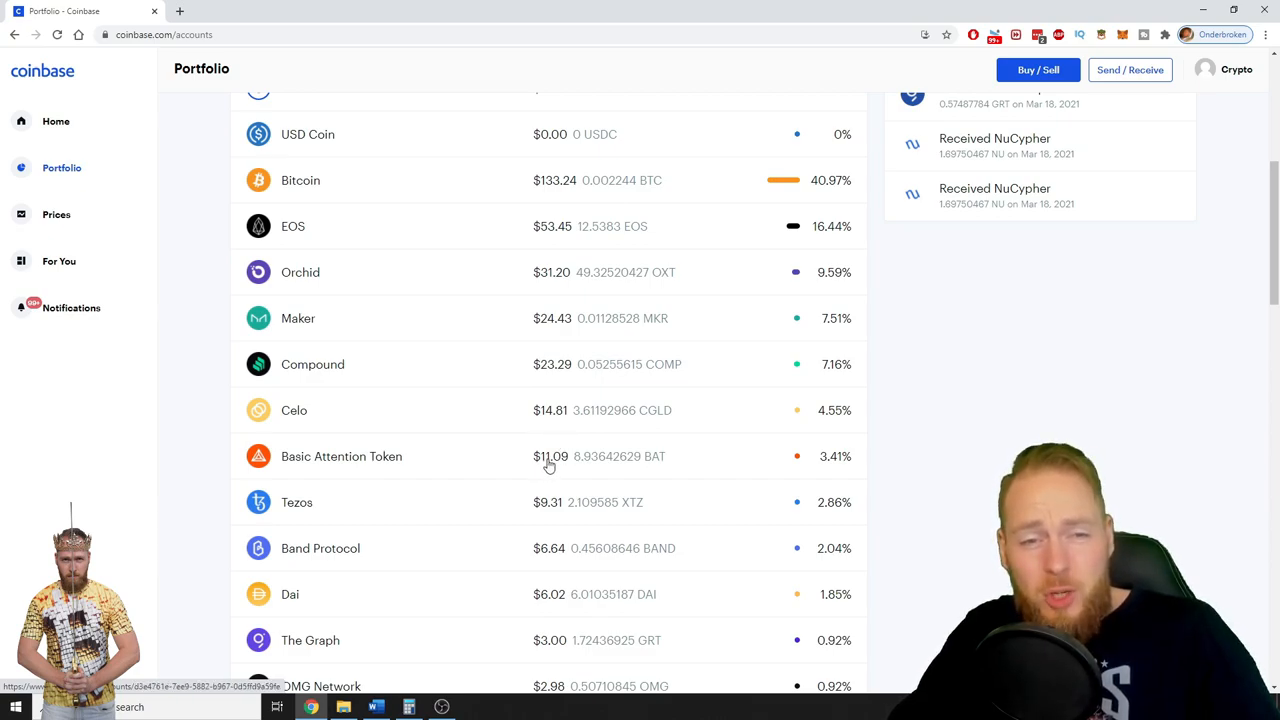
mouse_move(544, 516)
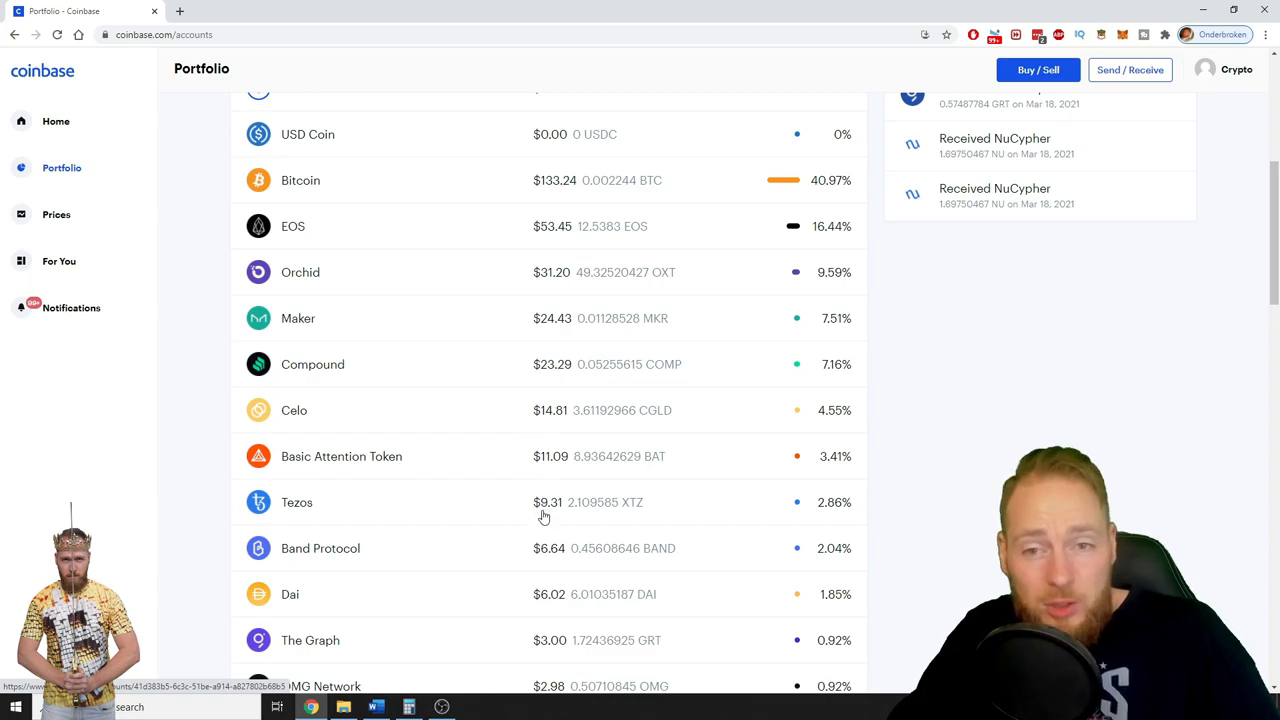
scroll(up, 3)
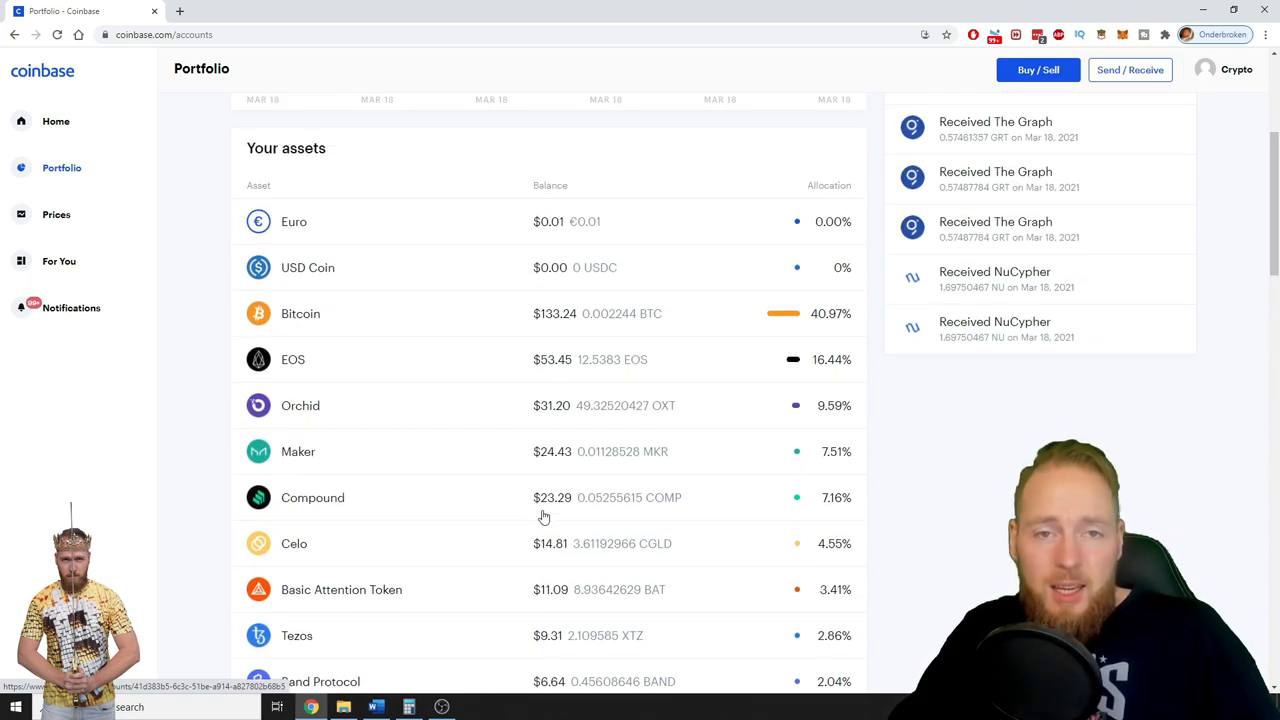